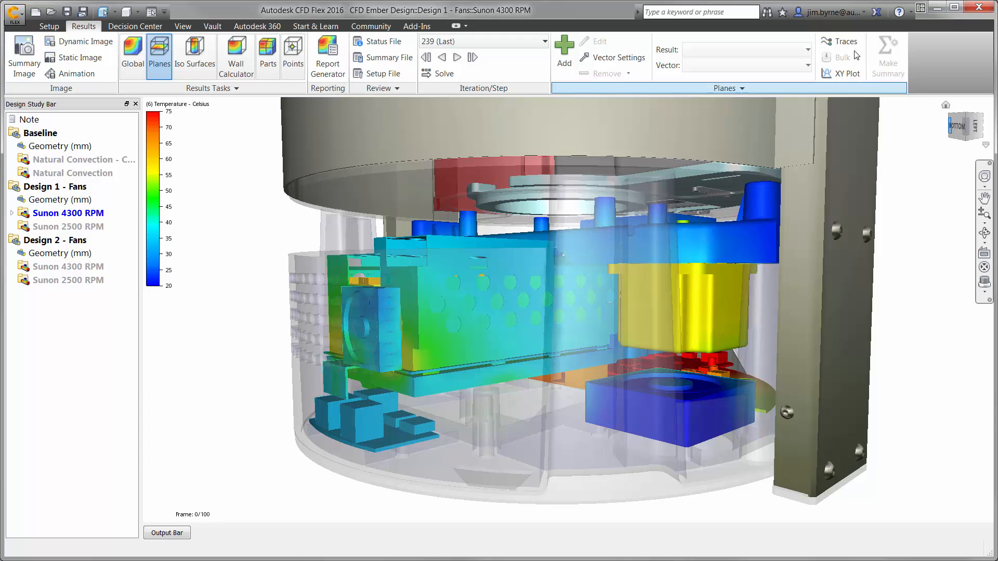
Step: Open the particle traces settings and run the trace animation
left_click(846, 41)
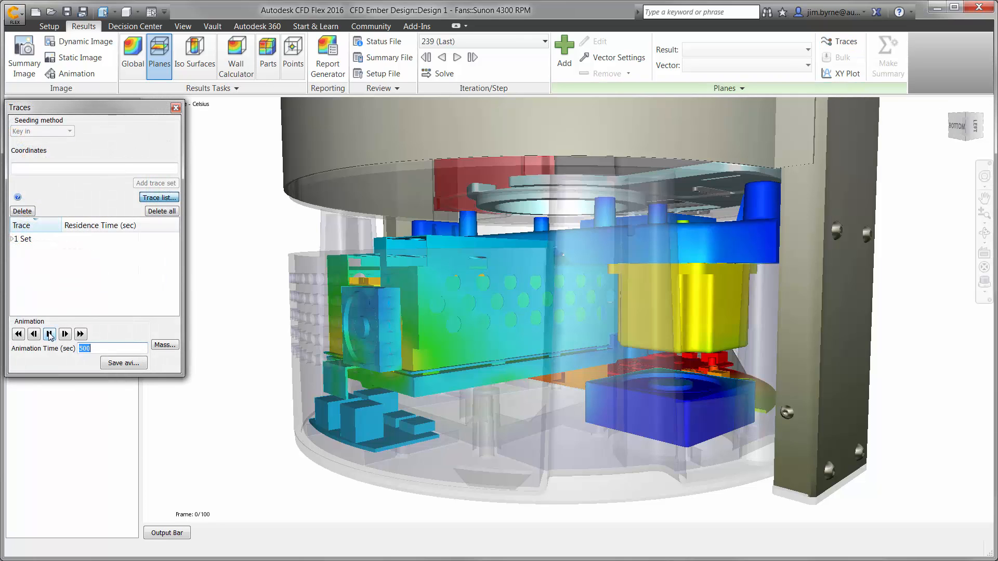
left_click(64, 333)
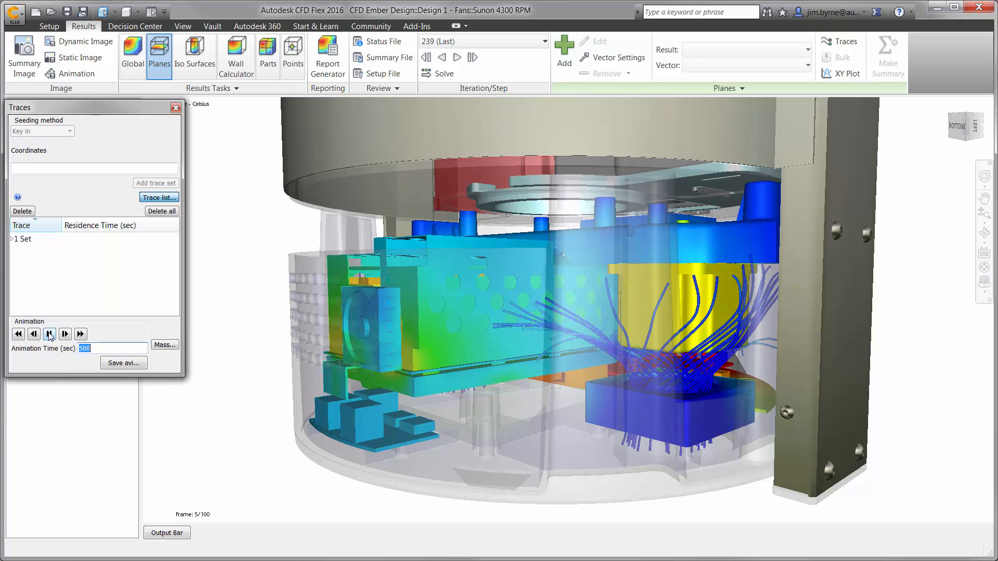
left_click(64, 334)
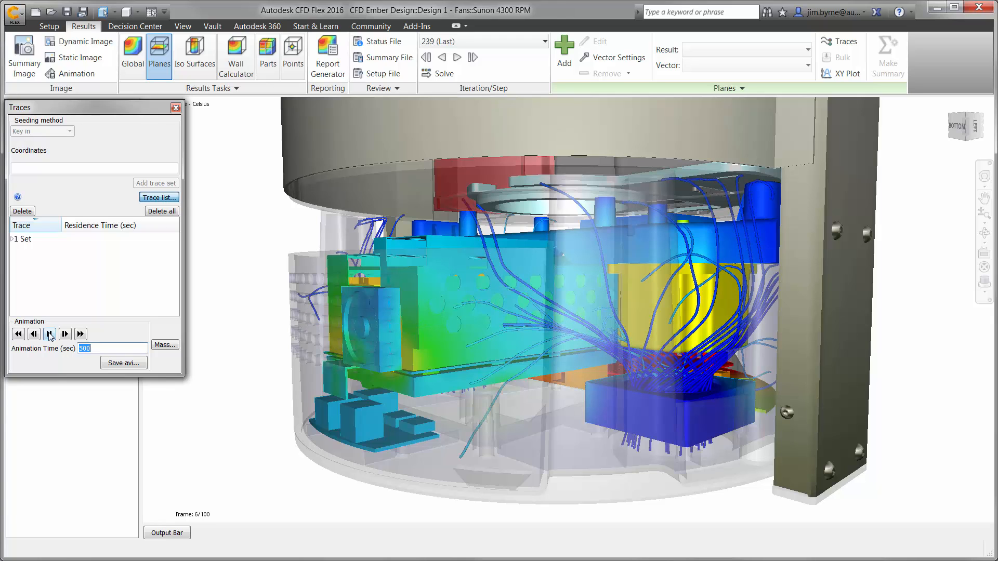
left_click(65, 333)
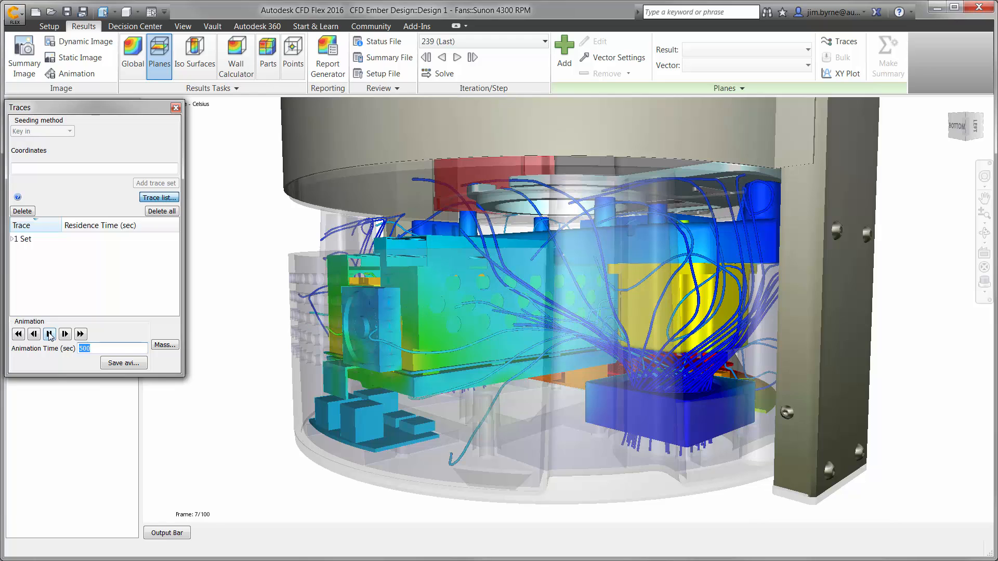
left_click(65, 334)
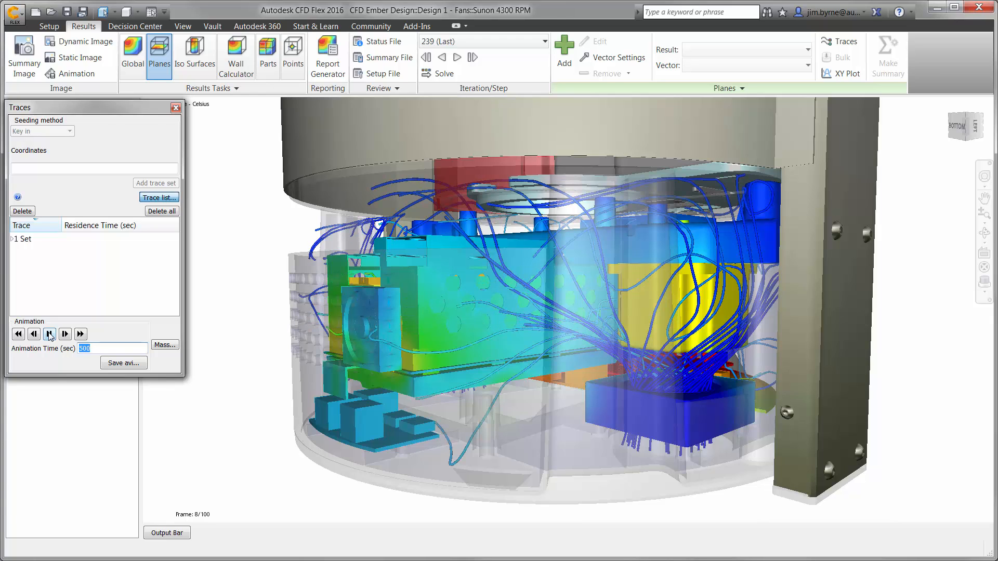
left_click(65, 334)
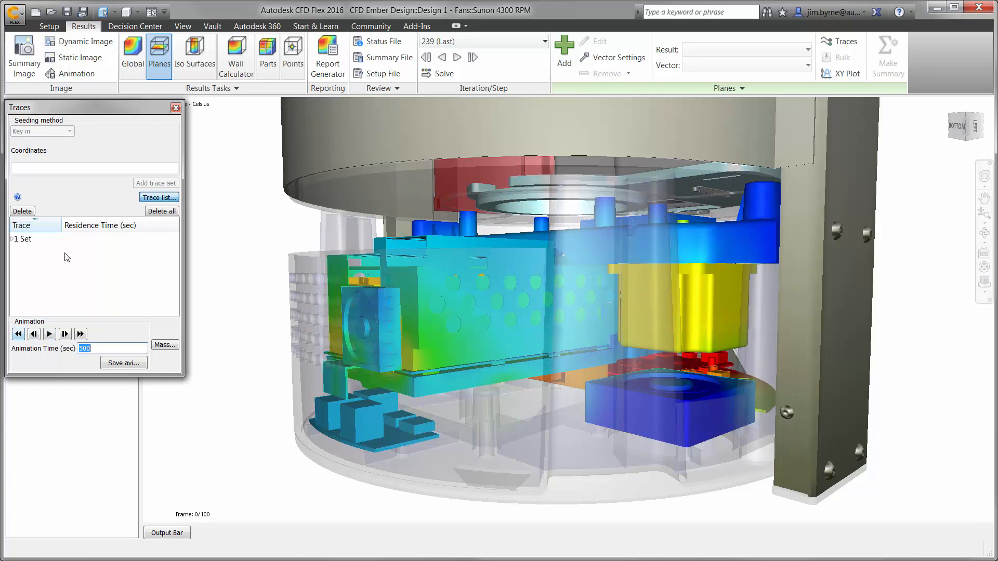
Step: Add a Velocity Magnitude iso surface, lower its value, and show velocity vectors on it
left_click(194, 54)
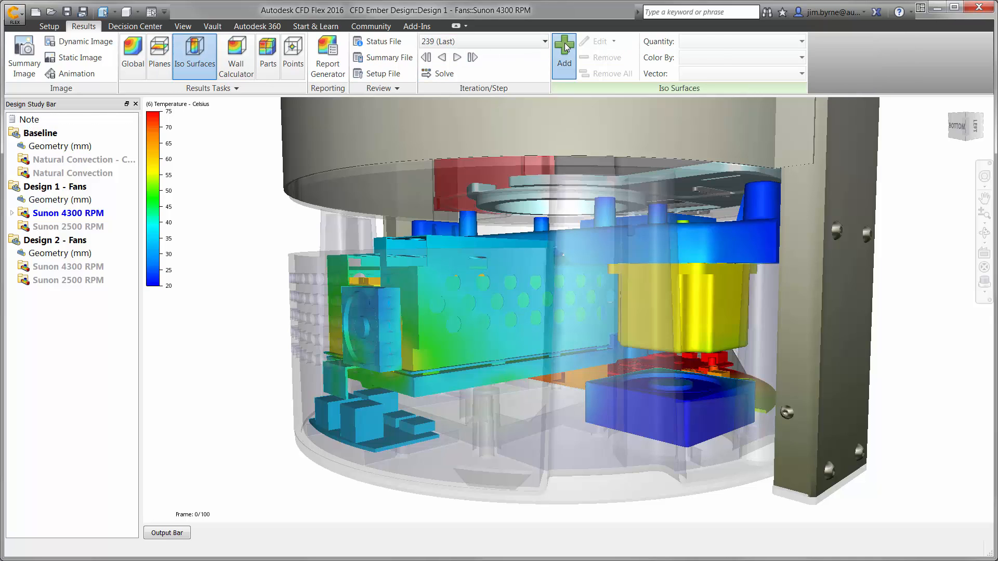
left_click(562, 54)
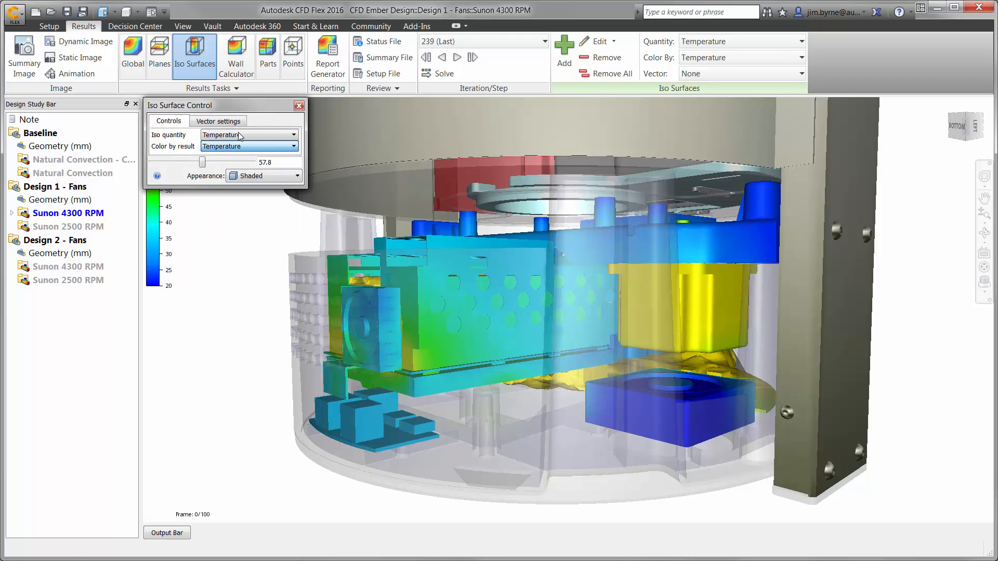
left_click(247, 134)
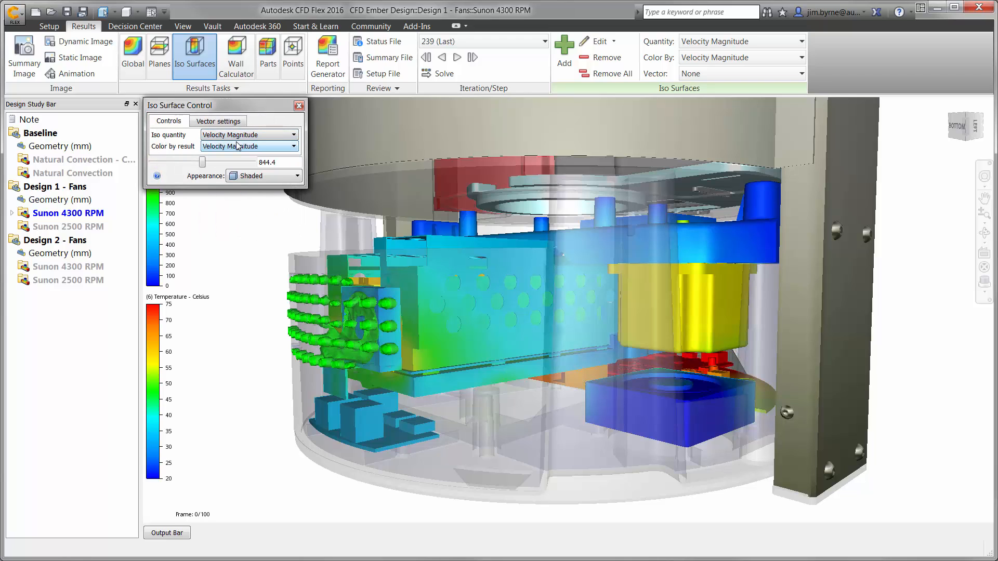
left_click_drag(202, 162, 201, 163)
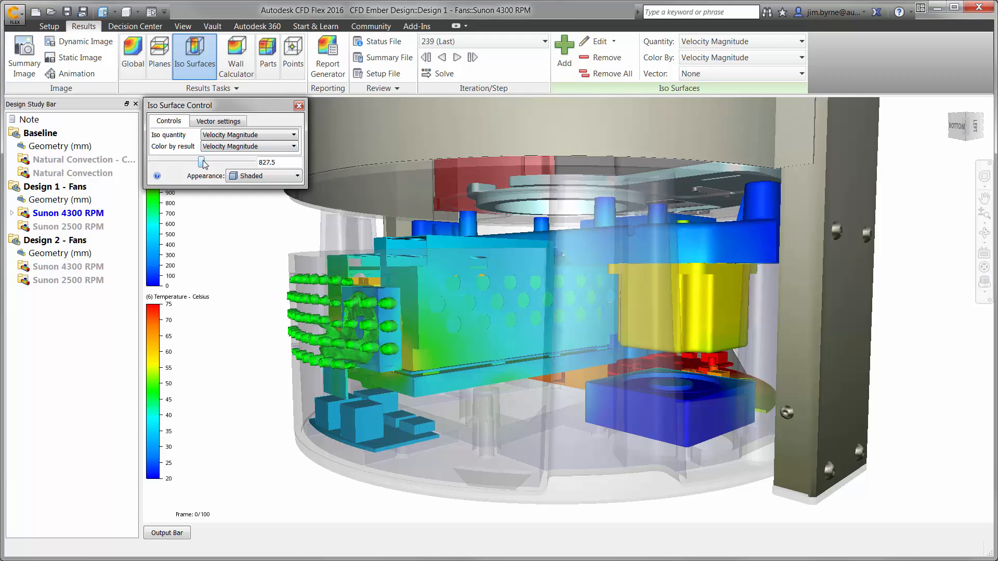
left_click_drag(202, 163, 175, 164)
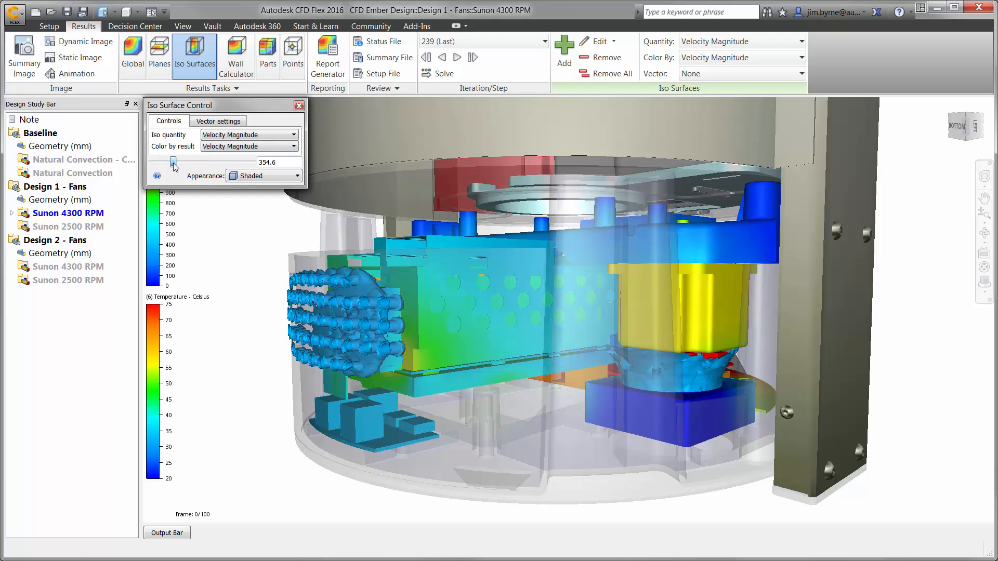
left_click_drag(173, 162, 161, 162)
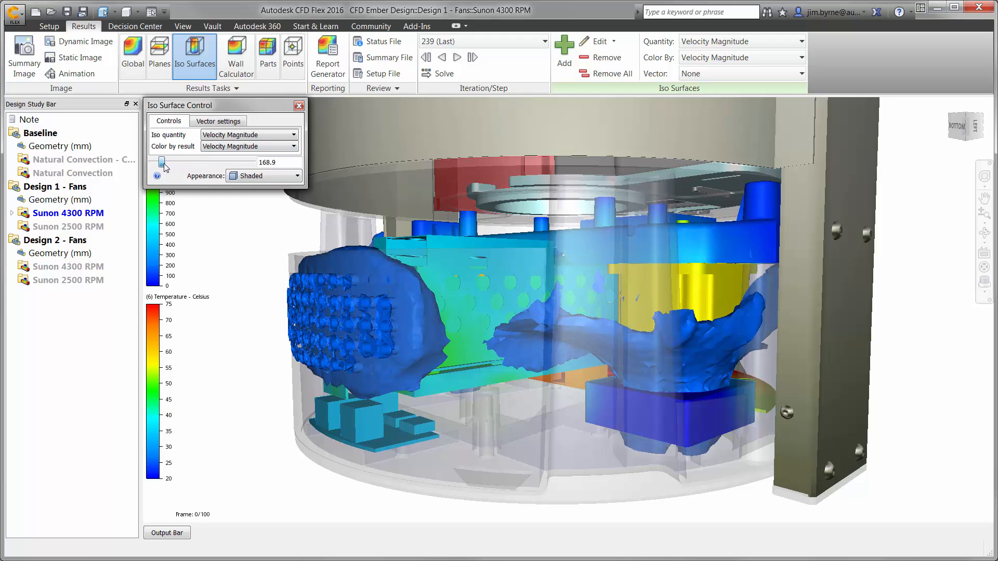
left_click(217, 121)
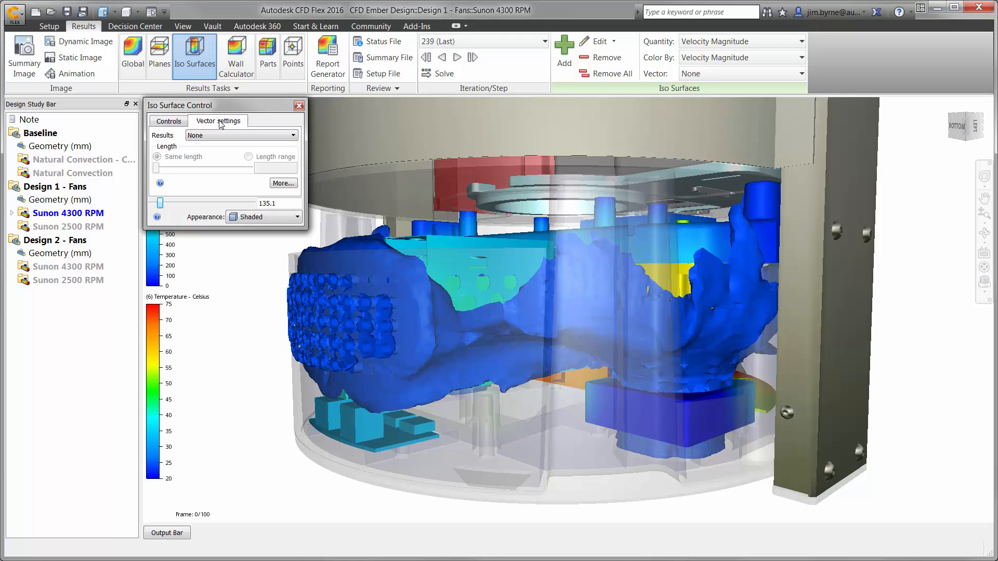
left_click(240, 134)
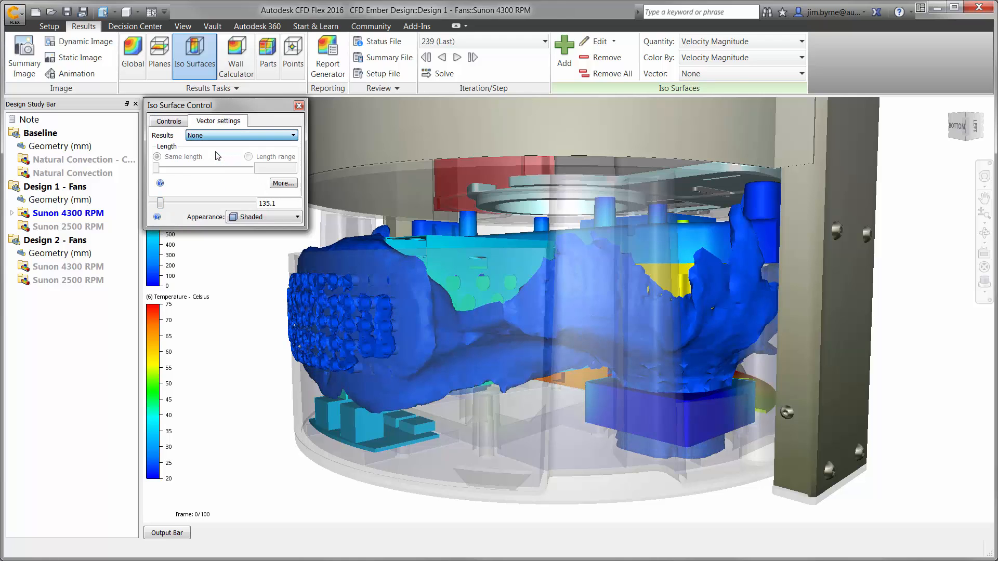
left_click(240, 135)
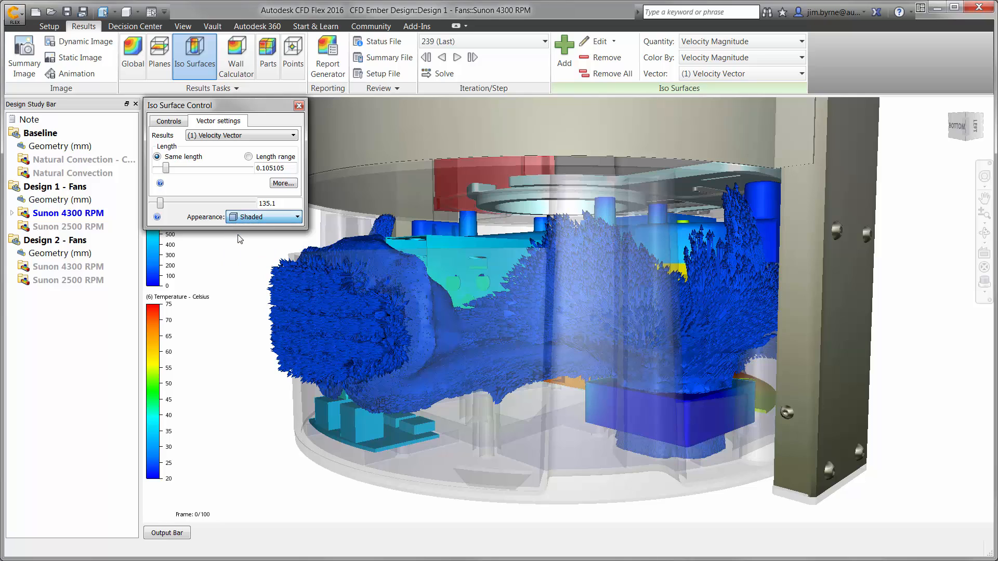
left_click(263, 216)
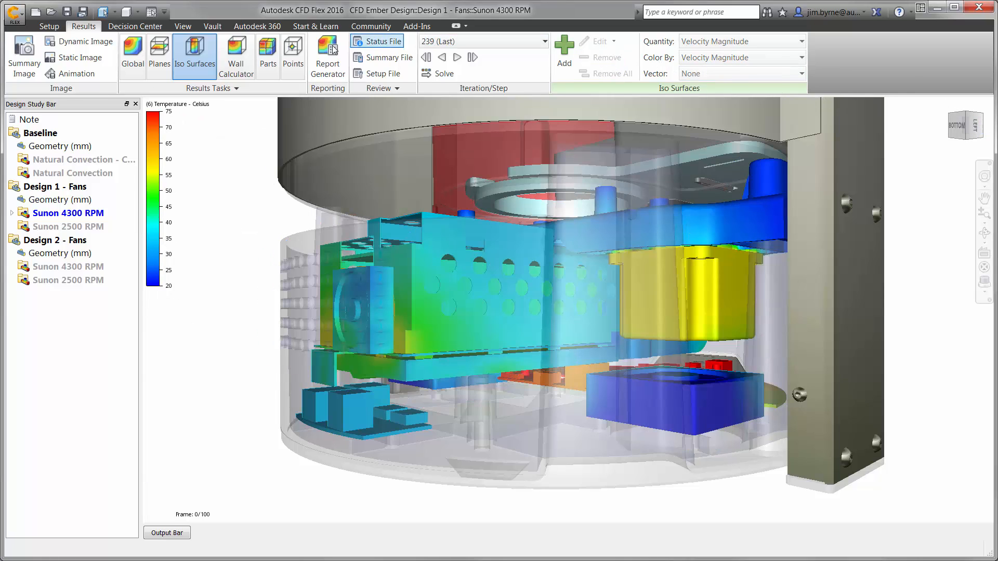
Step: Add a Velocity Magnitude cutting plane with outline, finer spacing and shorter velocity vectors
left_click(158, 55)
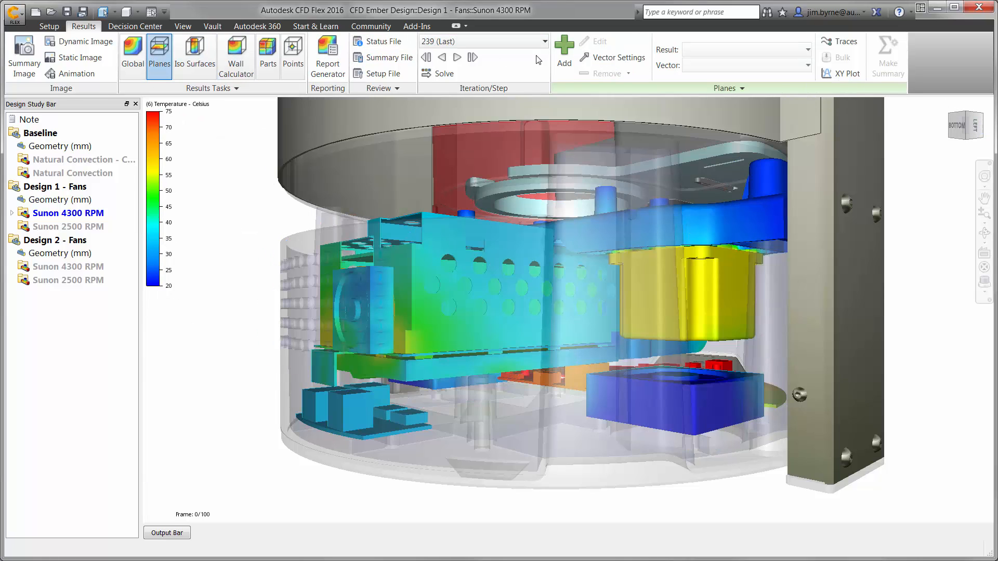
left_click(562, 52)
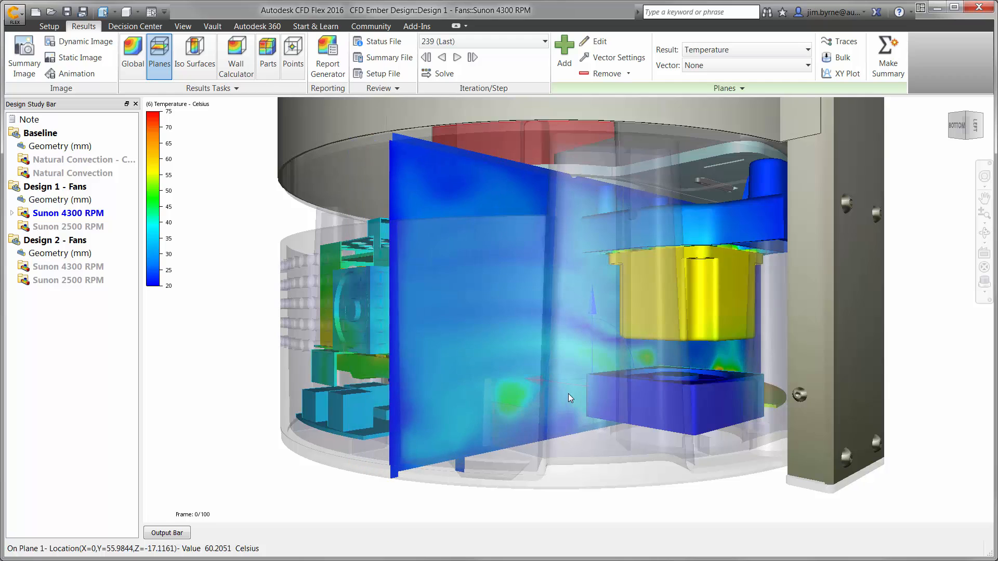
right_click(569, 398)
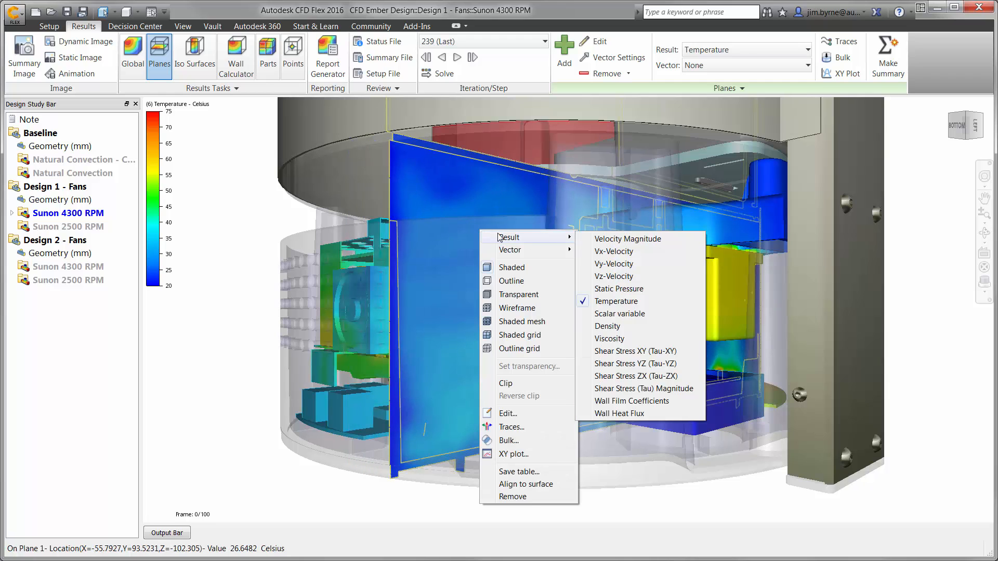
left_click(626, 239)
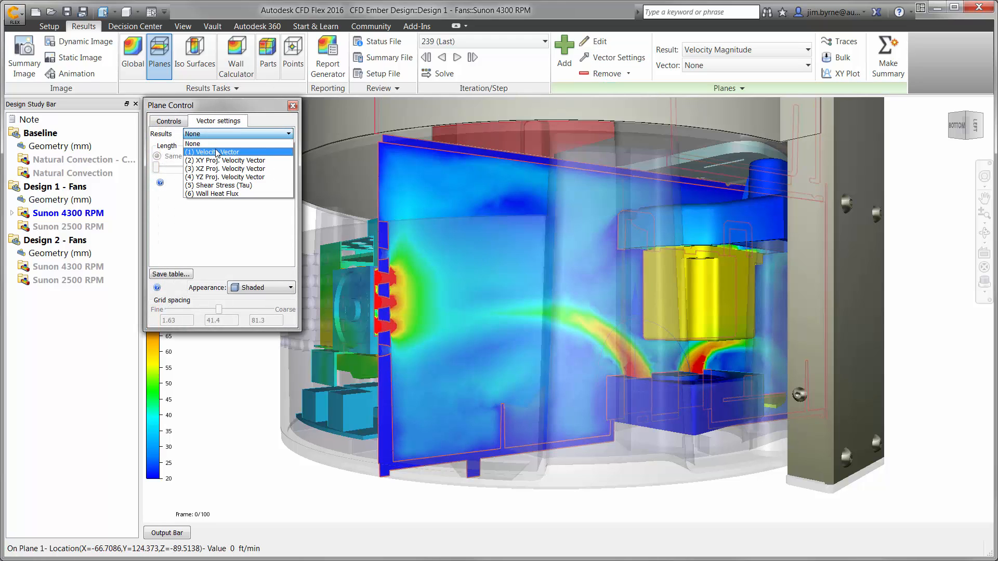
left_click(213, 152)
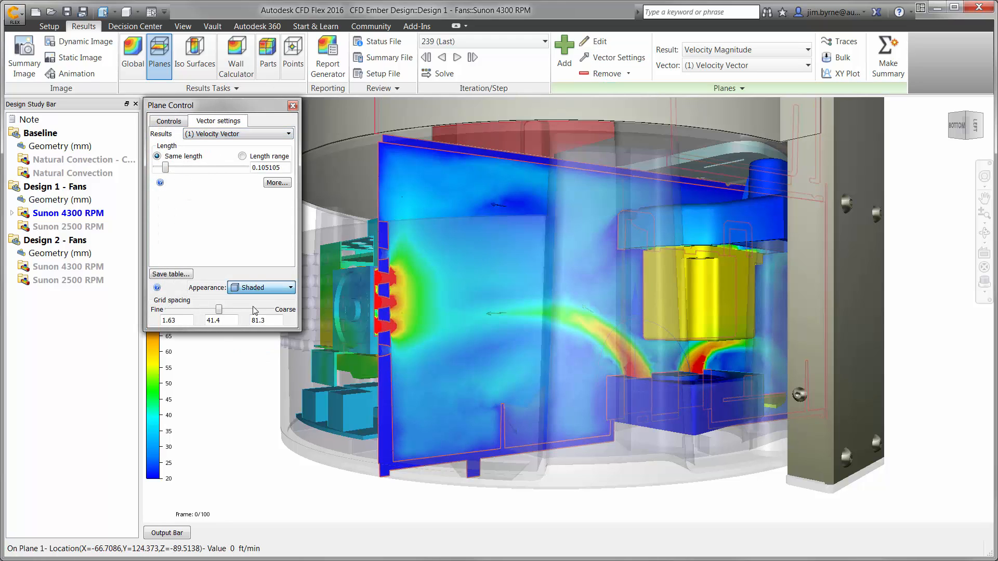
left_click(261, 287)
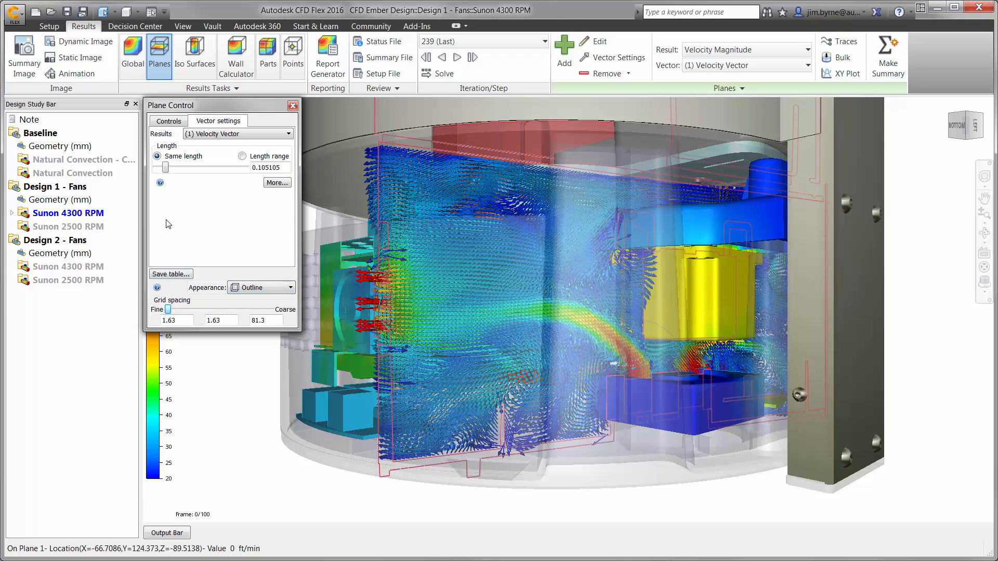
left_click_drag(162, 168, 160, 167)
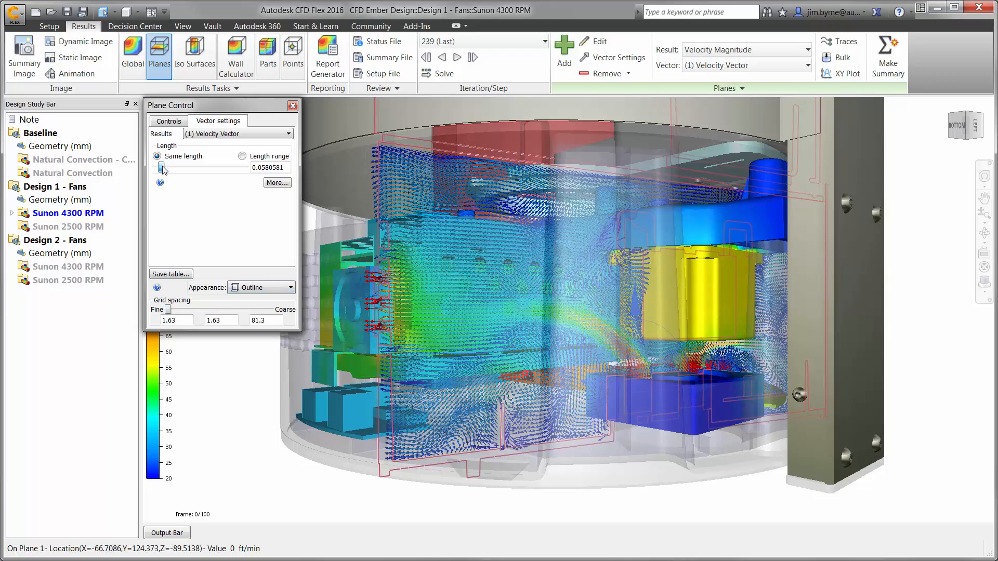
left_click(291, 106)
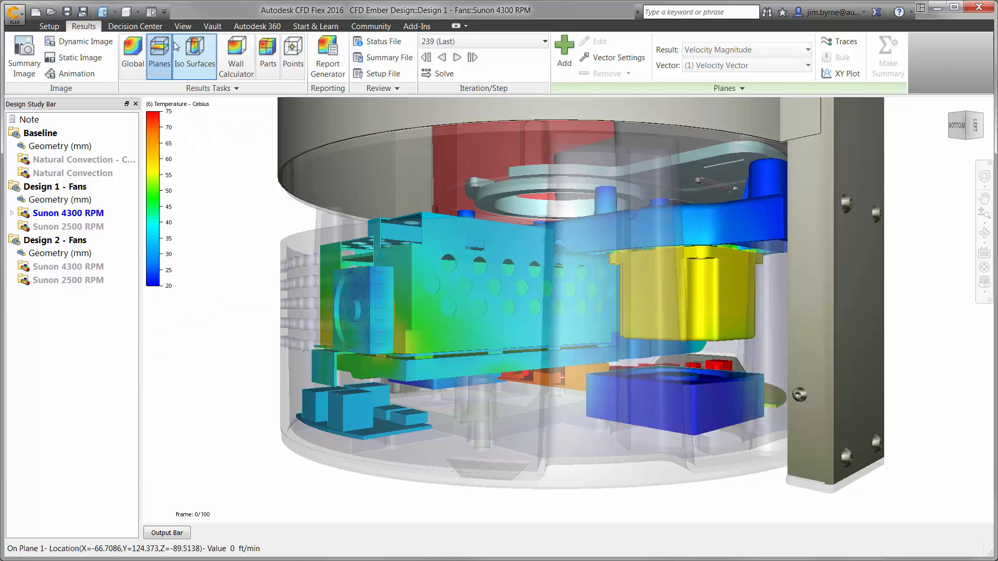
Step: In Decision Center, split into two viewports showing Vert Velocity Vectors and Iso Vectors images
left_click(134, 26)
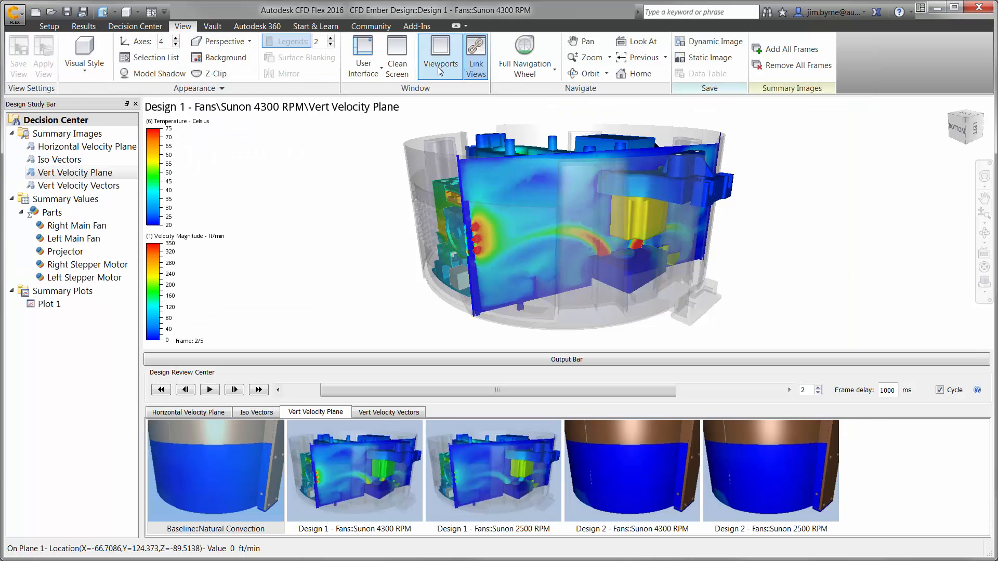
left_click(440, 51)
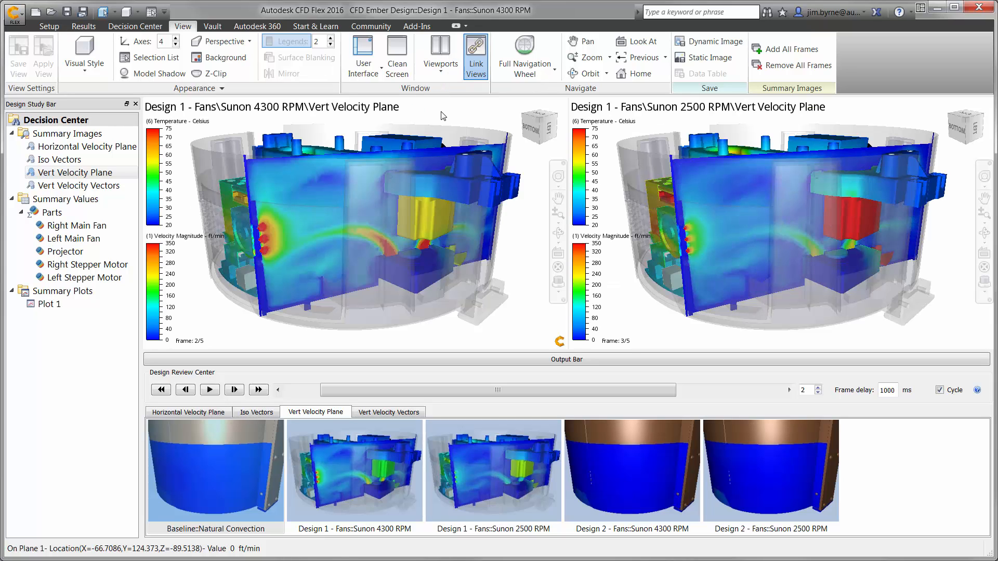
left_click(79, 185)
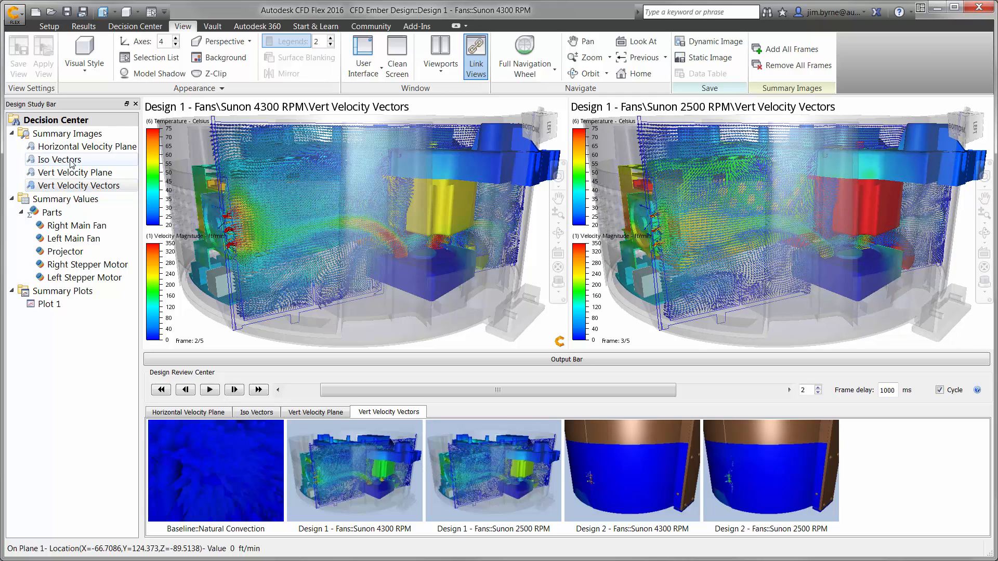
left_click(61, 160)
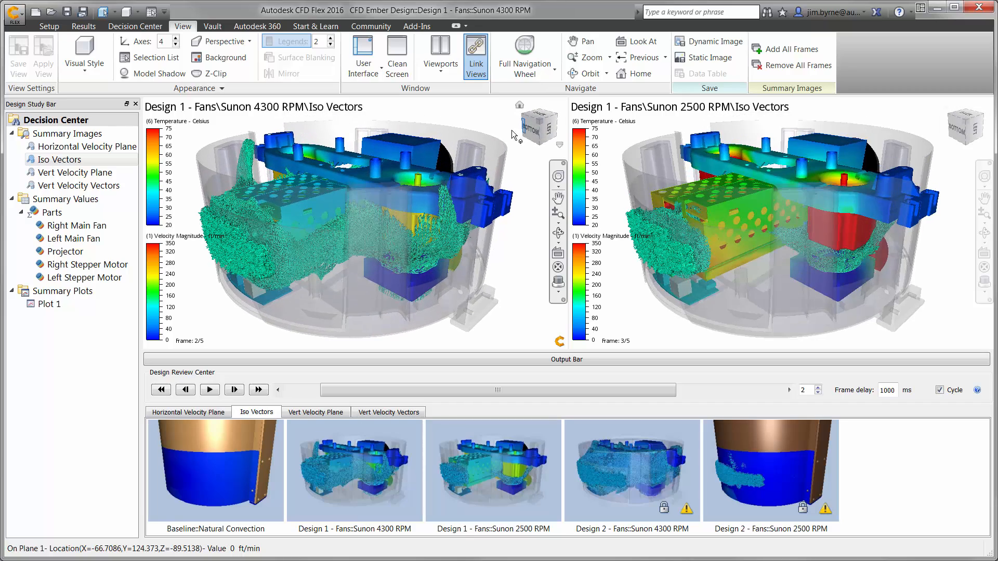
Step: Show the part temperatures summary table, then open the Design 1 Sunon 4300 RPM results
left_click(51, 212)
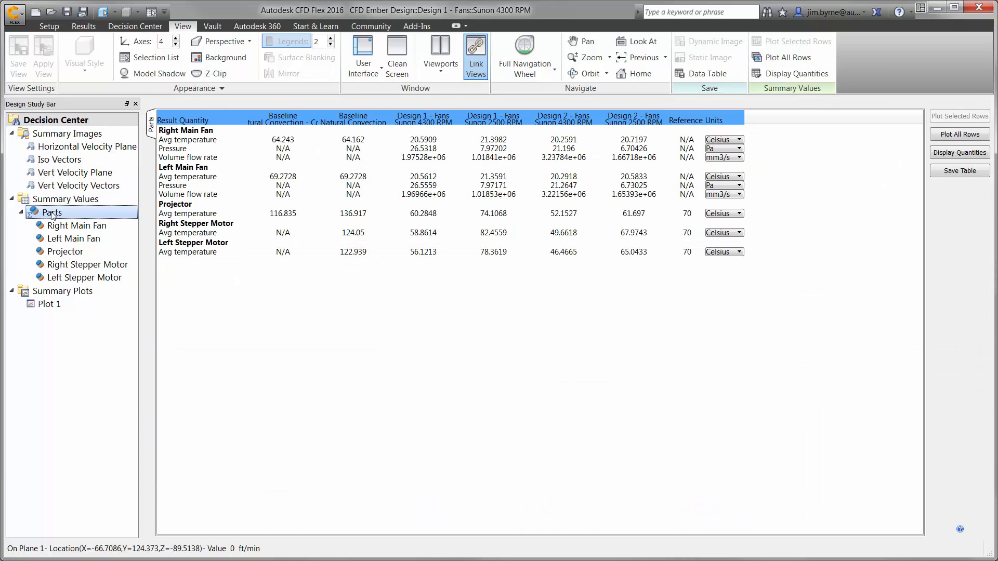
left_click(84, 277)
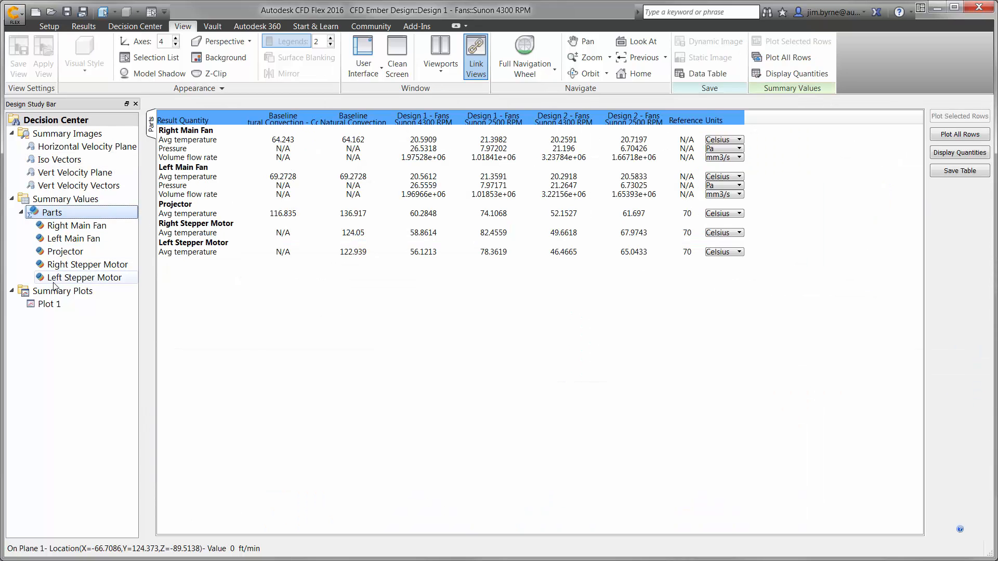
double_click(49, 303)
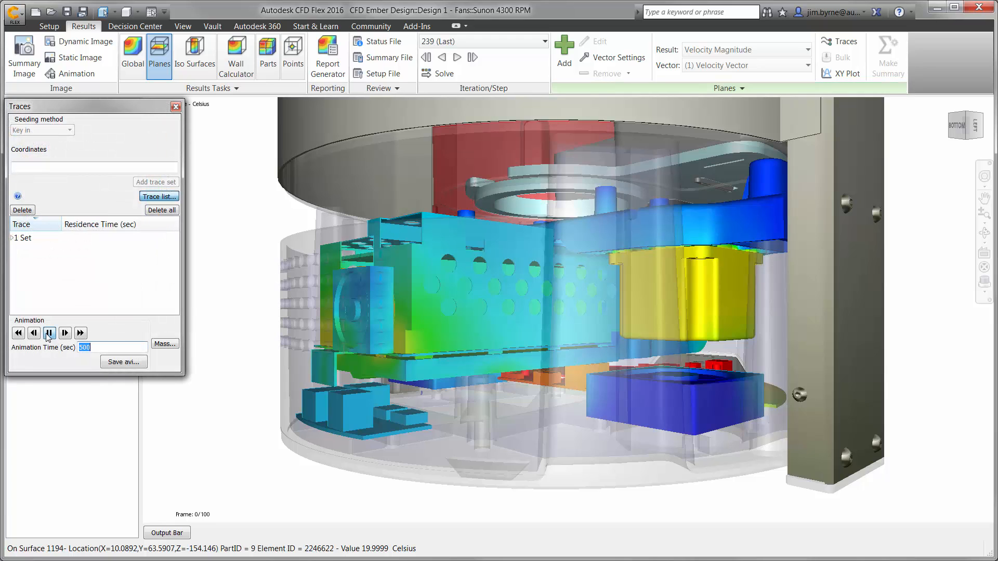
Step: Play the trace animation so streamlines spread from the fan through the printer
left_click(49, 332)
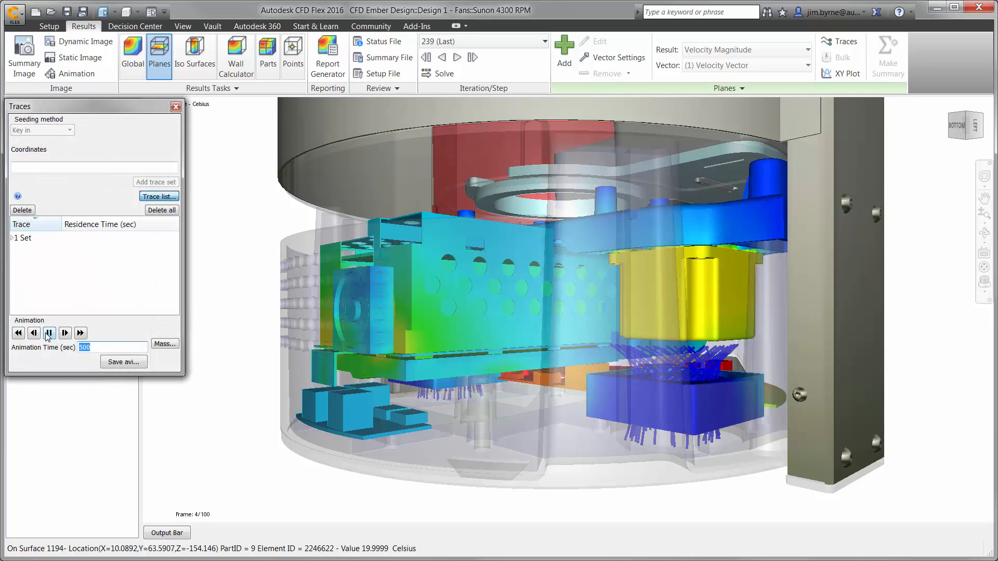
left_click(64, 333)
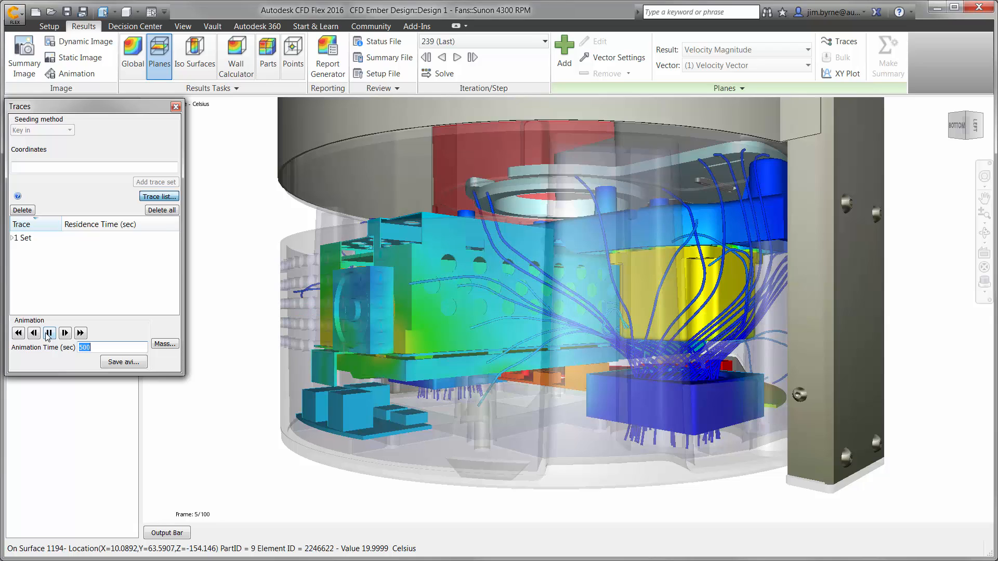
left_click(64, 333)
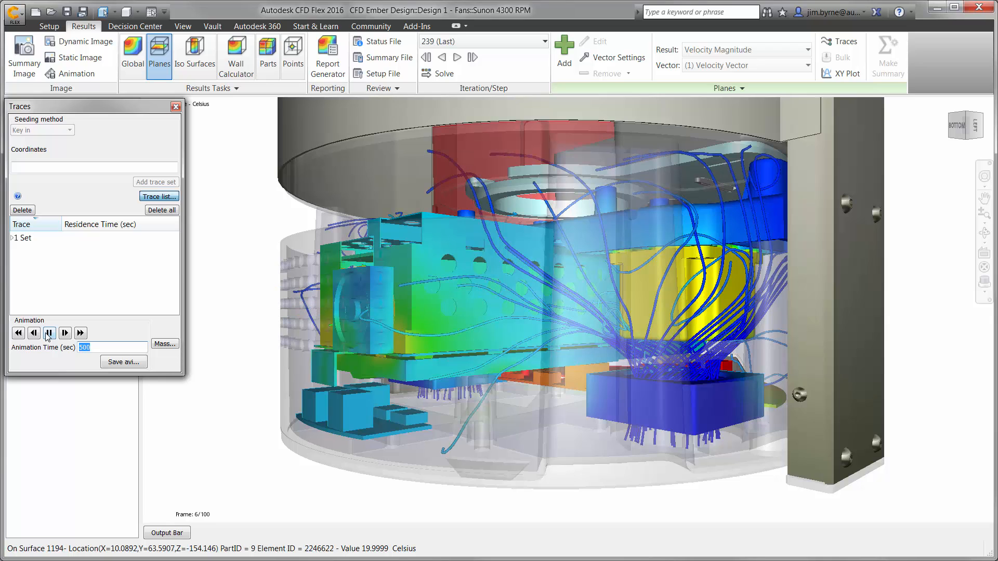
left_click(65, 332)
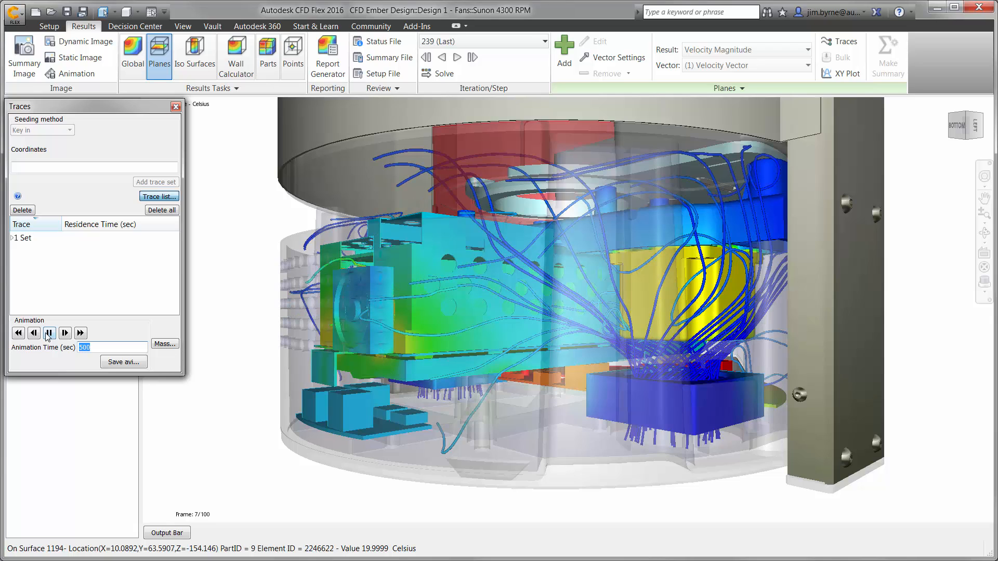
left_click(64, 333)
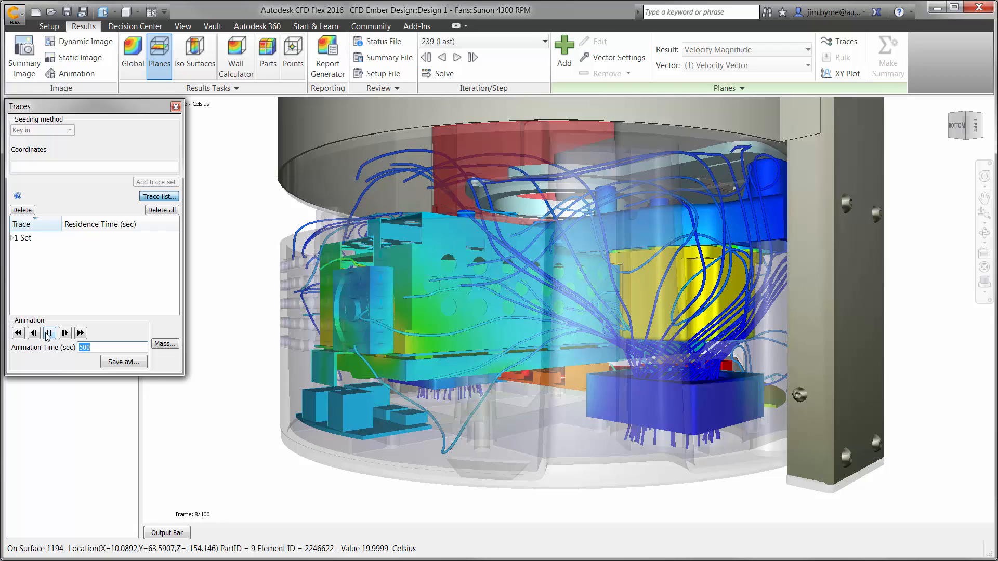
left_click(65, 332)
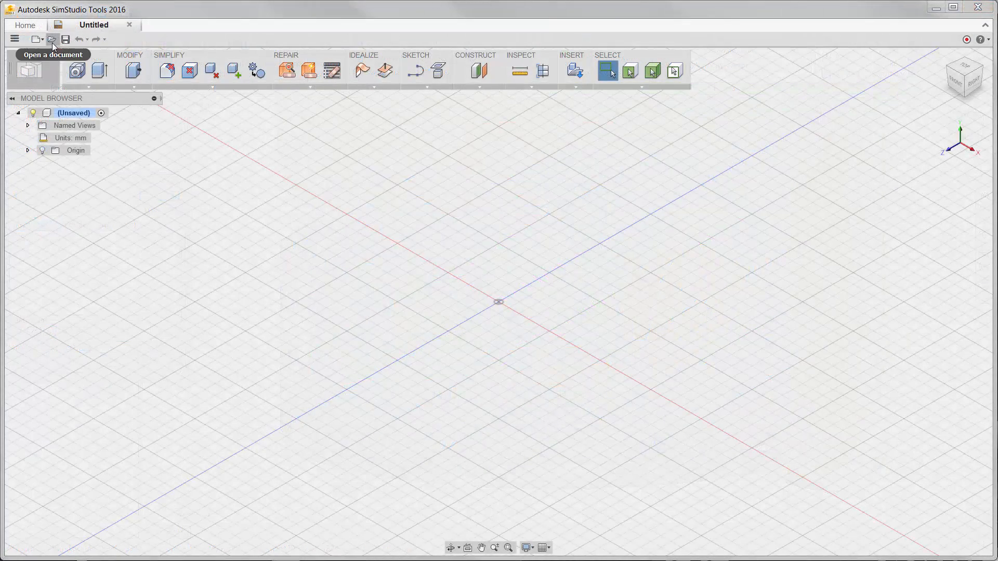
Step: Open 001-ASY-0004 - Assembled Printer.iam and hide its lower housing
left_click(52, 39)
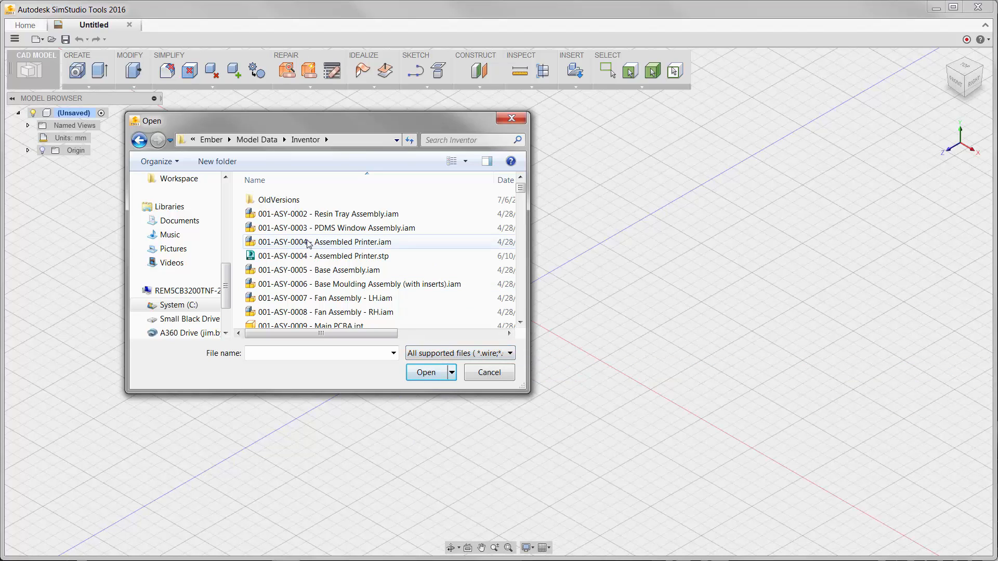
left_click(488, 373)
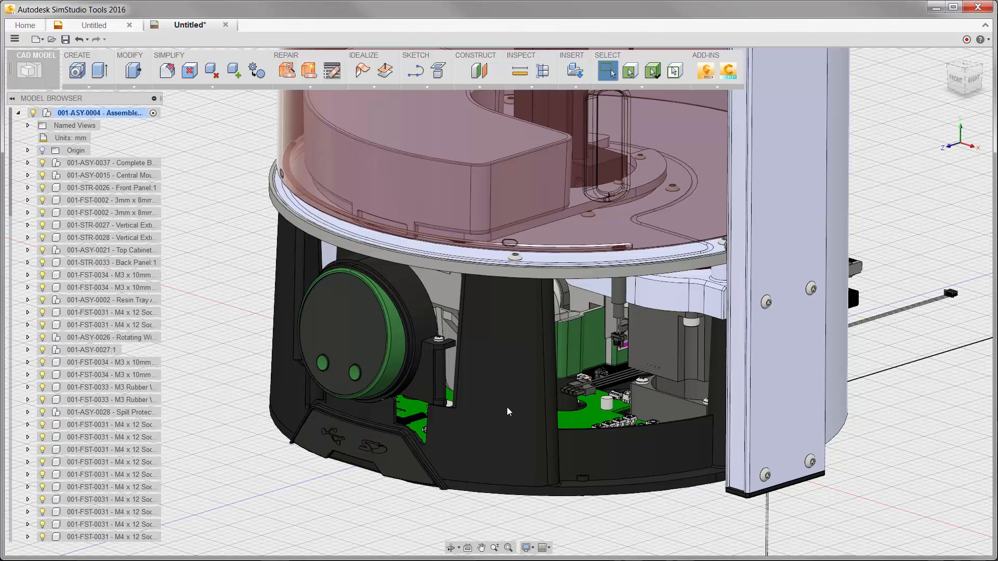
right_click(507, 411)
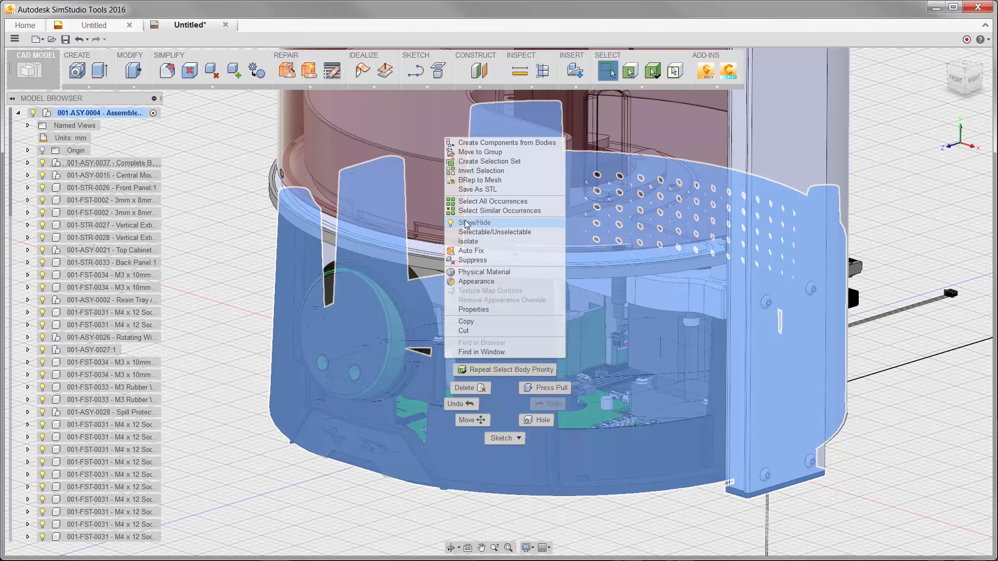
left_click(474, 222)
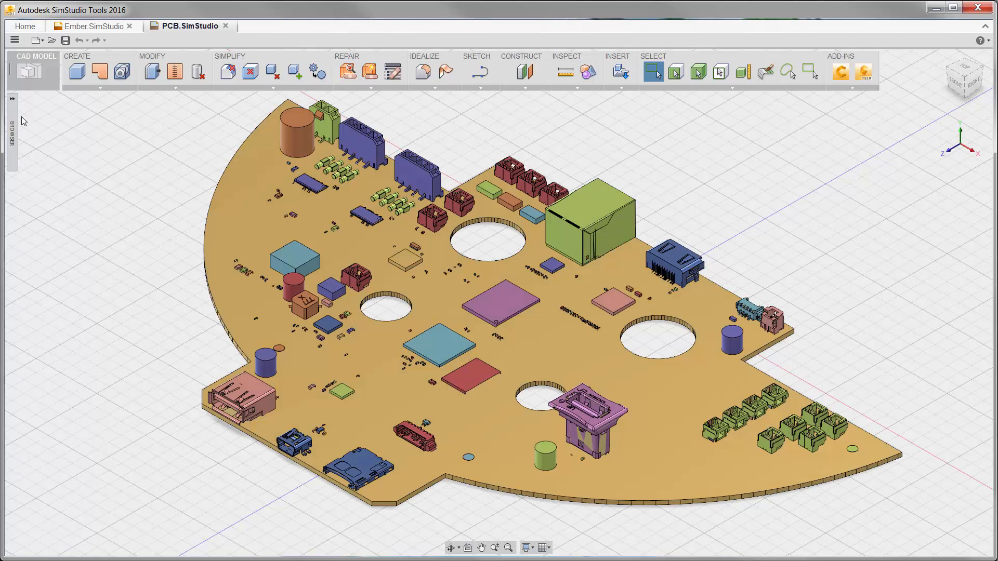
Step: Use Select by Size to pick every board body smaller than 2.5 mm
right_click(82, 113)
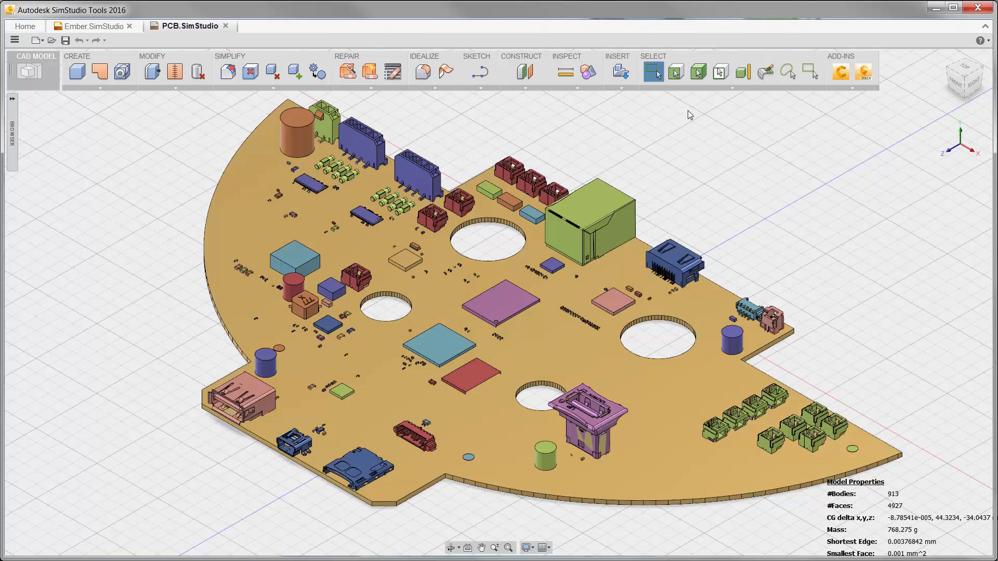
left_click(742, 71)
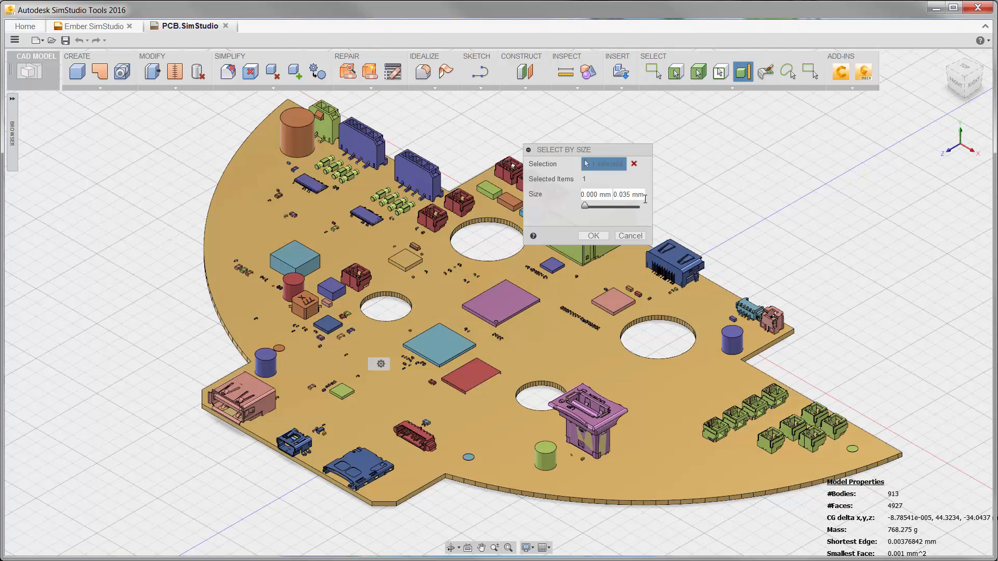
type("2.5")
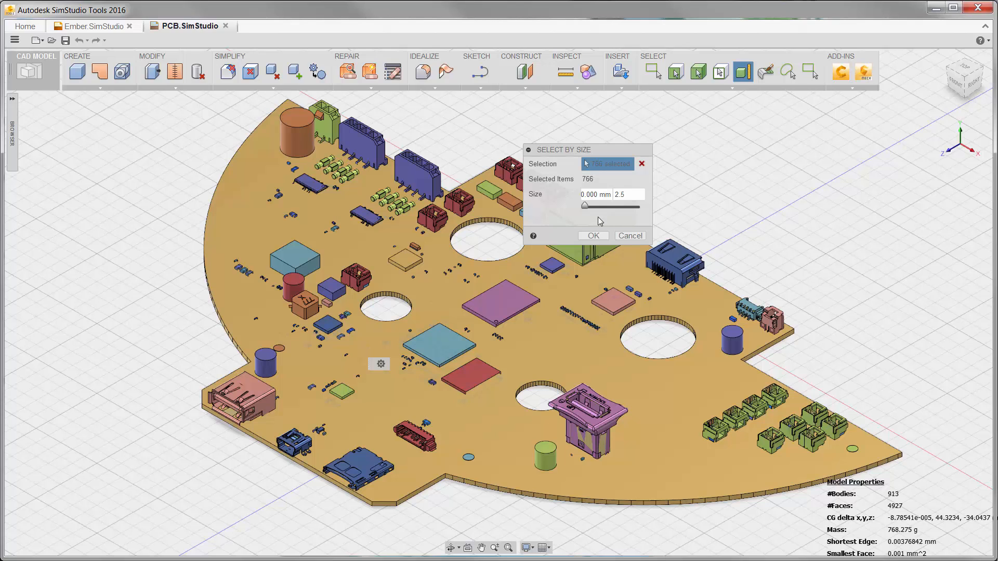
left_click(592, 235)
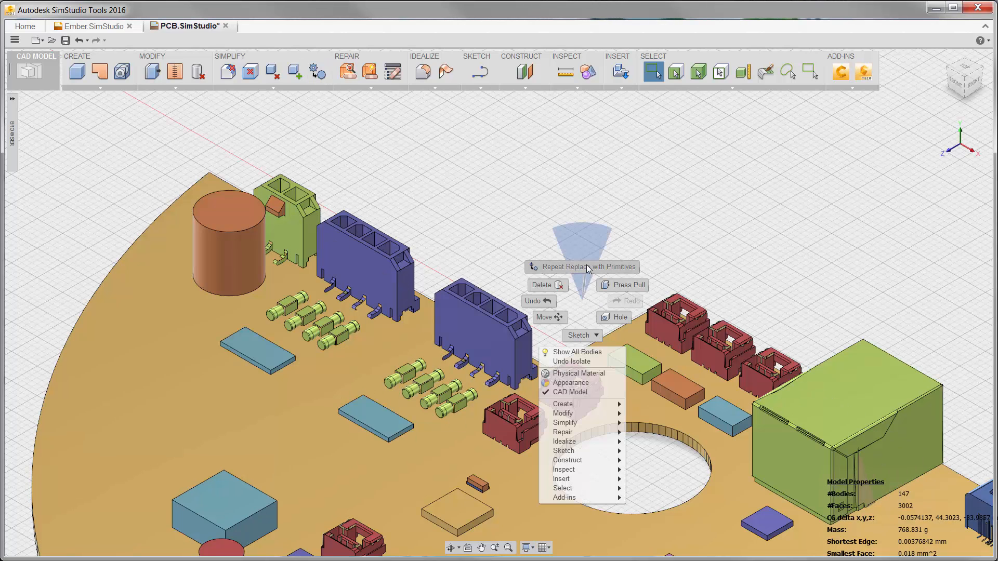
Step: Replace the tall connector and all its matching occurrences with primitive boxes
left_click(586, 267)
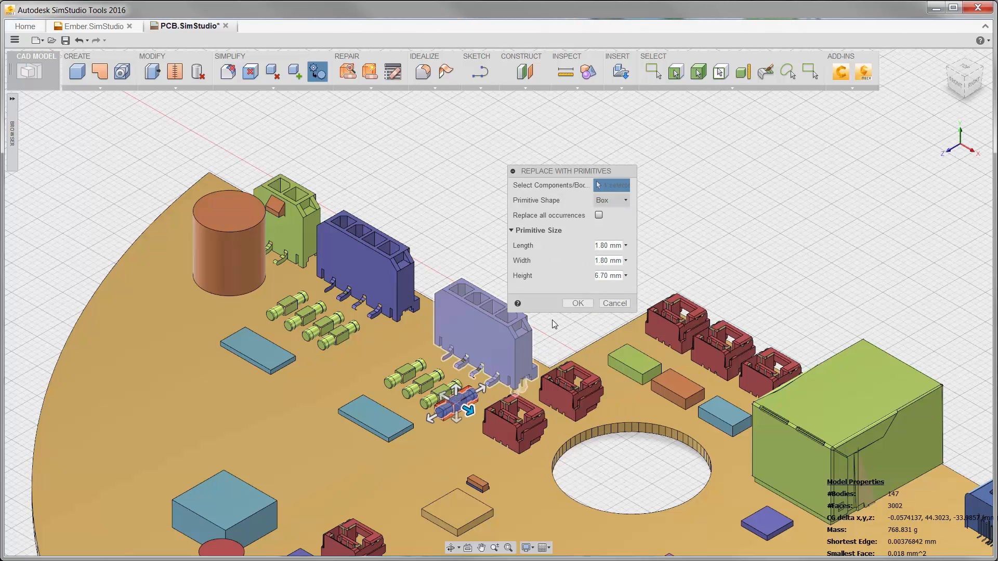
left_click(598, 215)
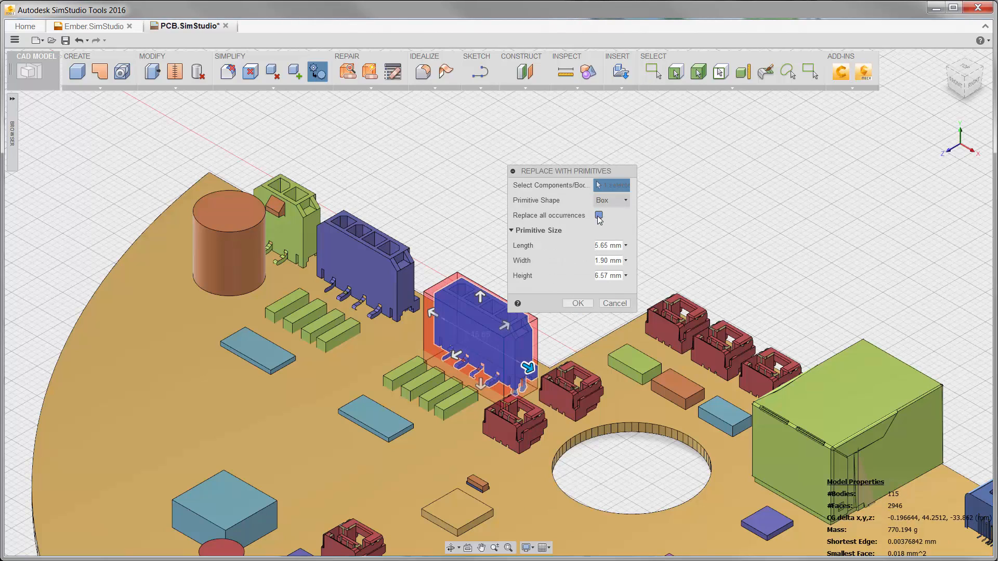
left_click(576, 303)
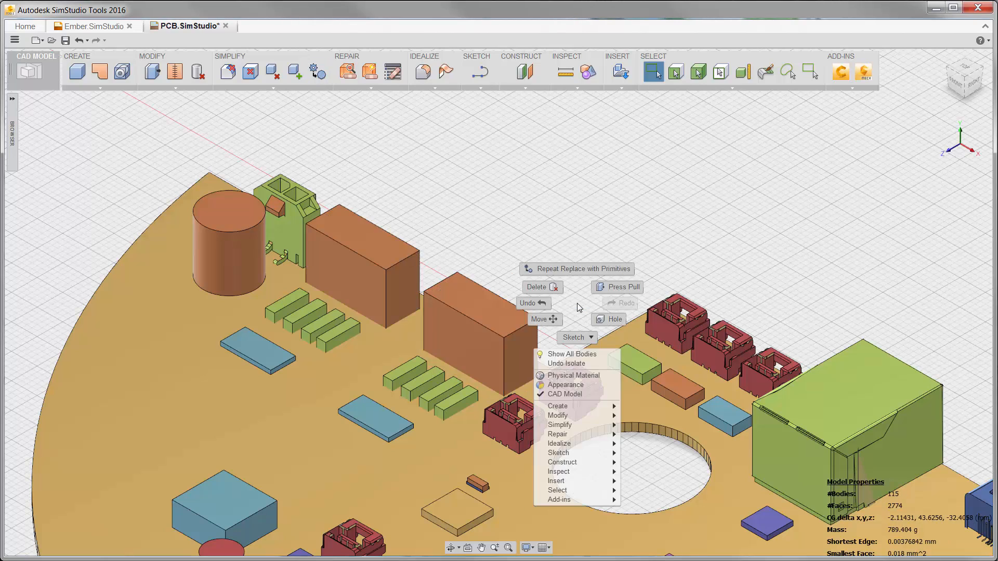
left_click(583, 269)
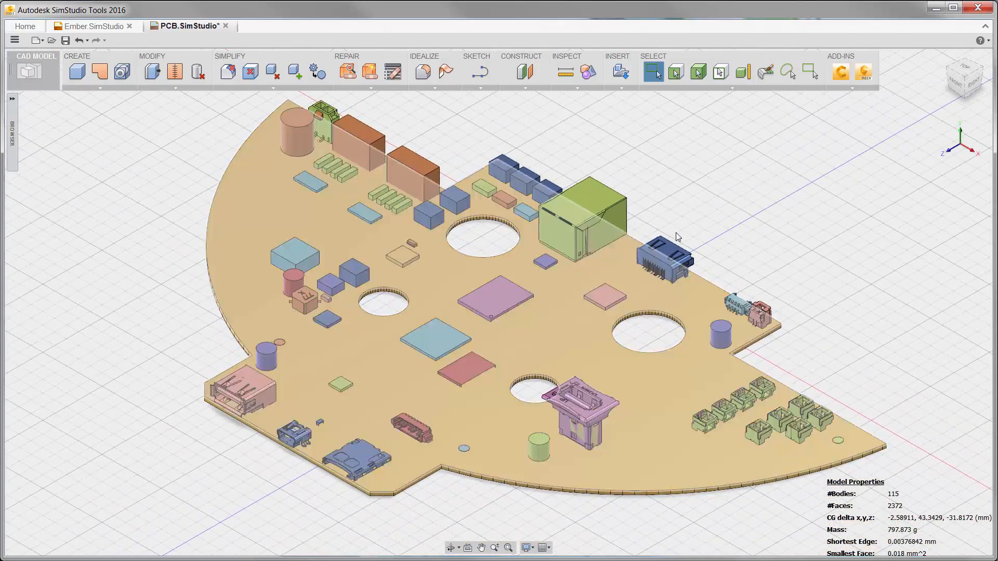
Step: Replace the large housing with a box and return to the full printer model
left_click(317, 71)
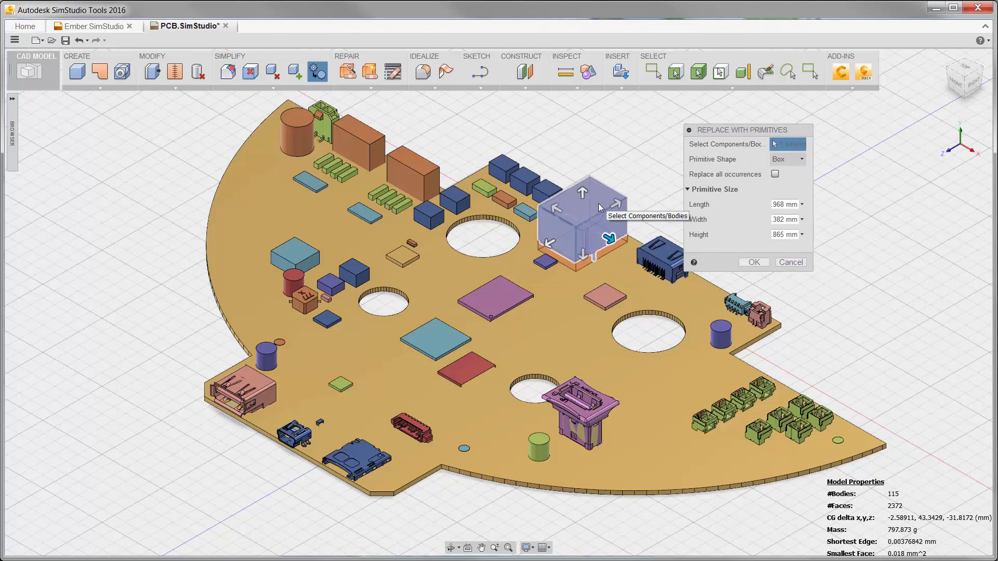
left_click(754, 262)
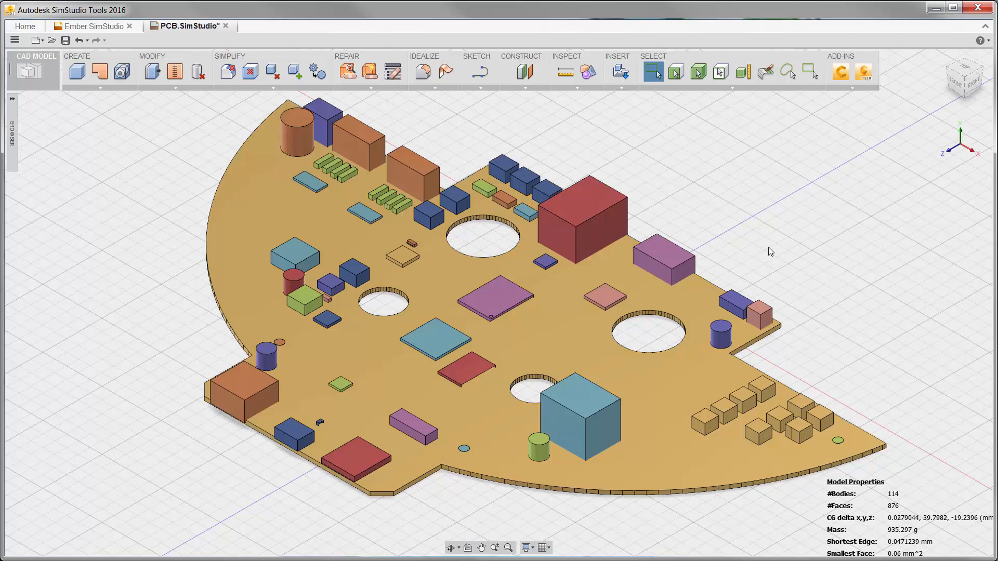
left_click(93, 26)
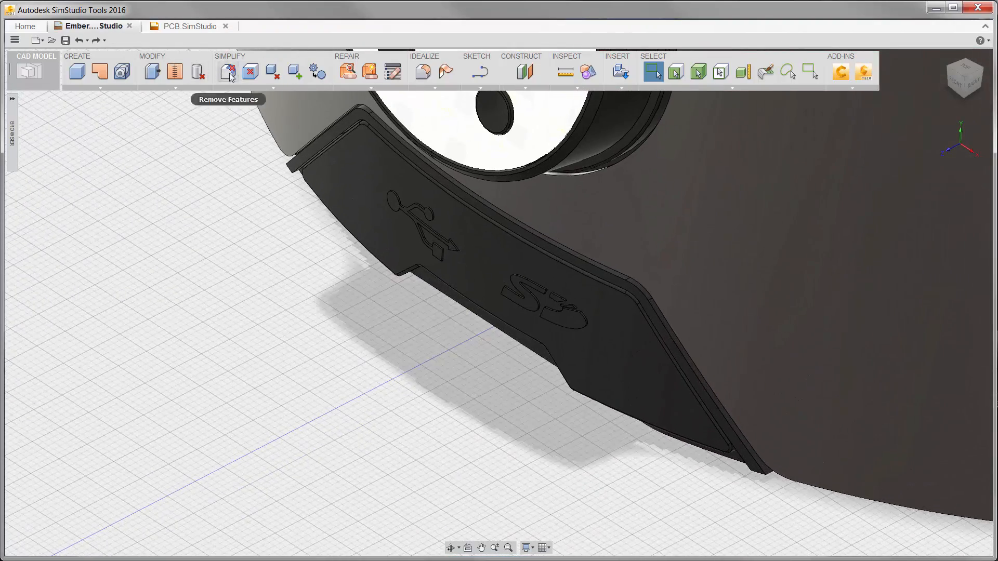
Step: Start the Simplify > Remove Features tool on the Ember printer model
left_click(227, 72)
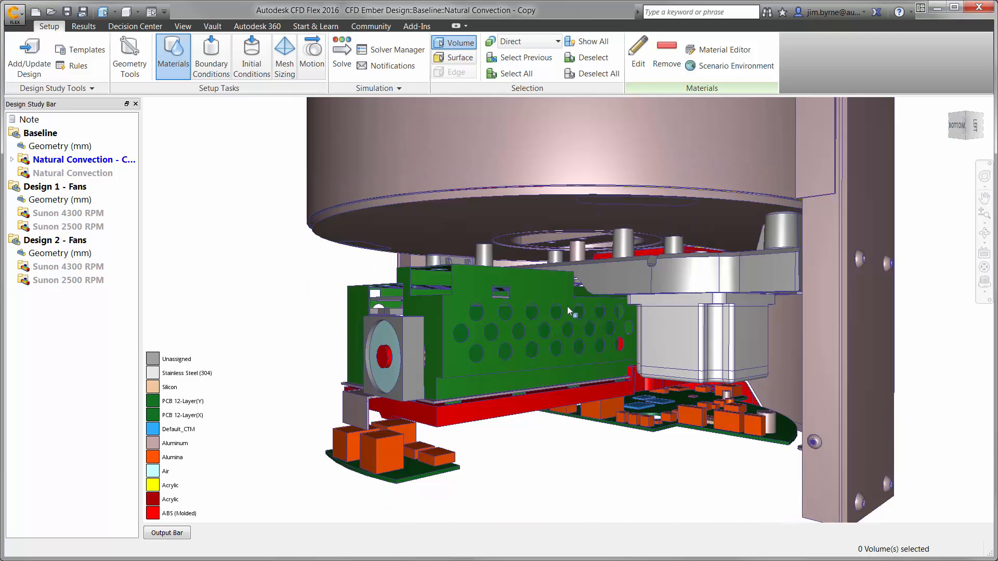
Step: Zoom in on the electronics and assign solid ABS (Molded) to the bracket
left_click_drag(566, 311, 519, 301)
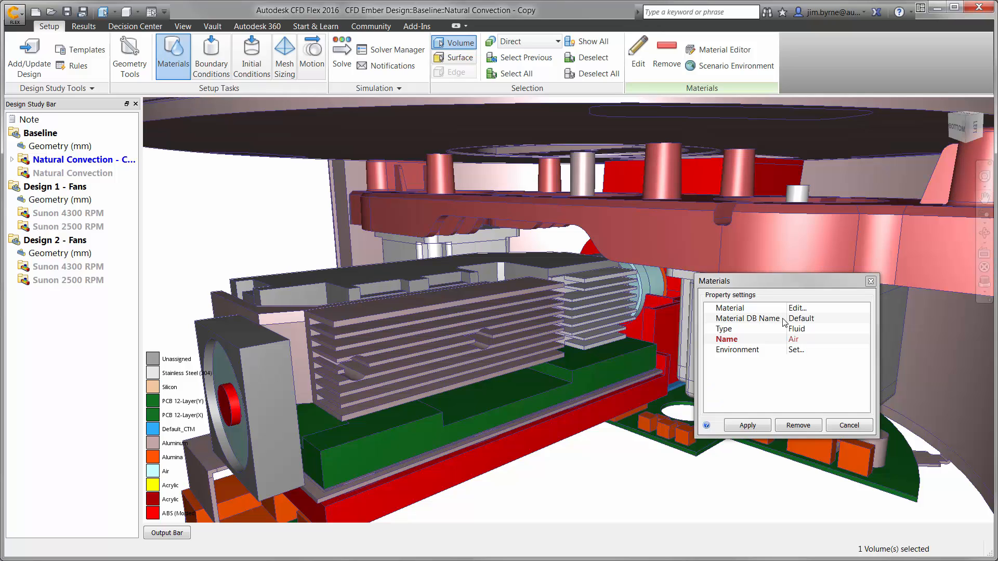
left_click(864, 328)
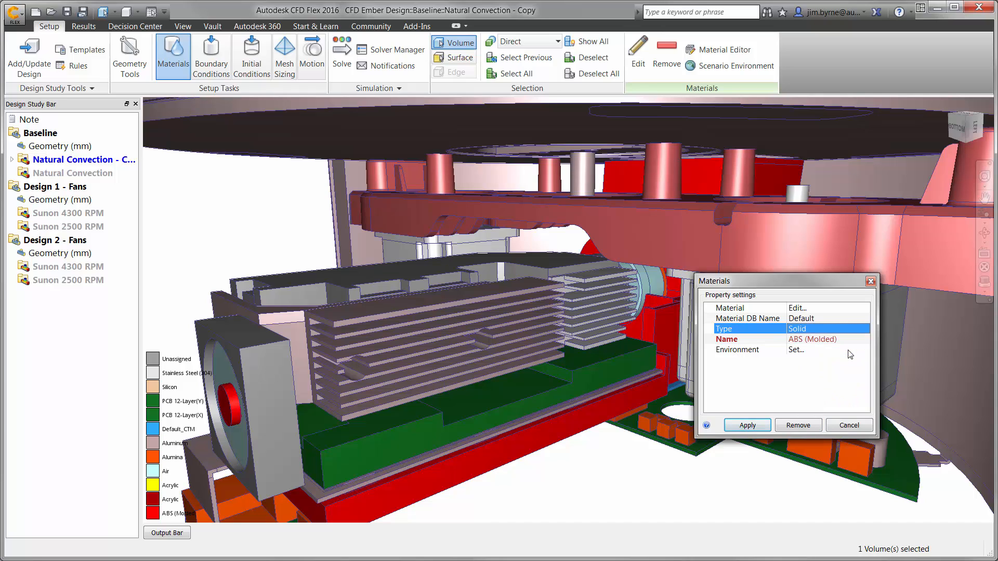
left_click(861, 338)
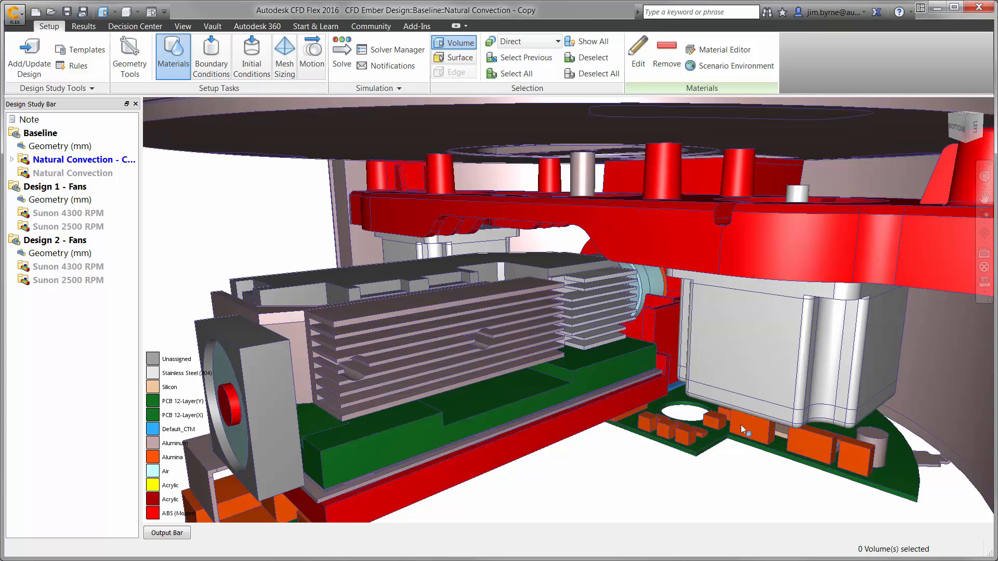
Step: Add a 20 W heat generation load to the finned board component and show the boundary conditions
left_click(210, 56)
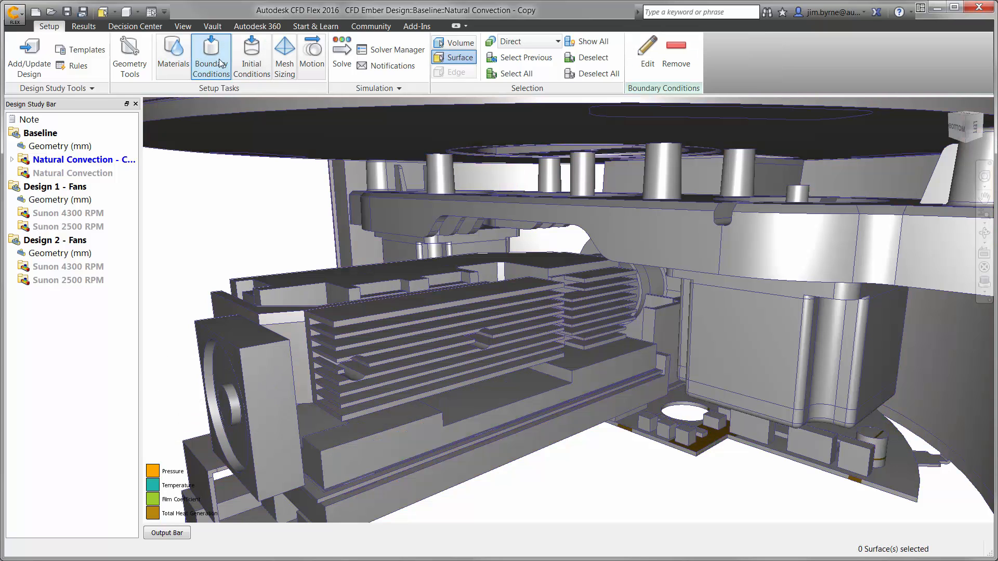
left_click(453, 43)
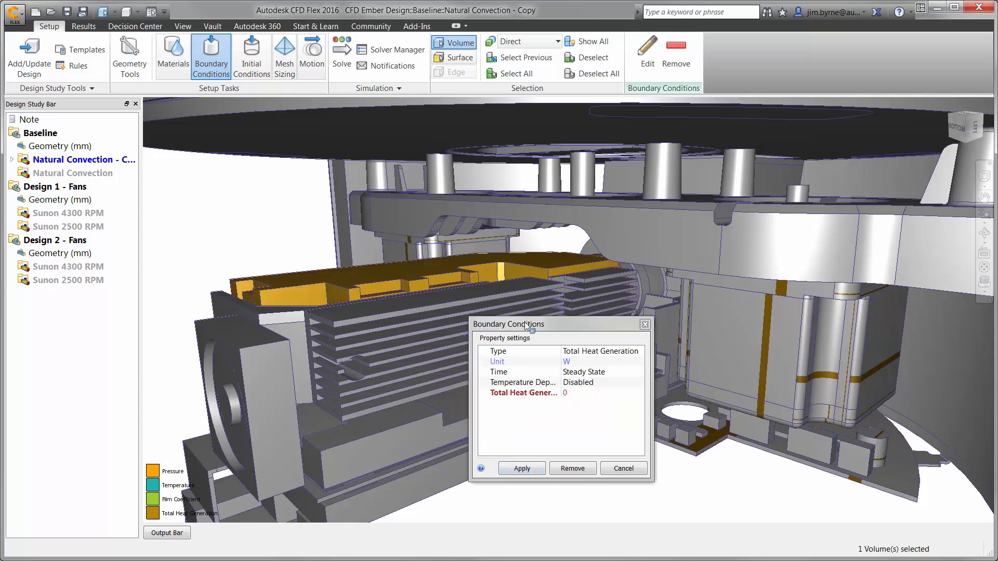
type("20")
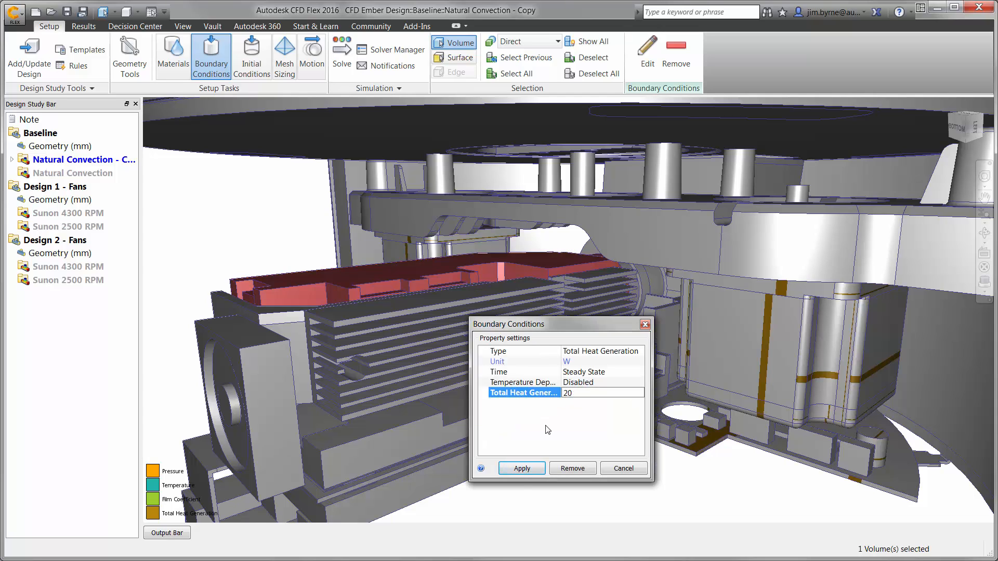
left_click(520, 468)
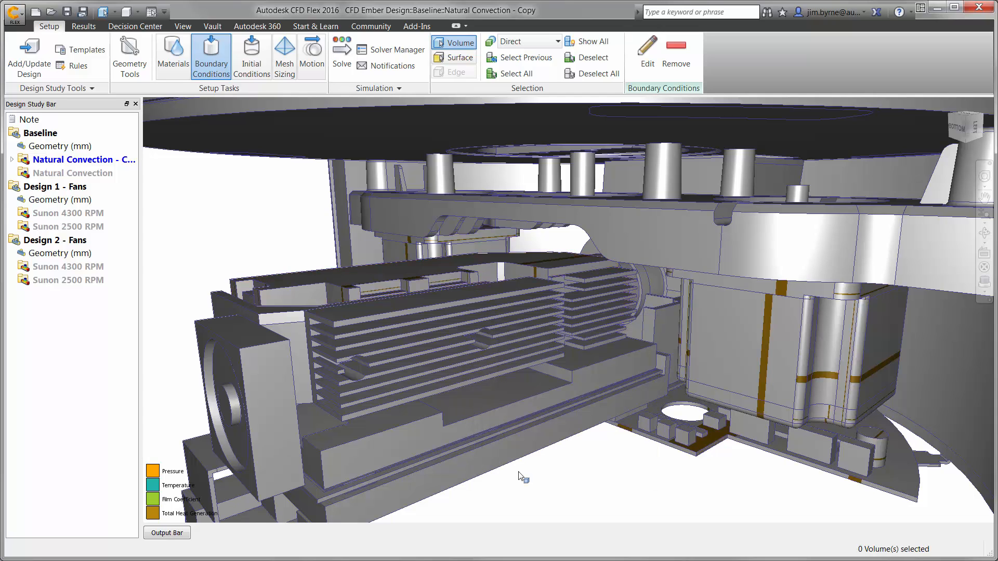
left_click(284, 56)
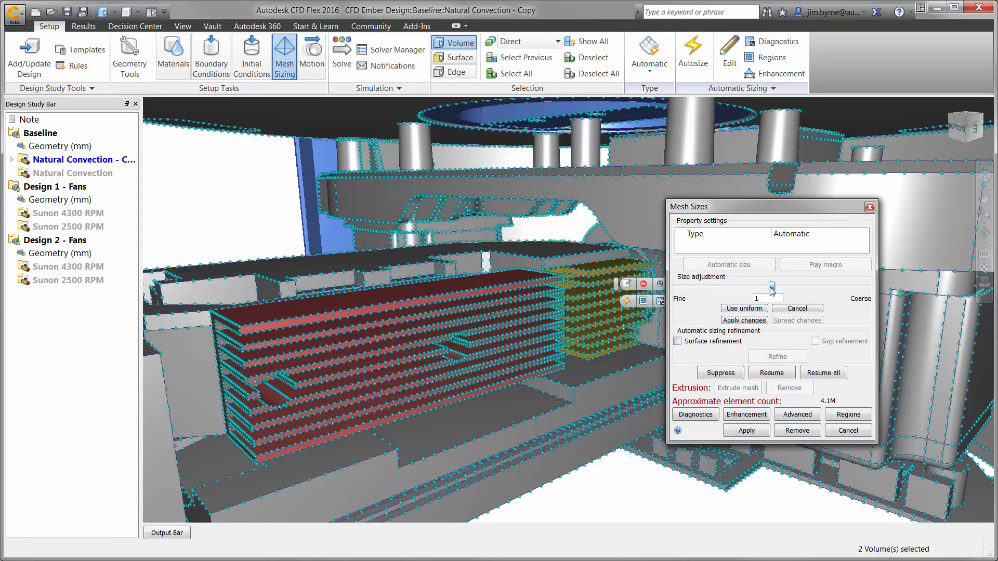
Step: Drag the fin mesh size factor down to about 0.34 and apply it
left_click_drag(772, 287, 768, 286)
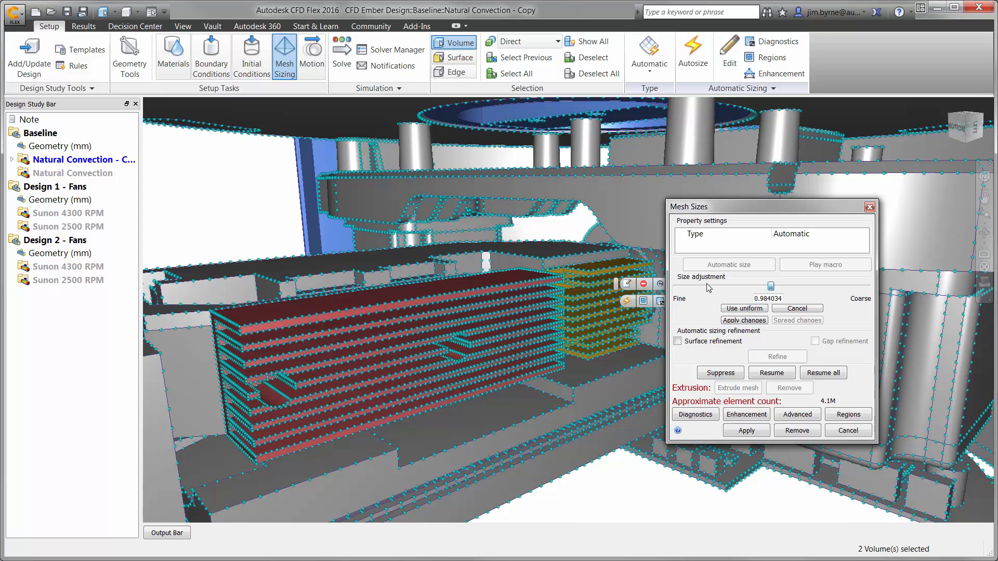
left_click_drag(768, 286, 707, 285)
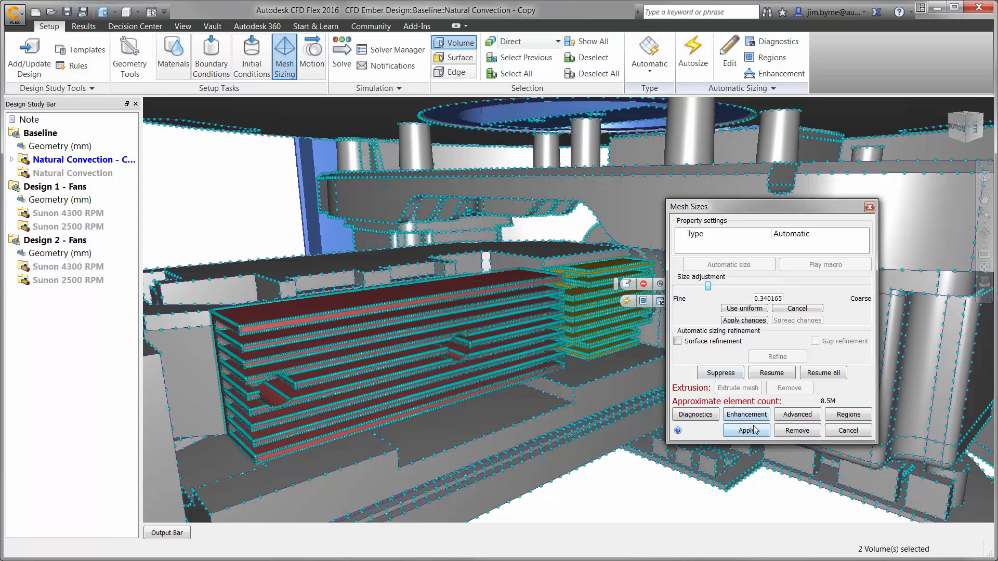
left_click(746, 431)
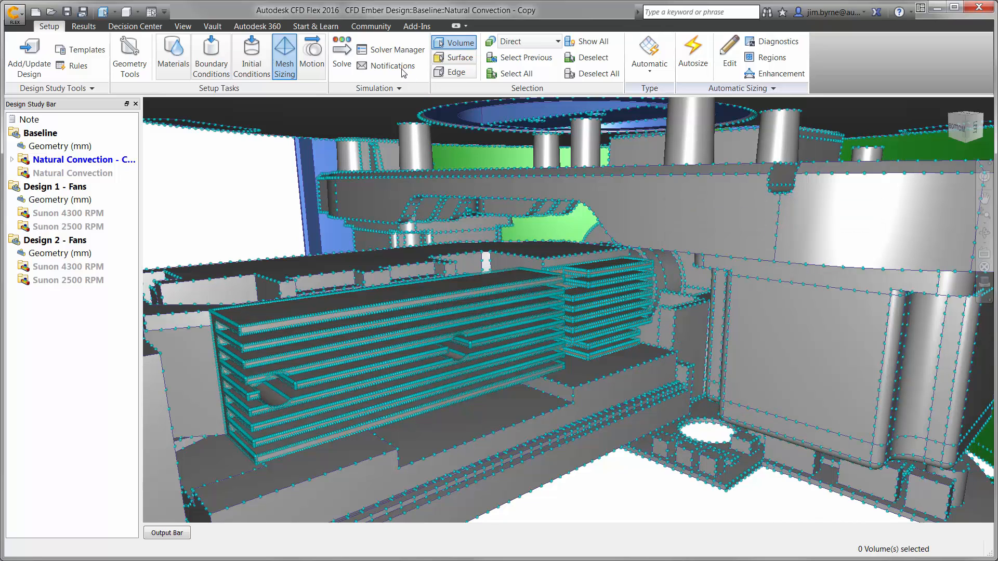
Step: Check the solver computer and physics settings in Solve settings, then accept them
left_click(397, 50)
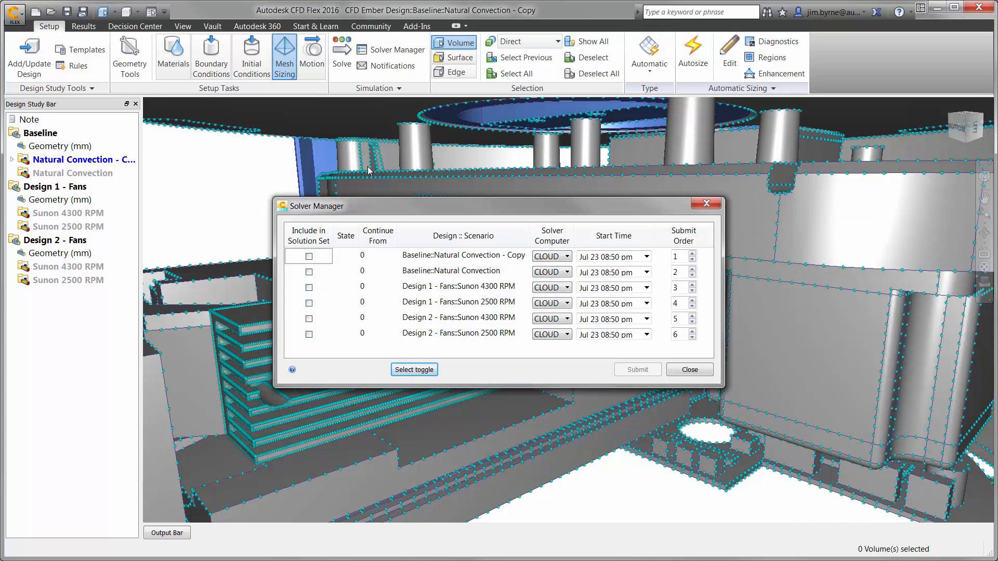
left_click(308, 272)
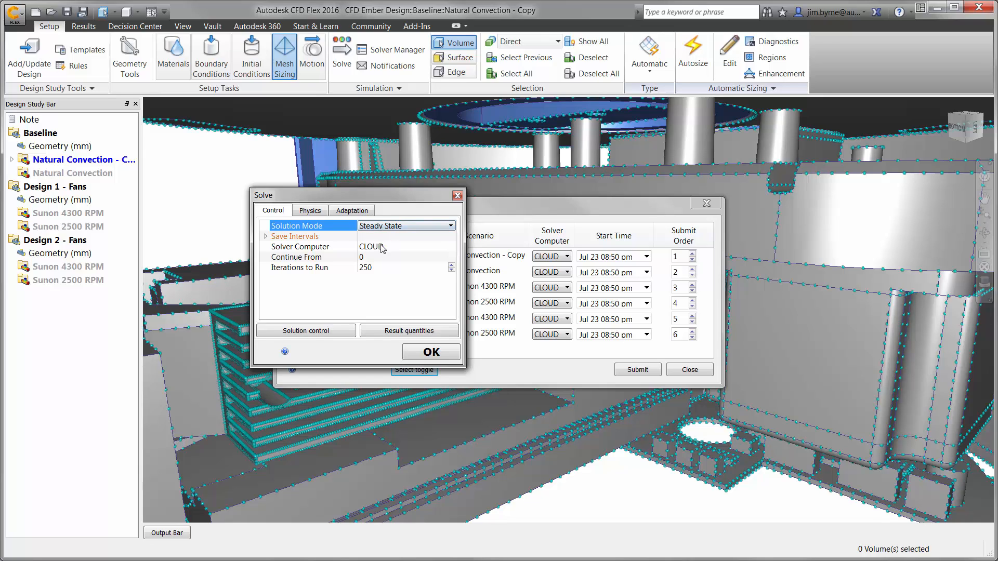
left_click(450, 247)
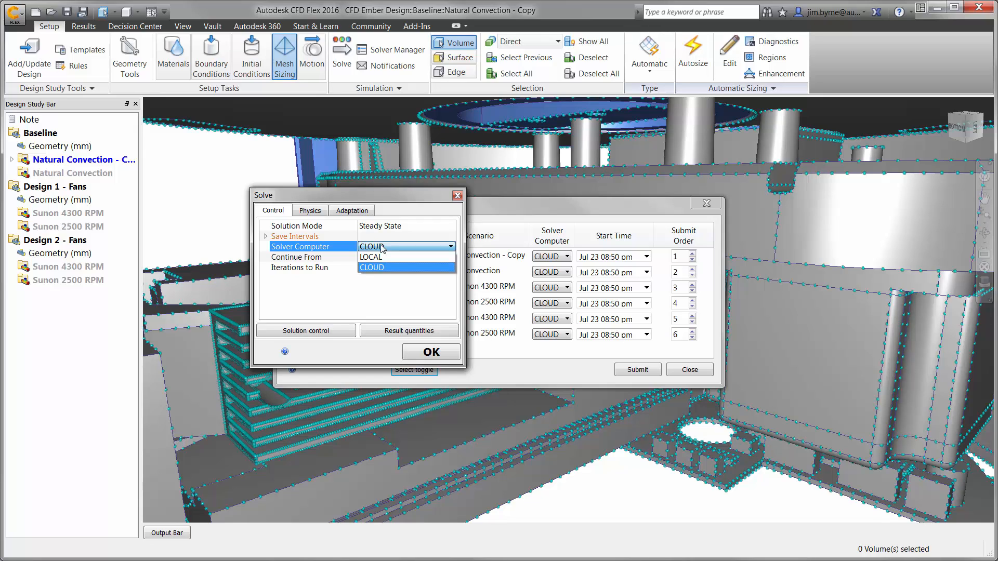
left_click(310, 210)
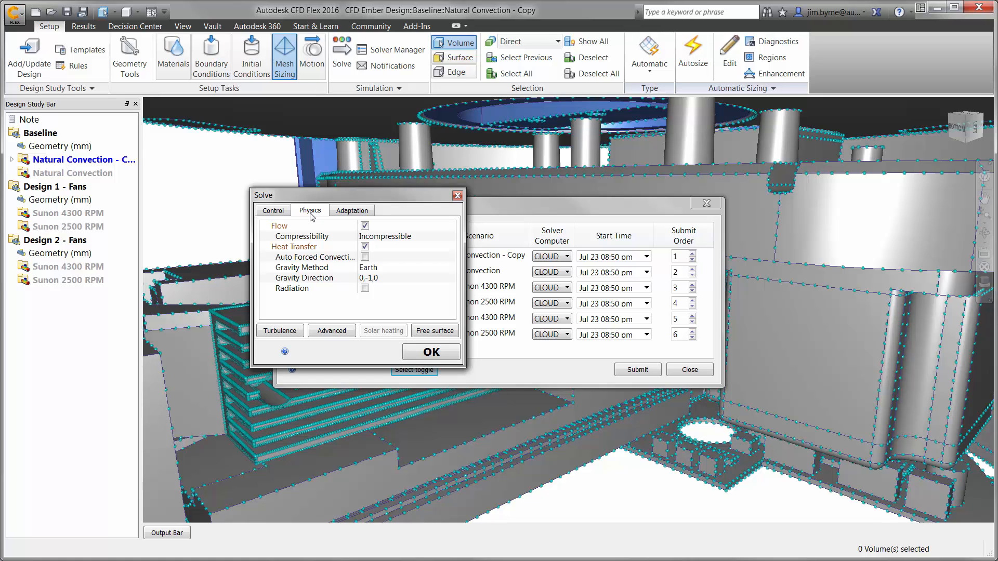
left_click(304, 278)
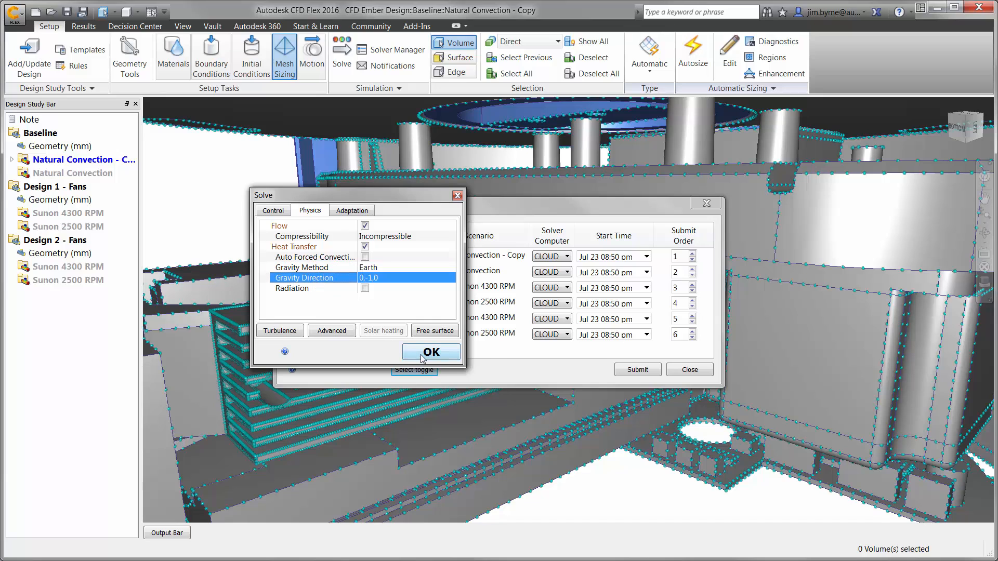
left_click(431, 352)
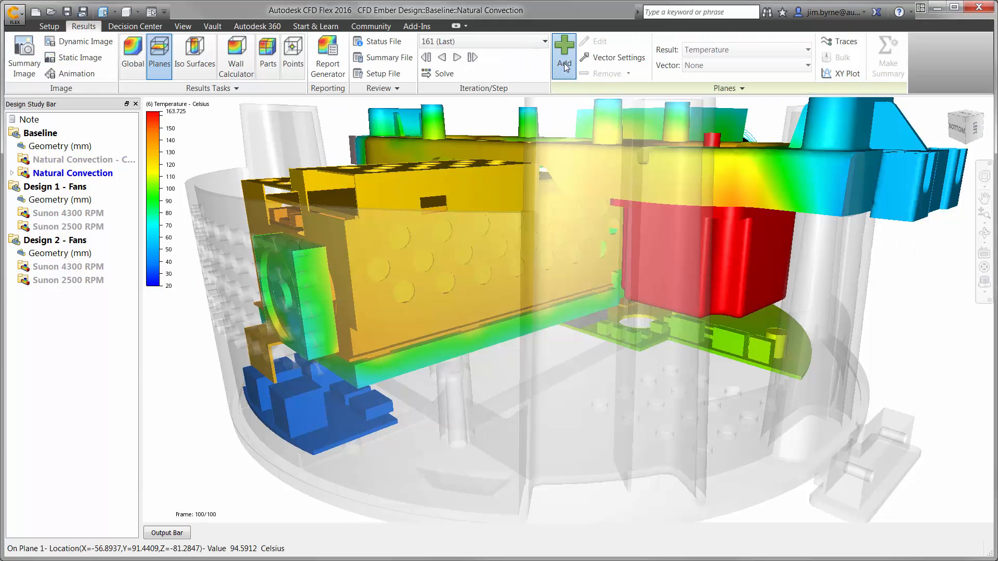
Step: Add a results plane and position it horizontally below the circuit board
left_click(563, 48)
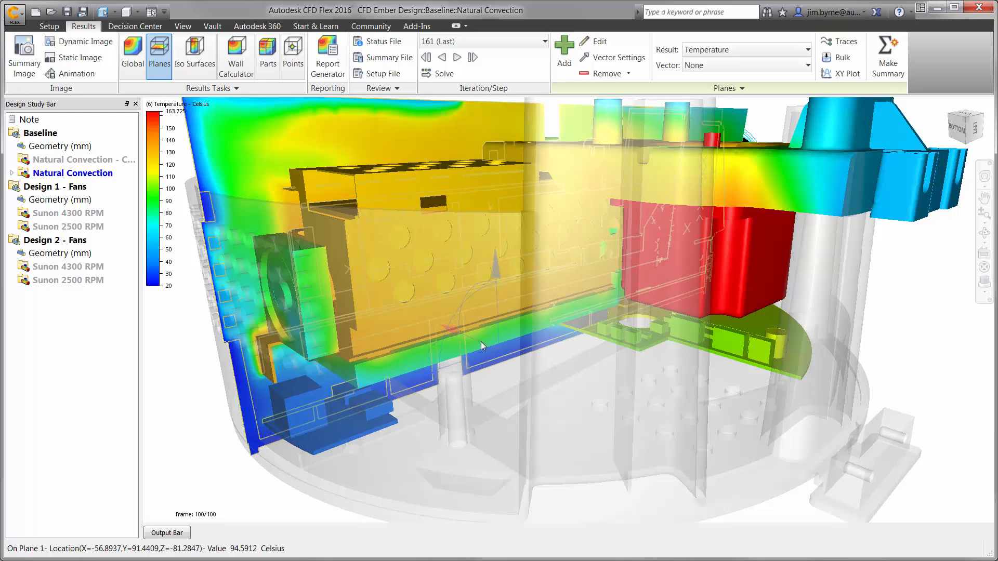
left_click_drag(480, 346, 536, 367)
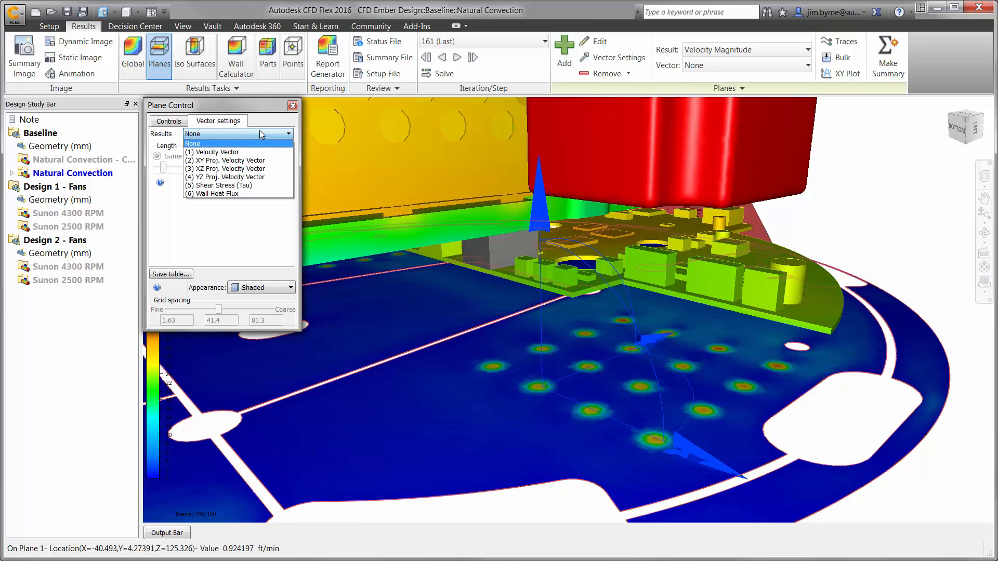
Step: Show velocity vectors on the plane at fine grid spacing, with an outline appearance
left_click(215, 152)
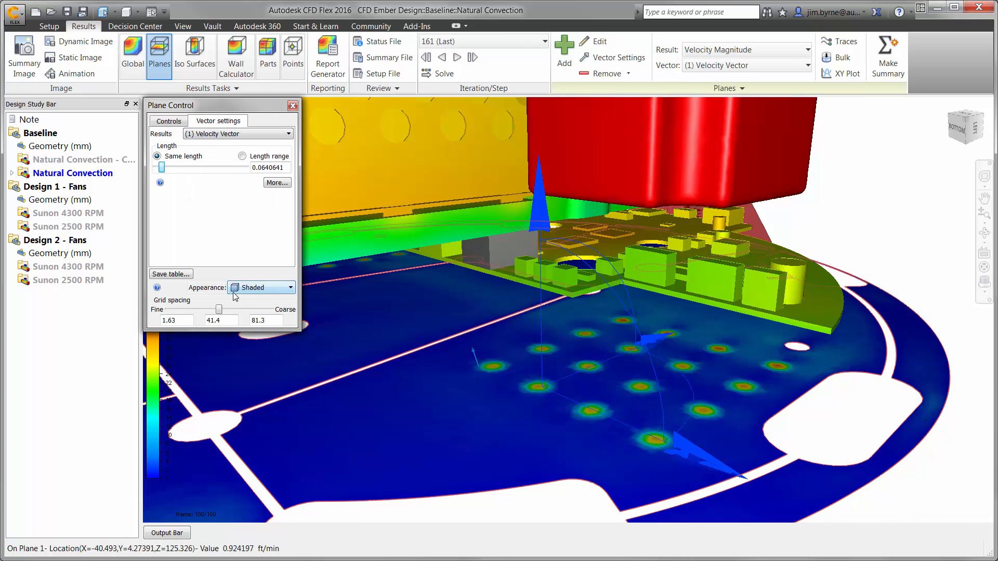
left_click(261, 287)
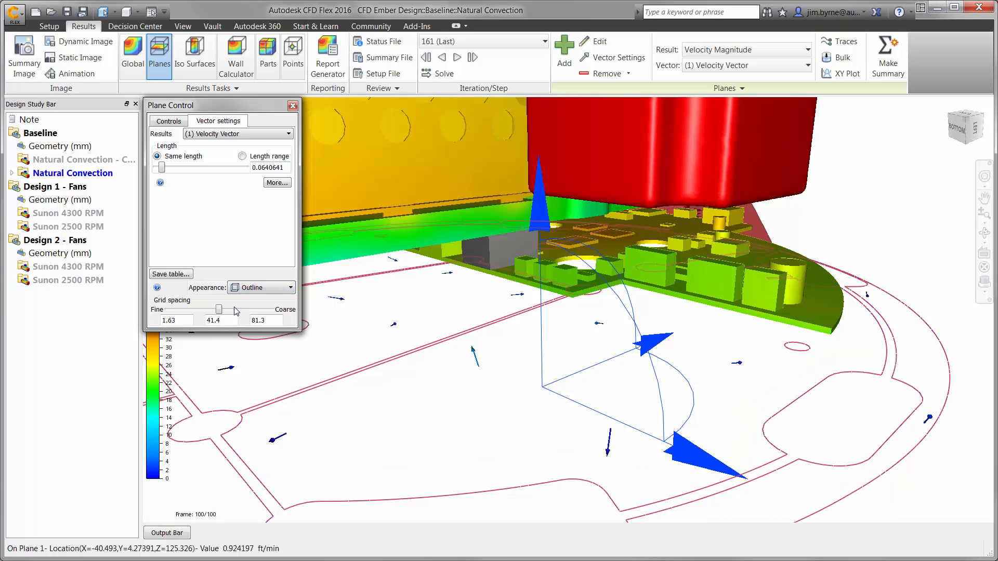
left_click_drag(219, 310, 167, 310)
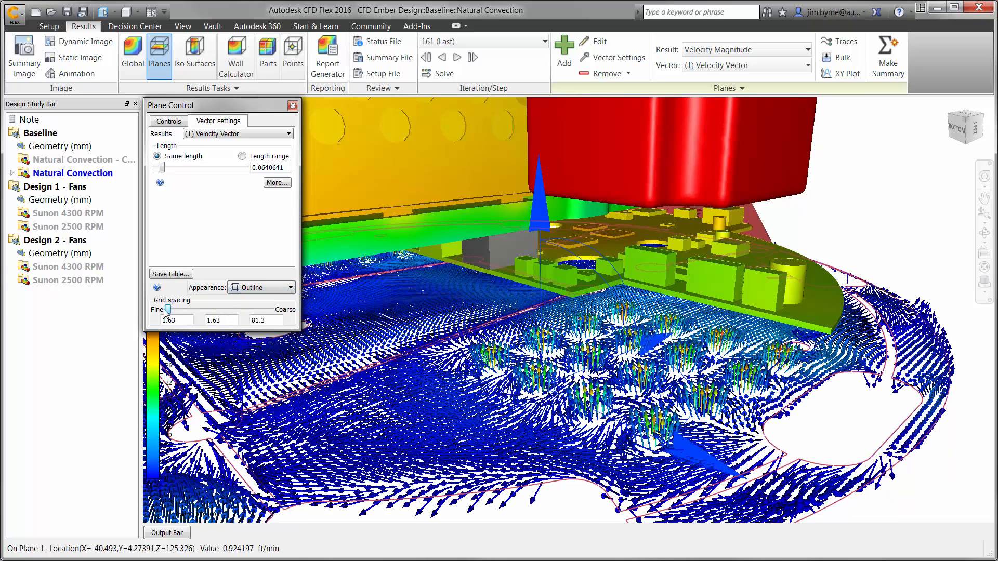
left_click_drag(168, 167, 159, 168)
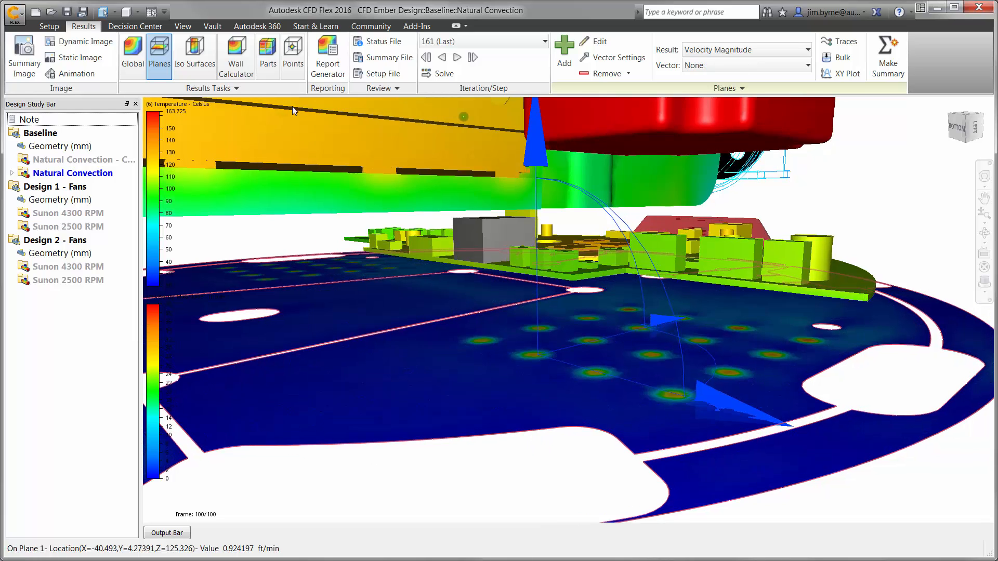
Step: Seed rectangular-grid particle traces on the base plane, sorted by residence time
left_click(840, 41)
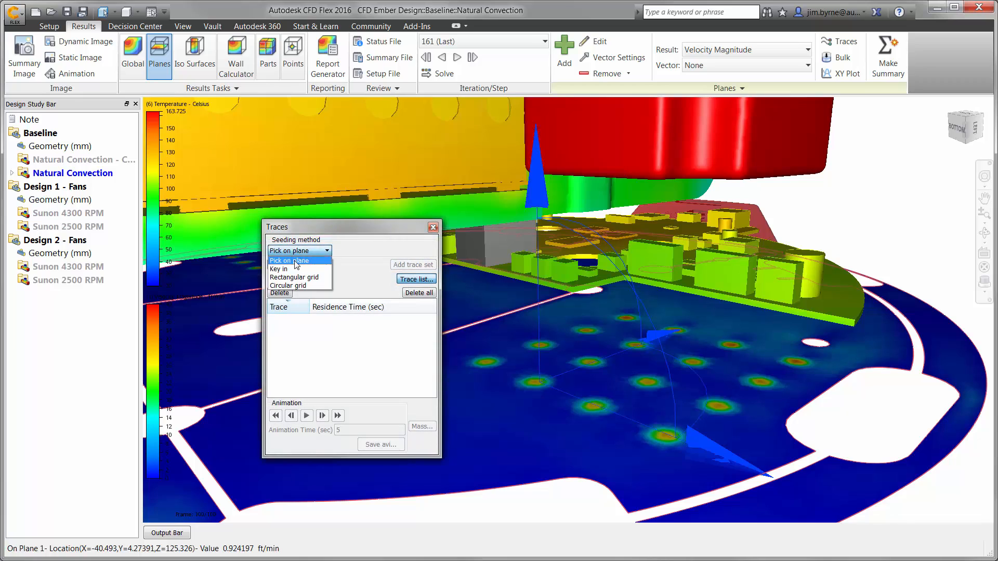
left_click(294, 277)
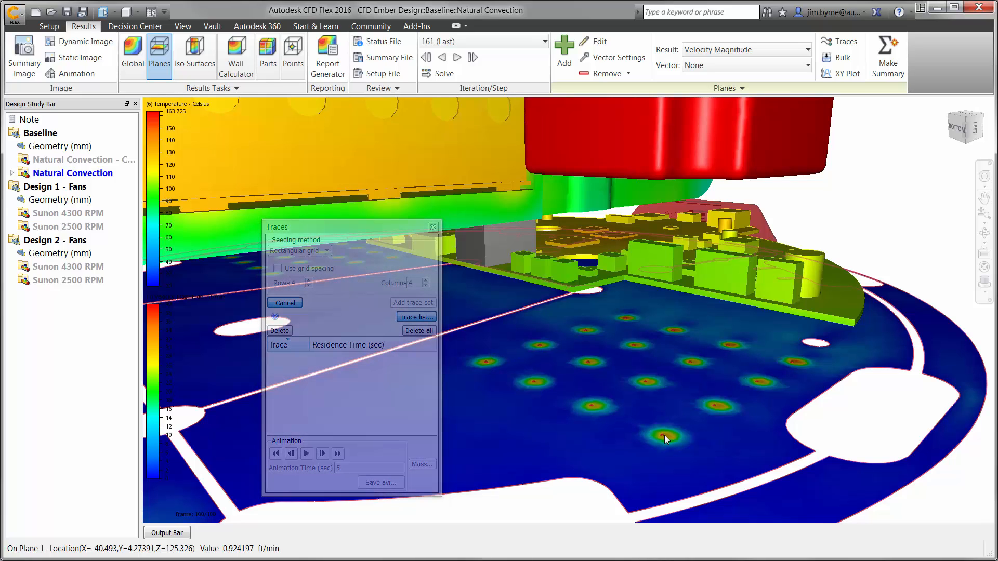
left_click(412, 303)
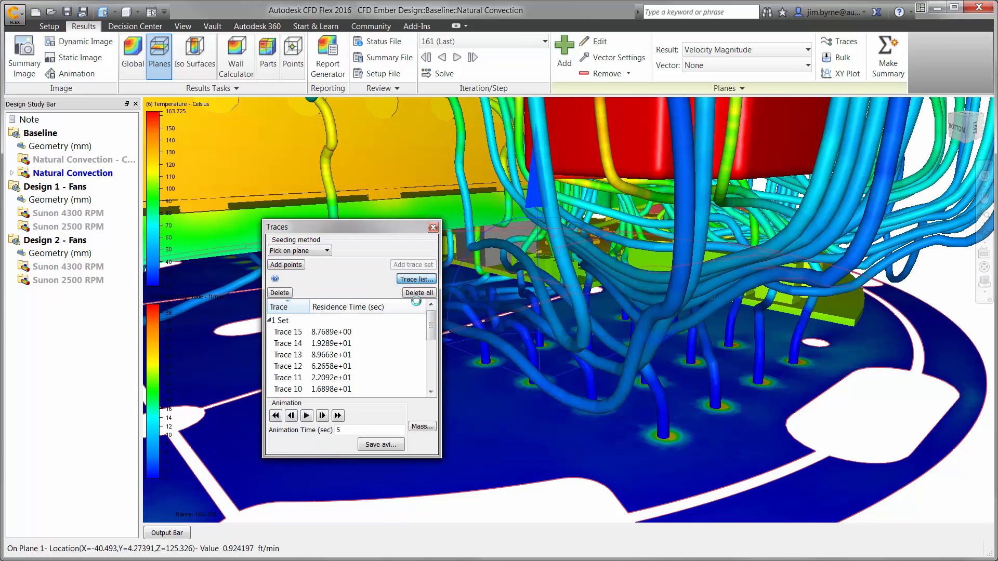
left_click(357, 306)
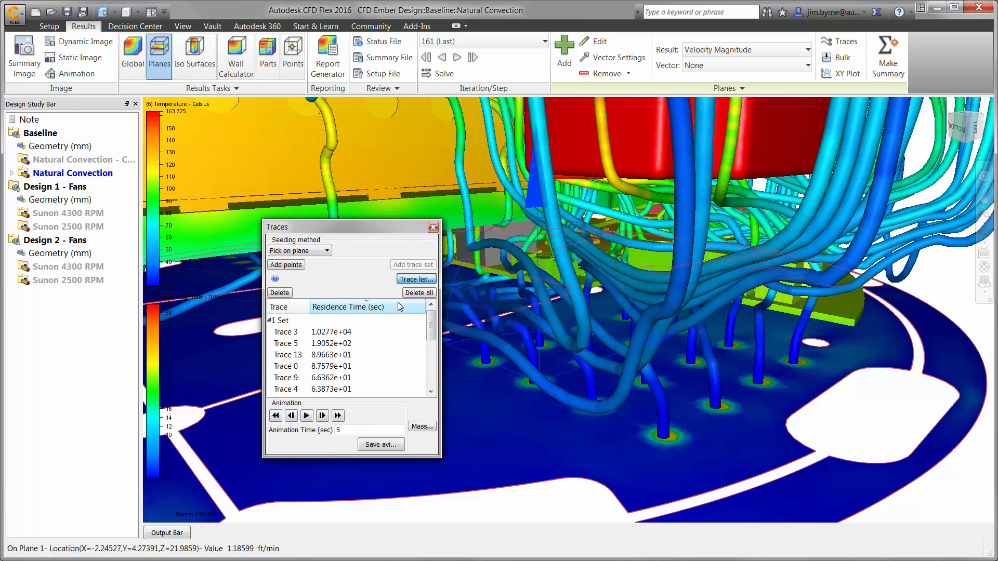
left_click(433, 227)
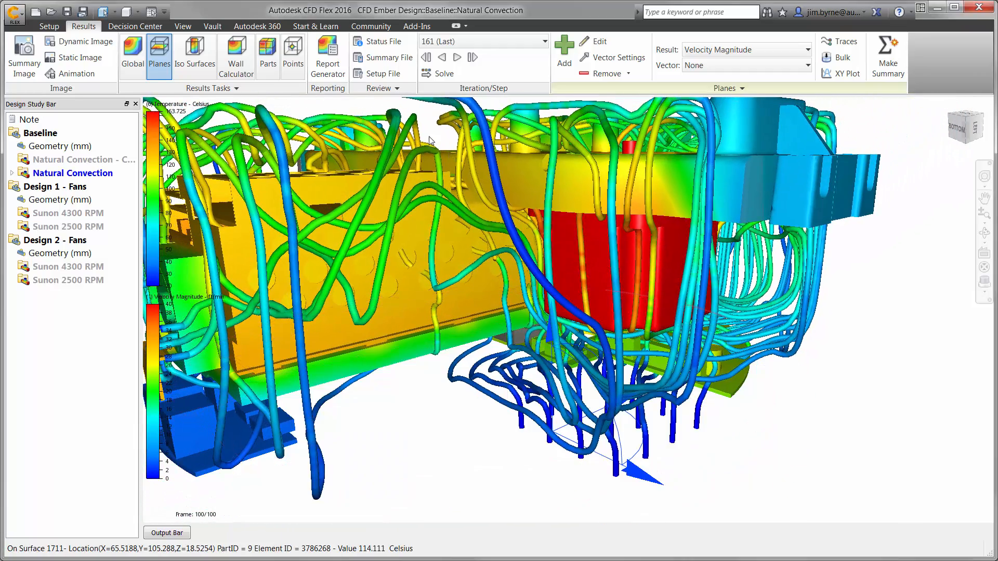
Step: List the stepper motor's average, minimum and maximum temperatures from the Parts results
left_click(267, 54)
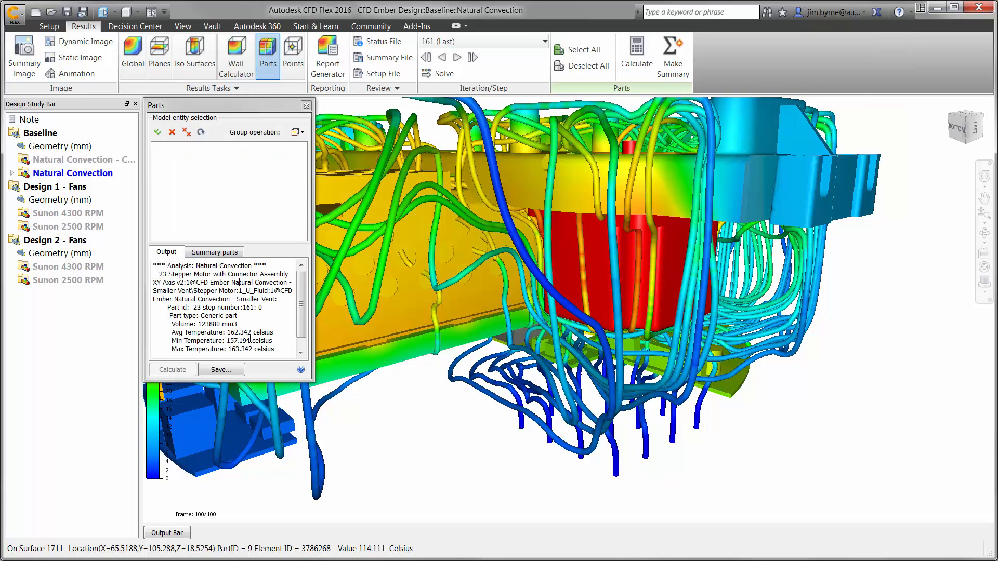
double_click(236, 332)
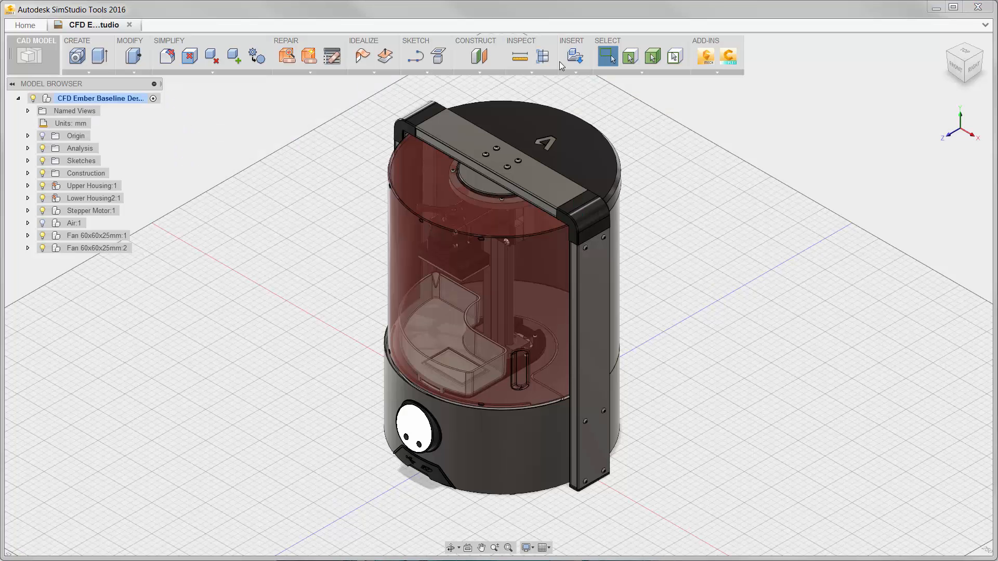
Step: Expand Fan 60x60x25mm:1 and isolate the fan body
left_click(542, 56)
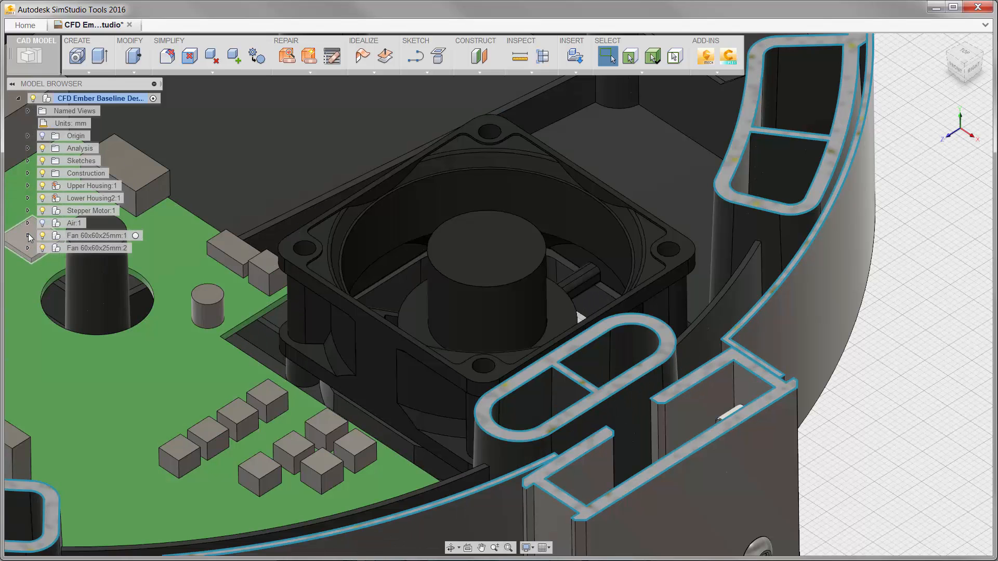
left_click(28, 235)
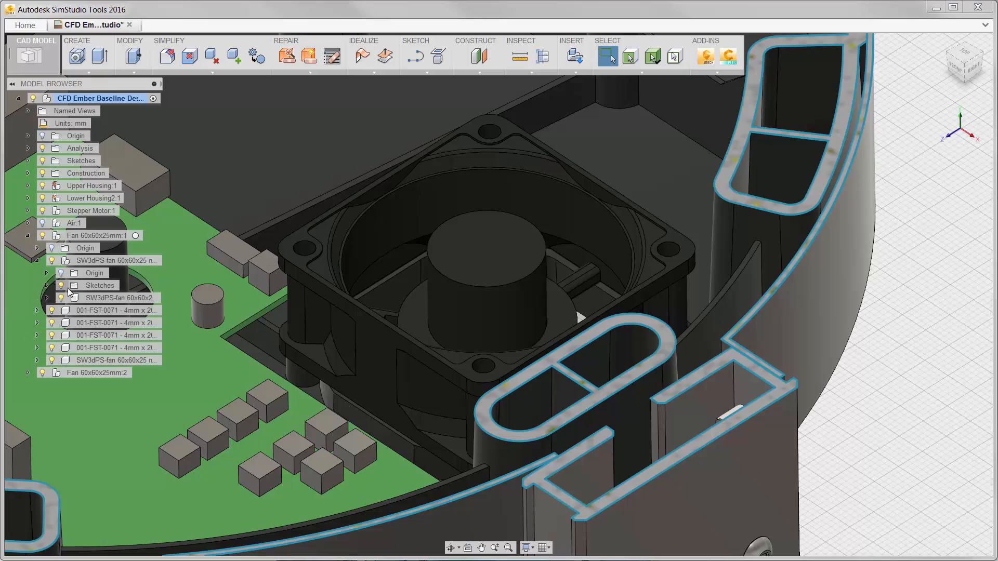
right_click(111, 298)
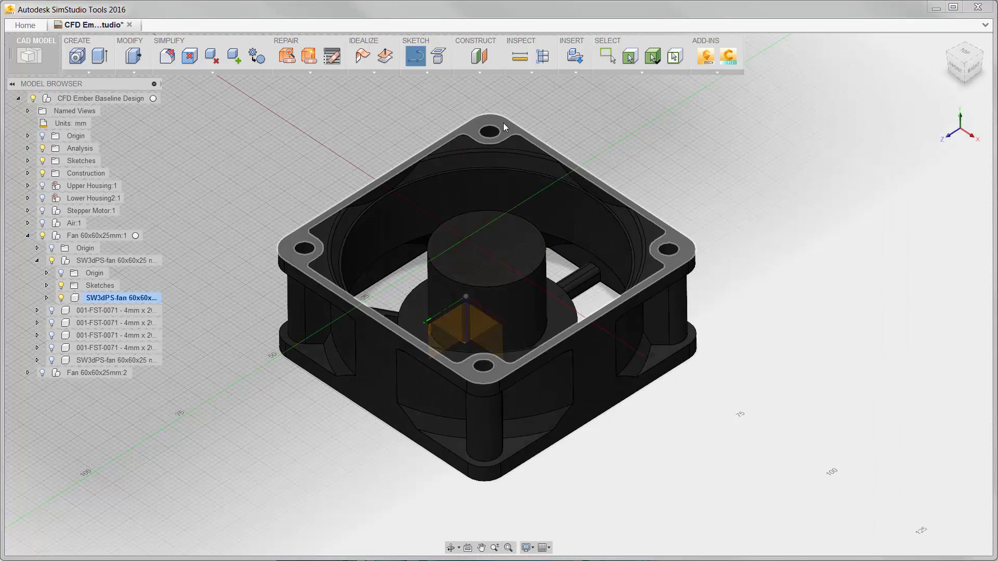
Step: Extrude the fan's ring sketch profile to the bottom face as a new body
left_click(436, 56)
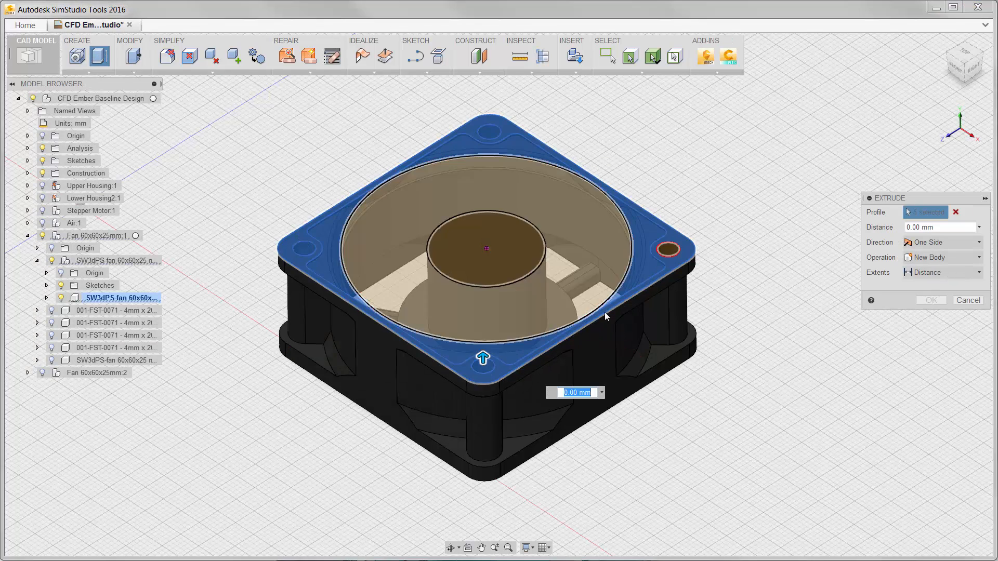
left_click(942, 272)
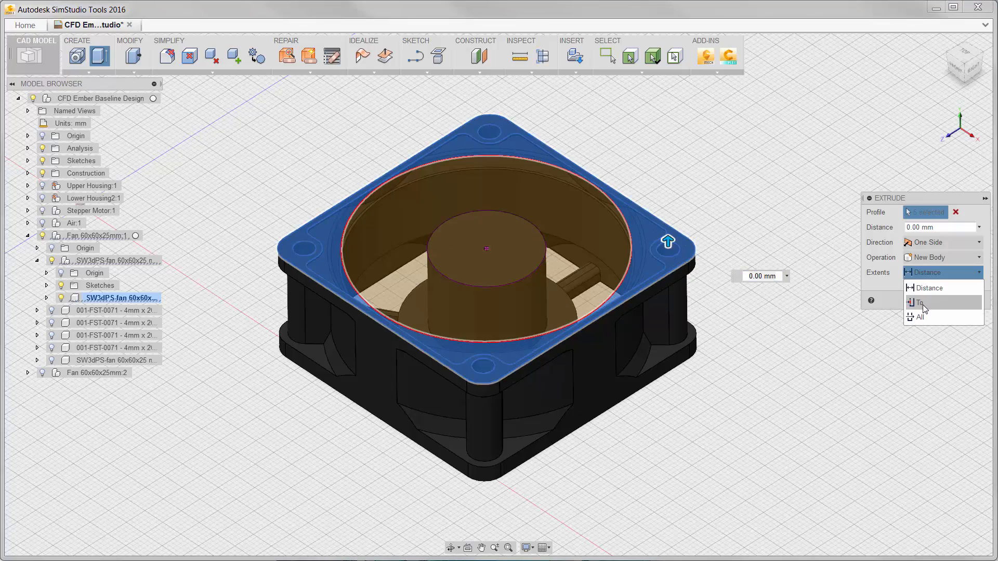
left_click(921, 301)
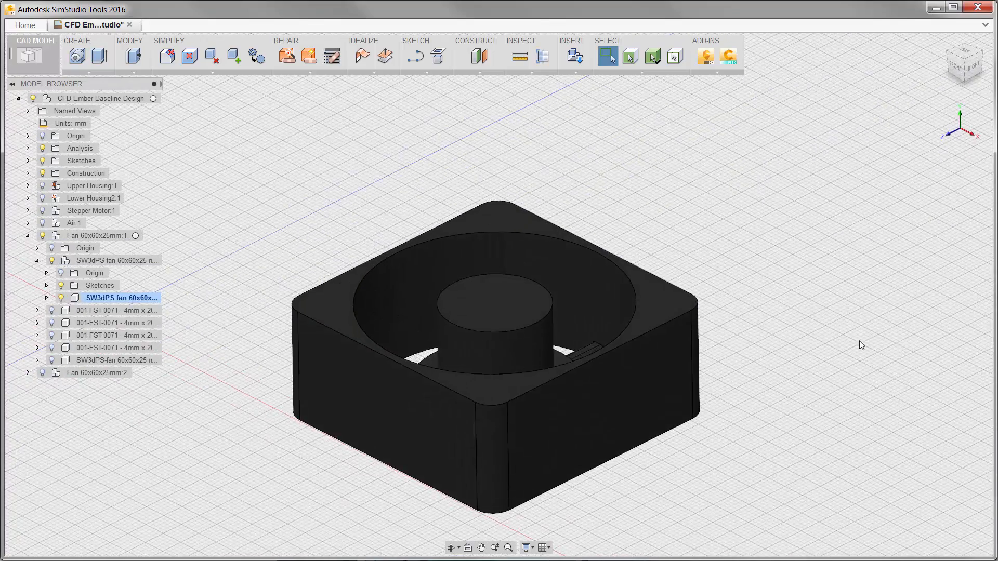
left_click(45, 297)
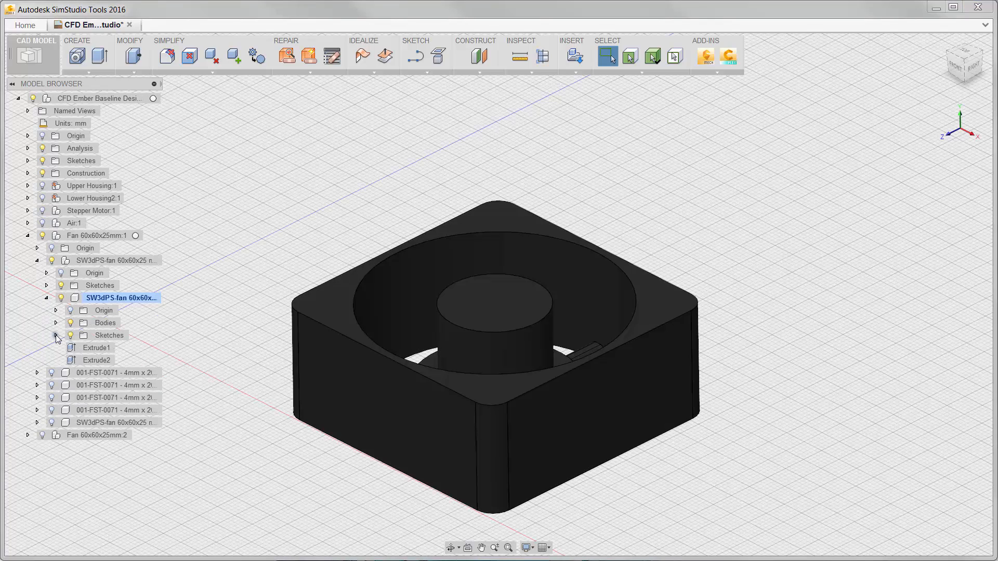
left_click(56, 336)
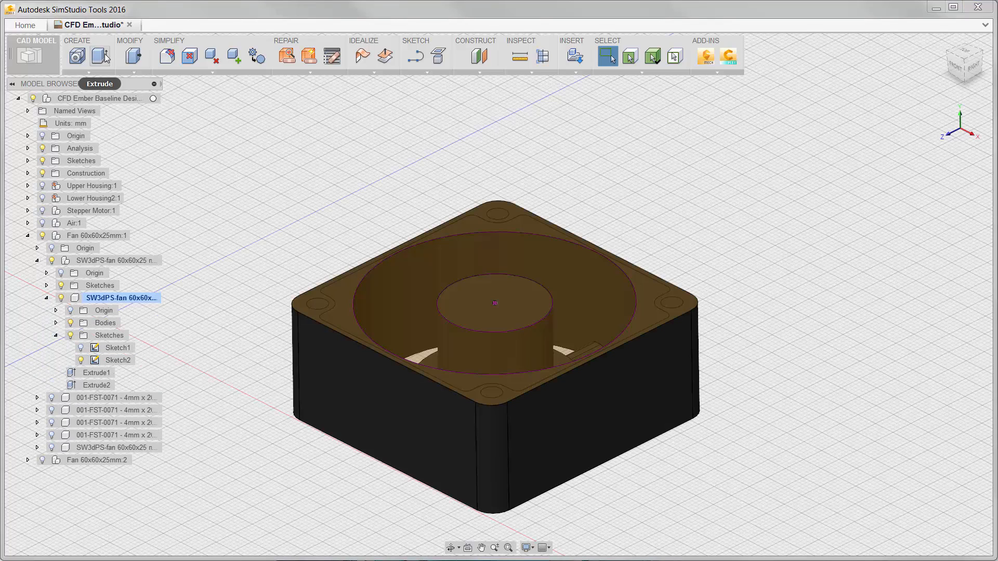
left_click(99, 56)
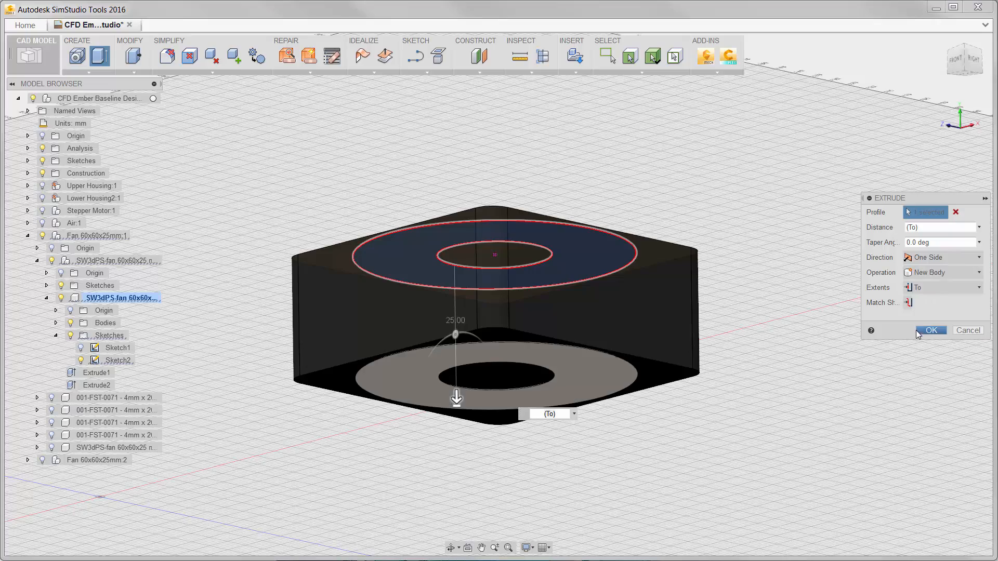
left_click(930, 330)
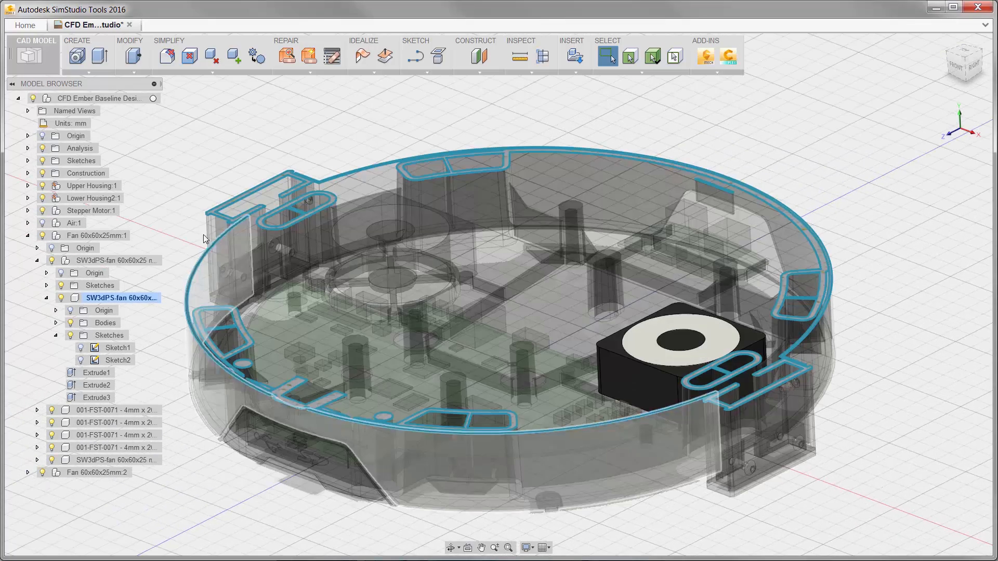
Step: Clear the selection to return to the full printer assembly view
left_click(99, 99)
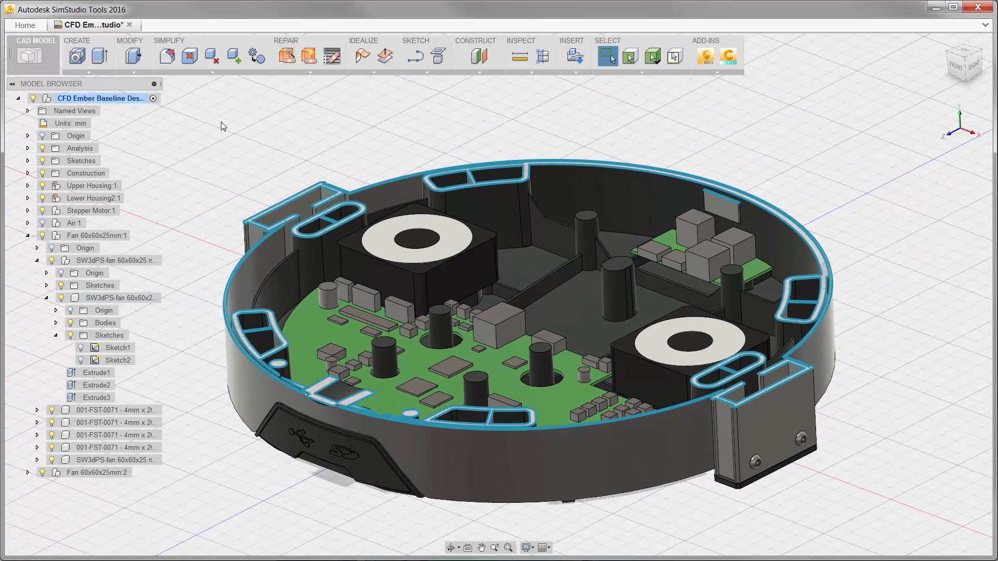
left_click(27, 148)
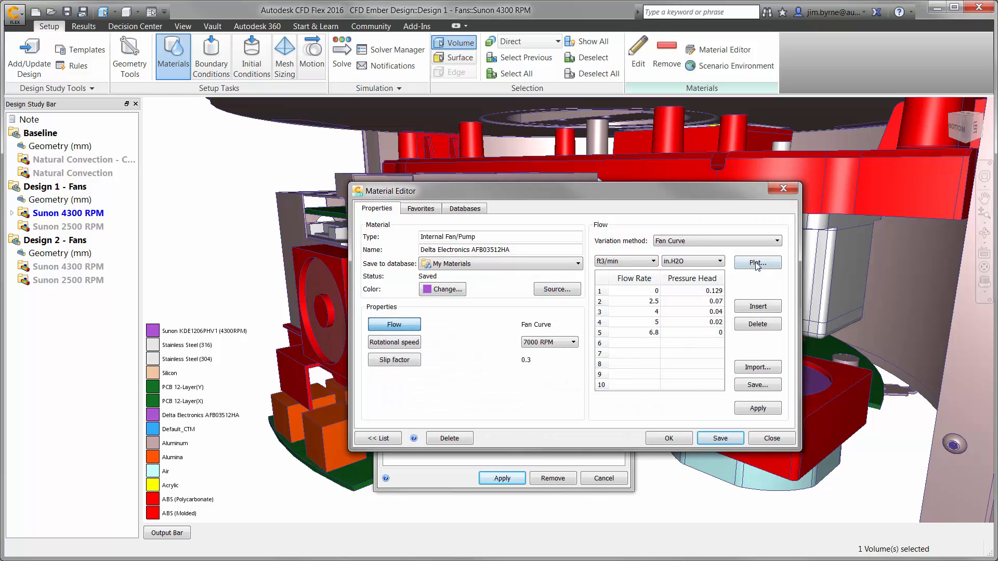
Step: Review the internal fan's pressure-flow curve, then close the Material Editor
left_click(756, 262)
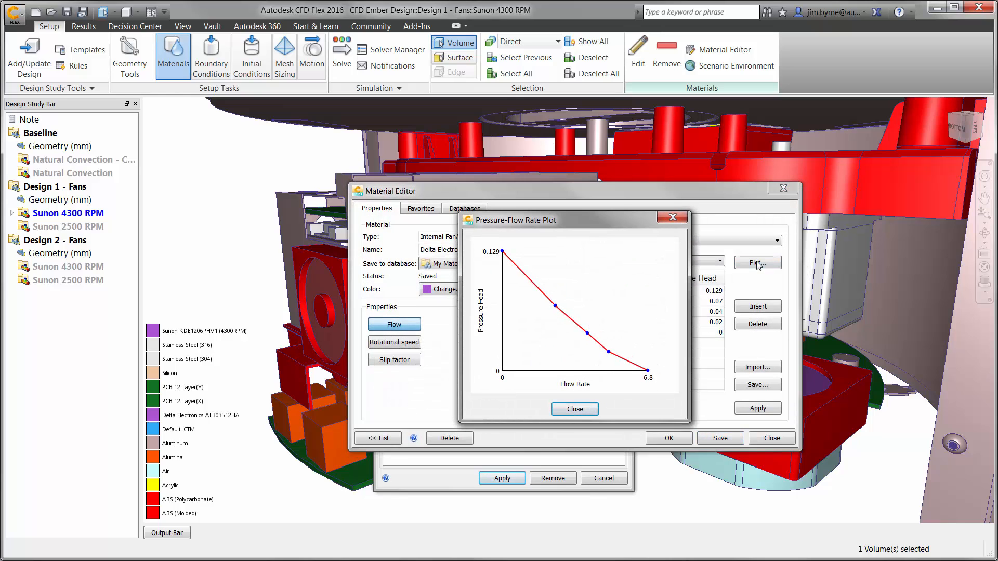
left_click(574, 409)
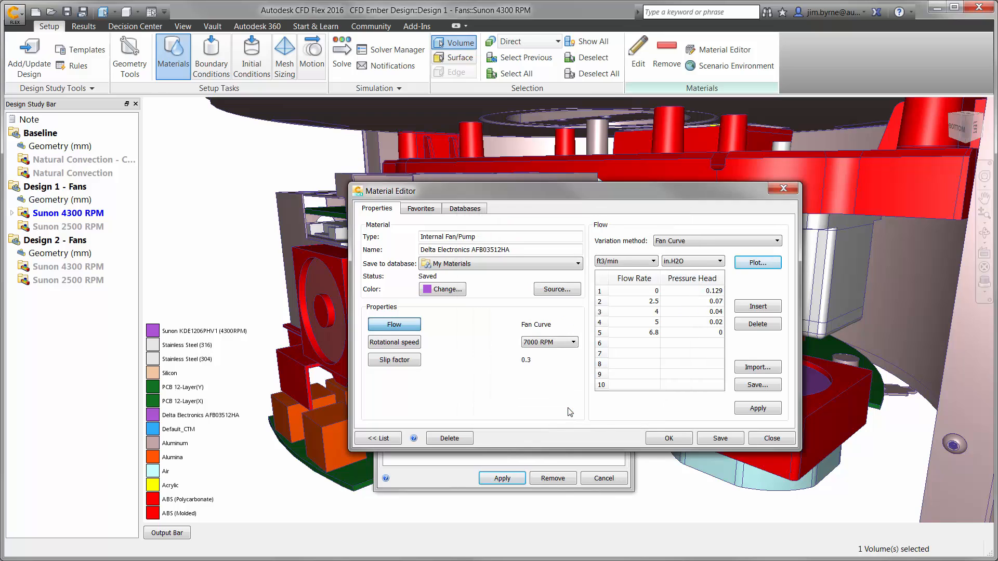
left_click(771, 437)
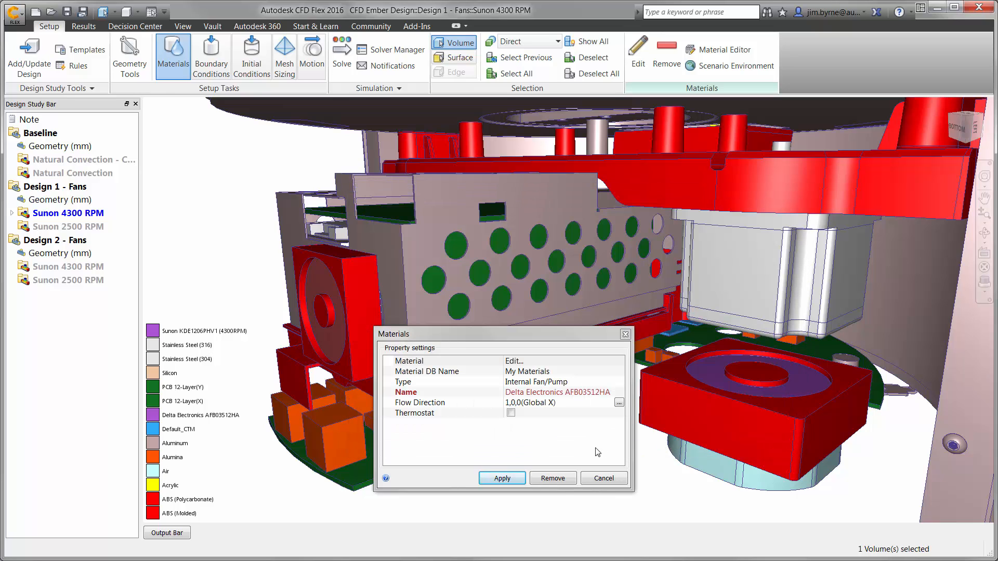
left_click(501, 479)
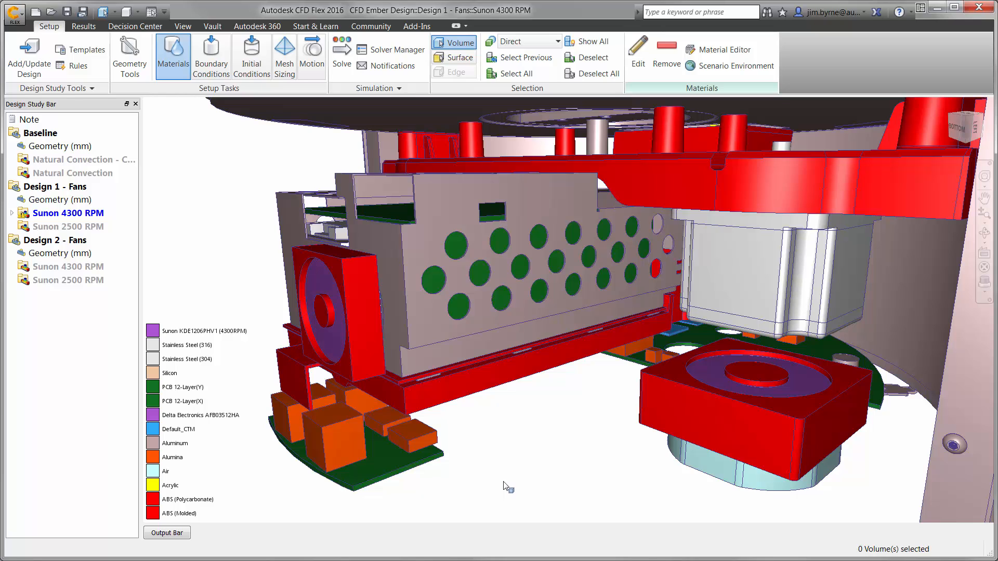
Step: Assign Sunon KDE1206PHV1 (4300RPM) to the lower fan along Global Y, then bring up Solver Manager
left_click(751, 379)
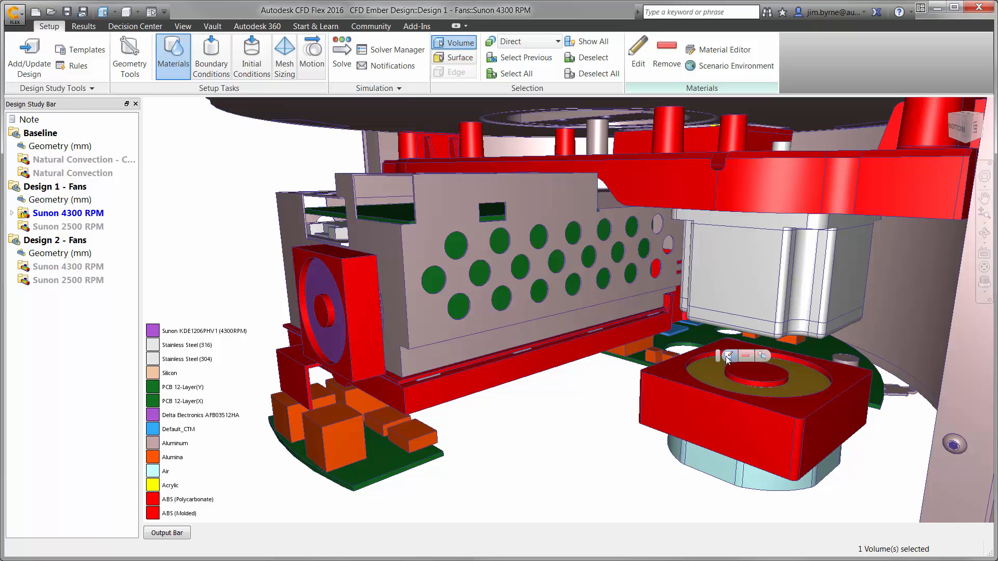
left_click(637, 54)
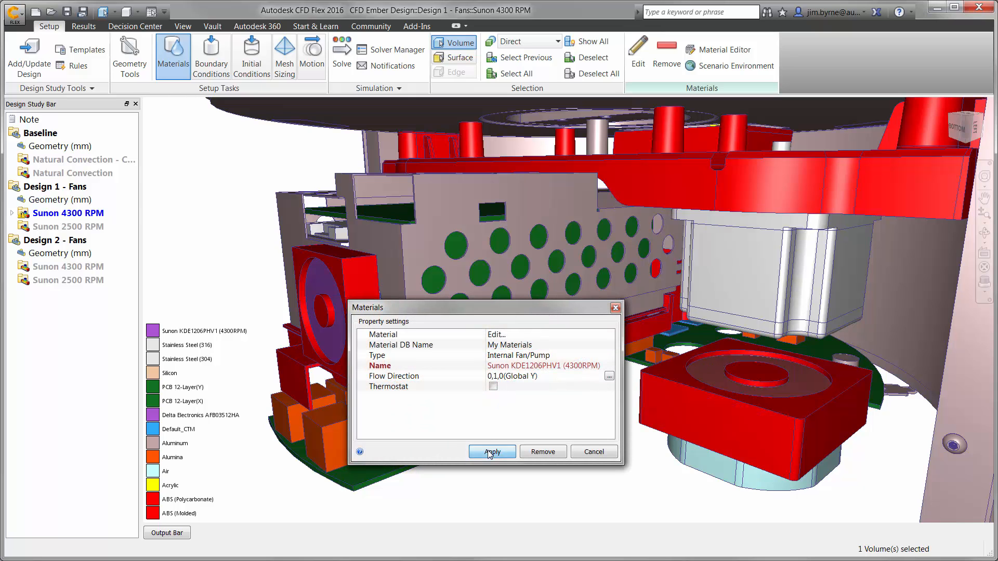
left_click(491, 451)
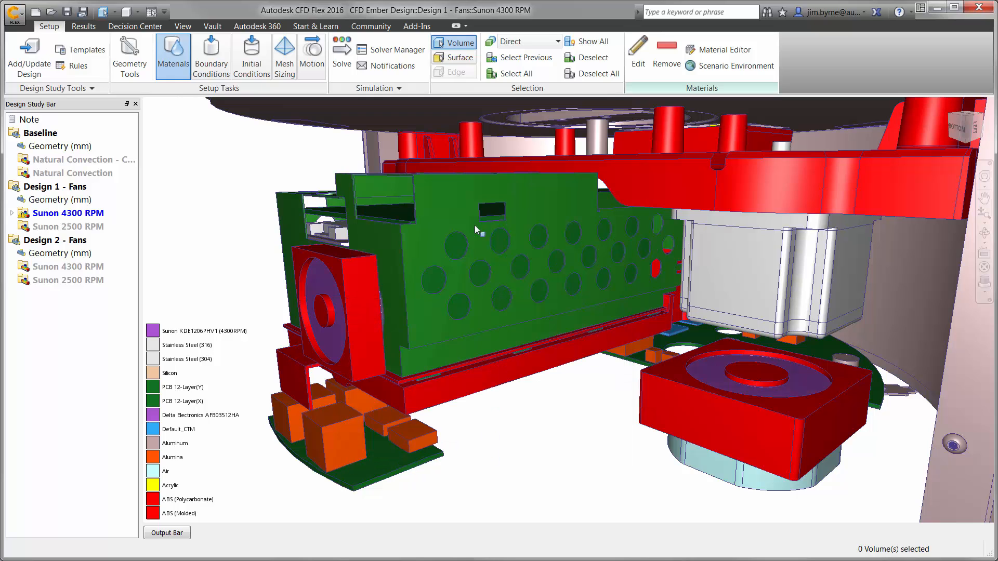
left_click(396, 50)
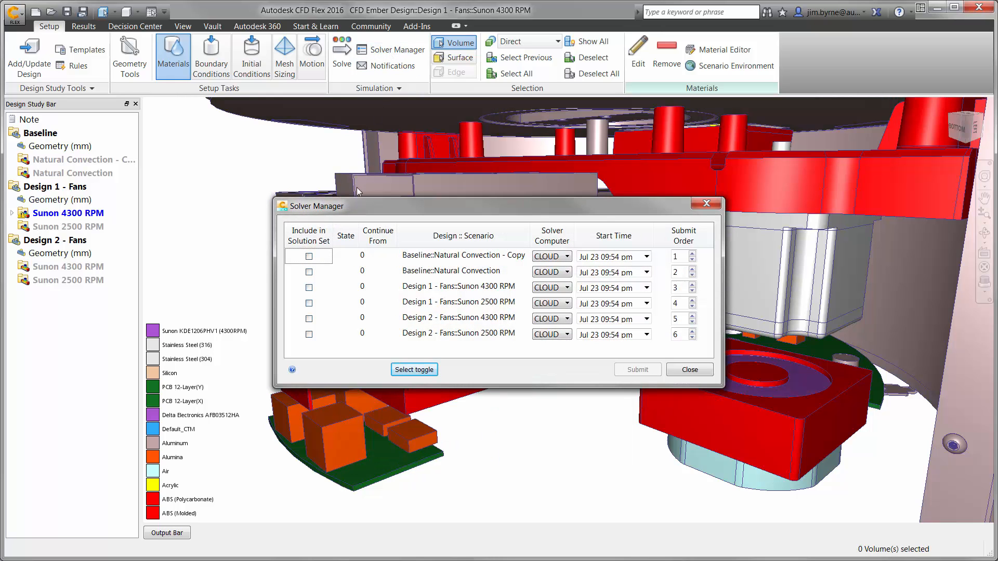
Step: Include Design 1 - Fans Sunon 4300 RPM and Sunon 2500 RPM, and submit them
left_click(308, 303)
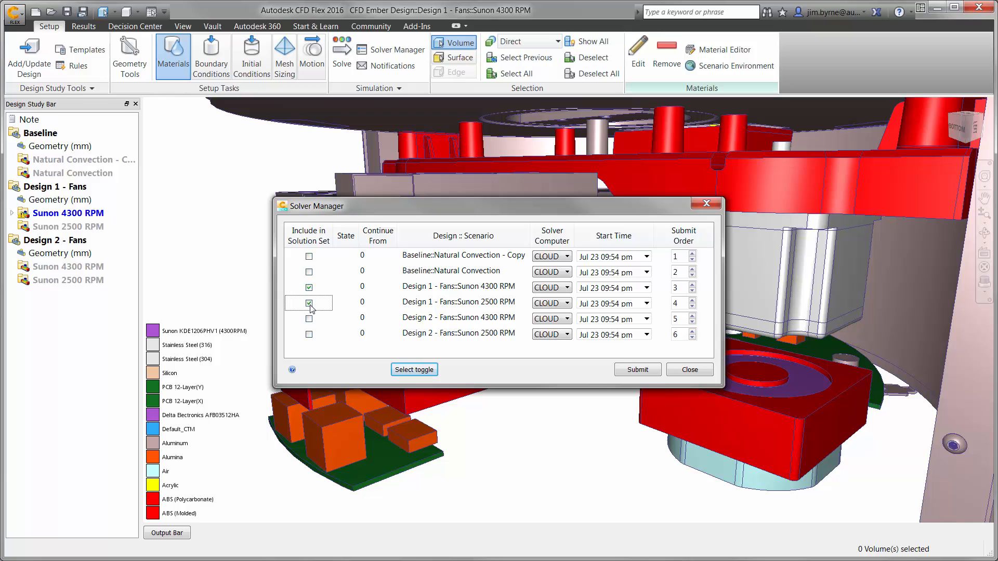
left_click(309, 303)
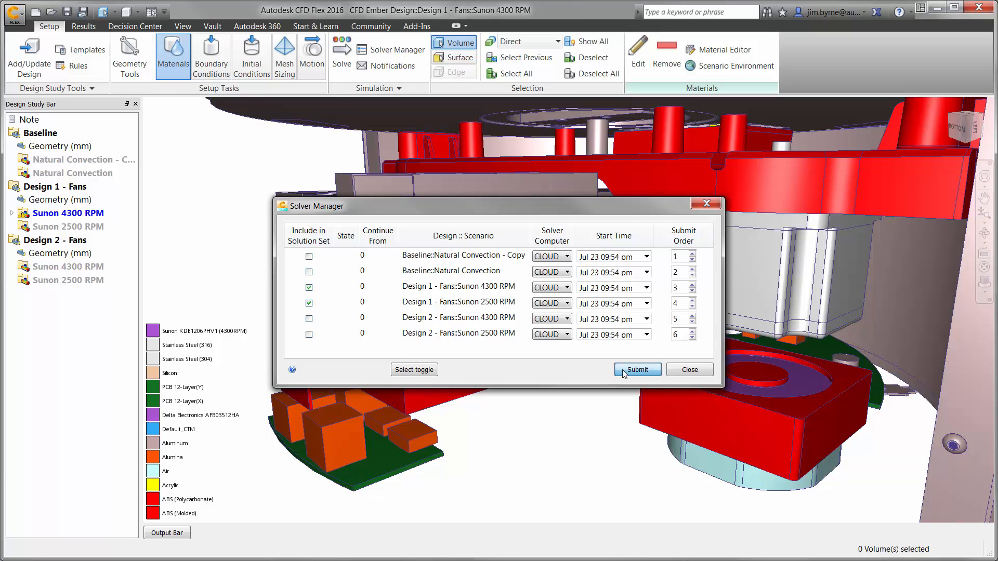
left_click(637, 370)
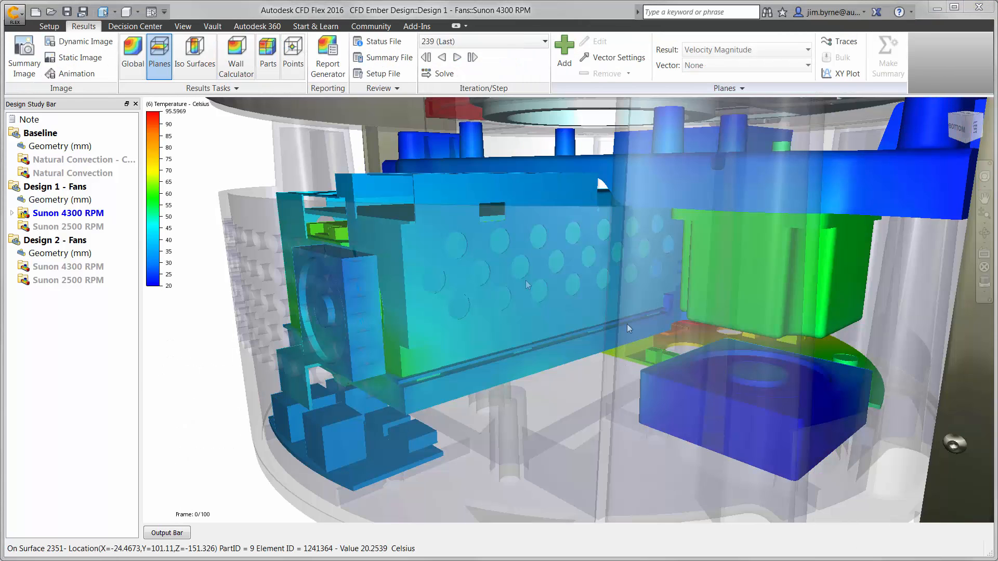
mouse_move(562, 52)
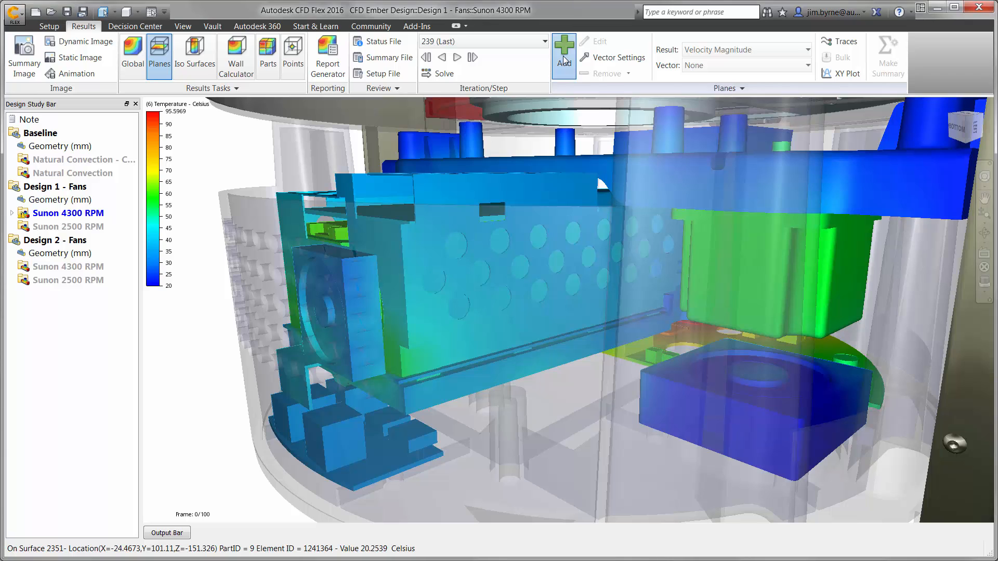
Step: Add a results plane coloured by velocity magnitude through the 4300 RPM printer interior
left_click(563, 49)
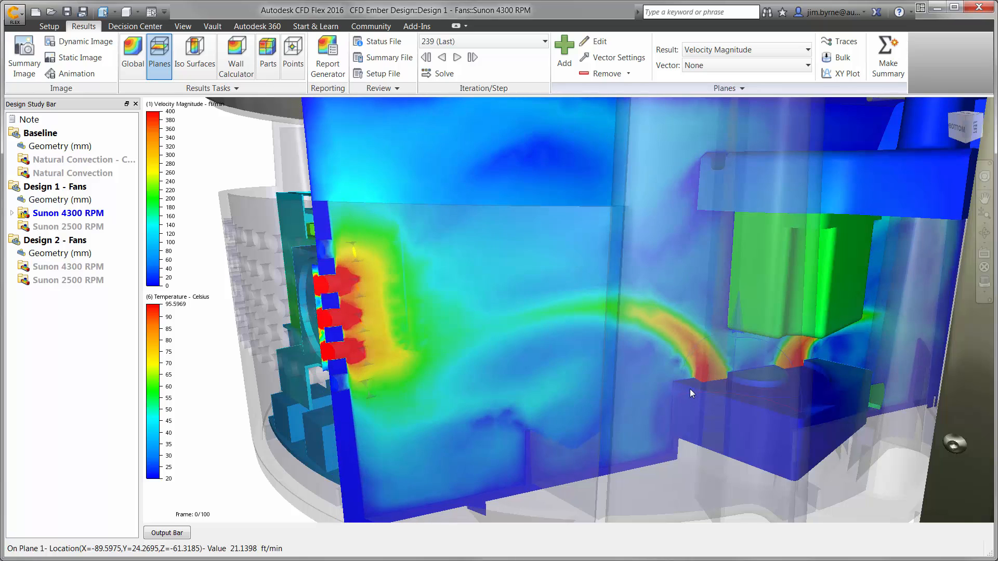
left_click(613, 57)
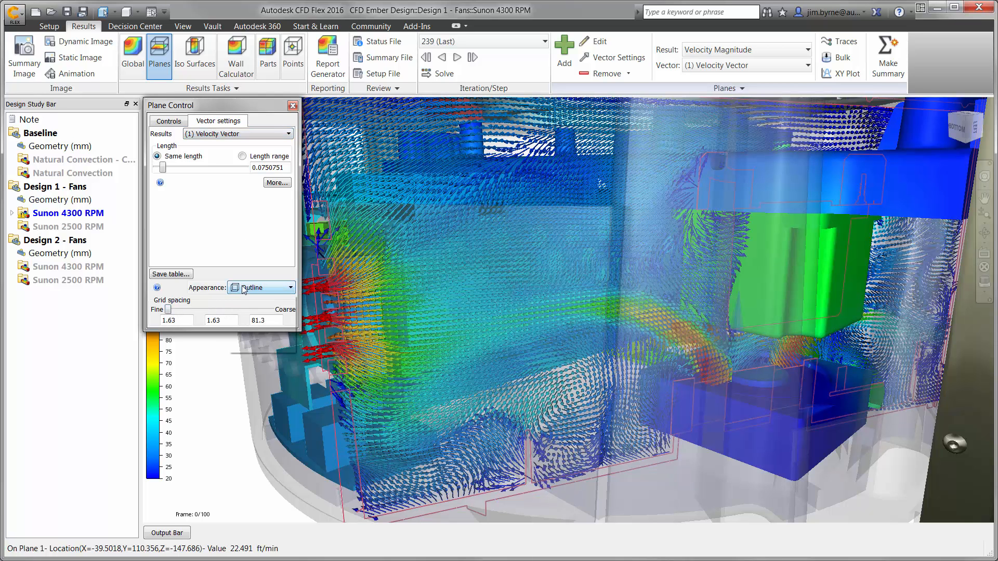
Step: Draw velocity vectors on the plane as shaded arrows and close Plane Control
left_click(261, 287)
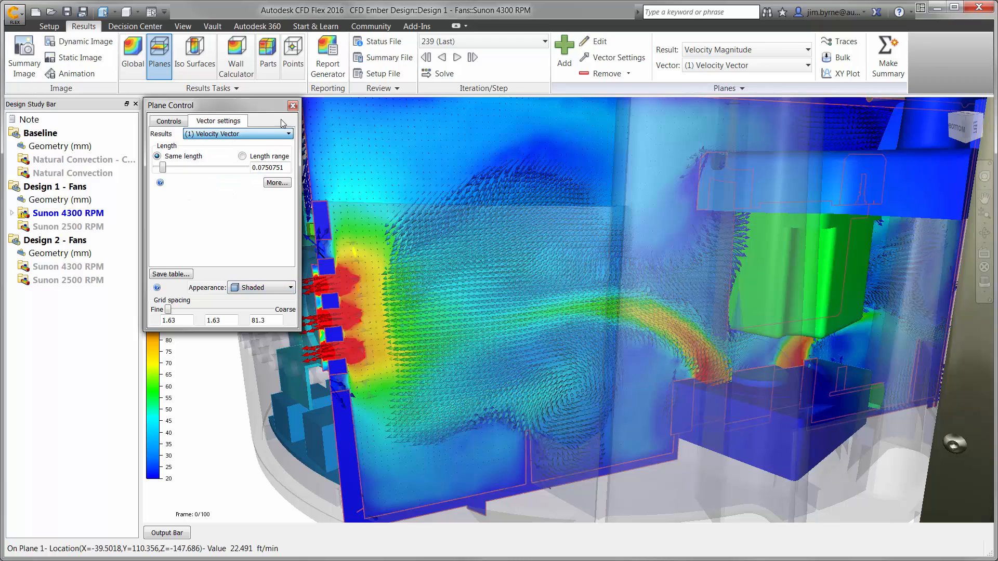
left_click(839, 74)
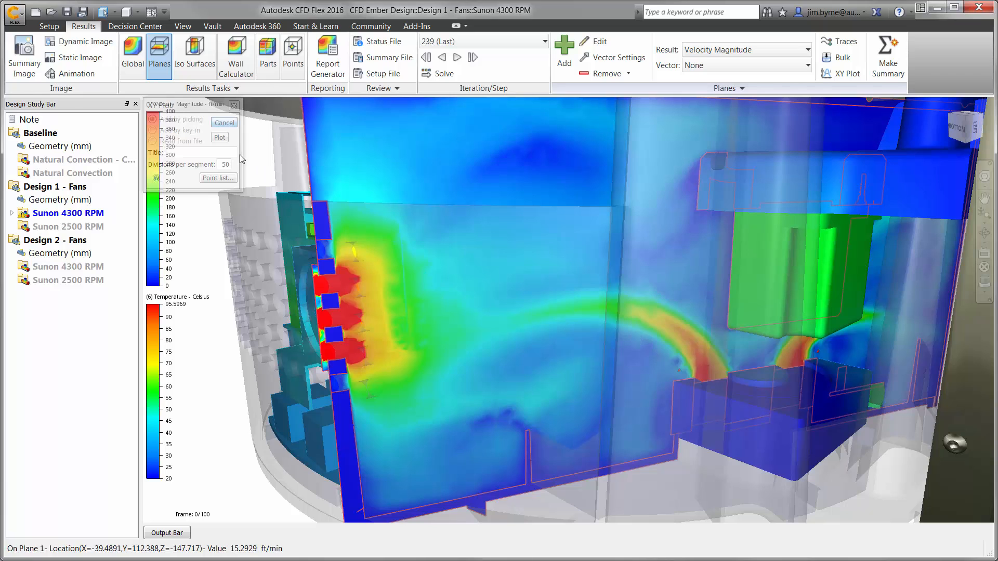
Step: Plot temperature and velocity magnitude along a line across the plane, then remove the plane
left_click(219, 137)
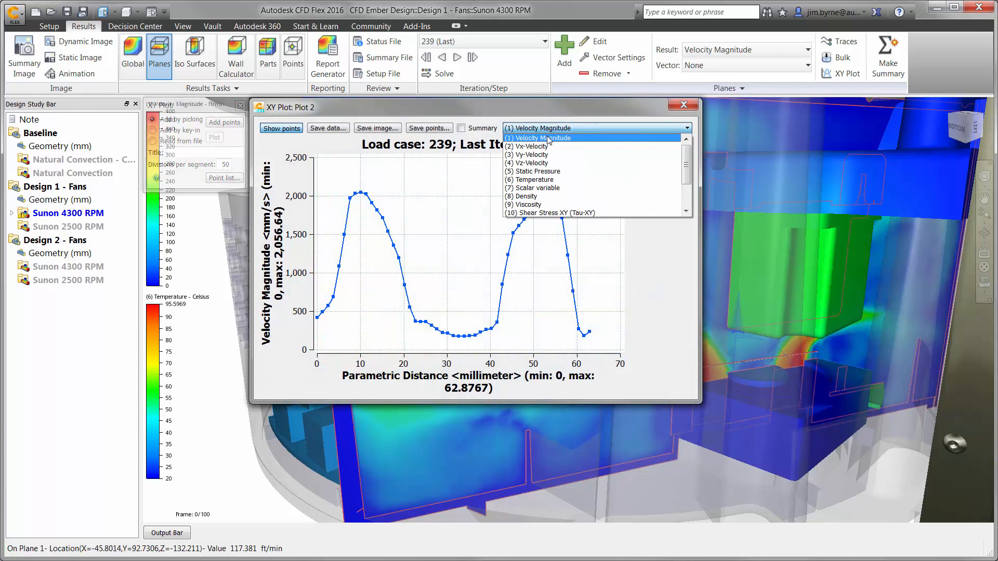
left_click(530, 179)
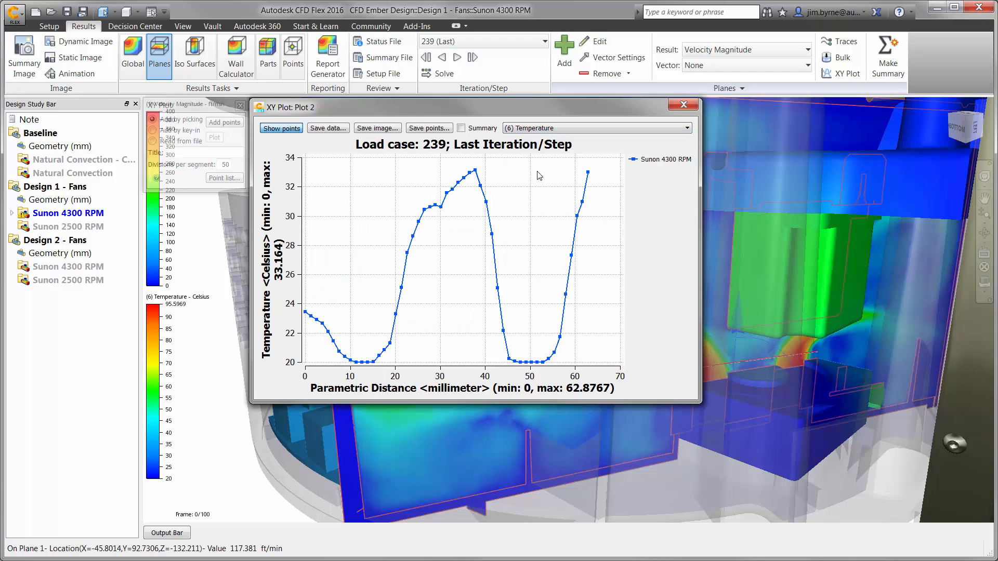
left_click(596, 128)
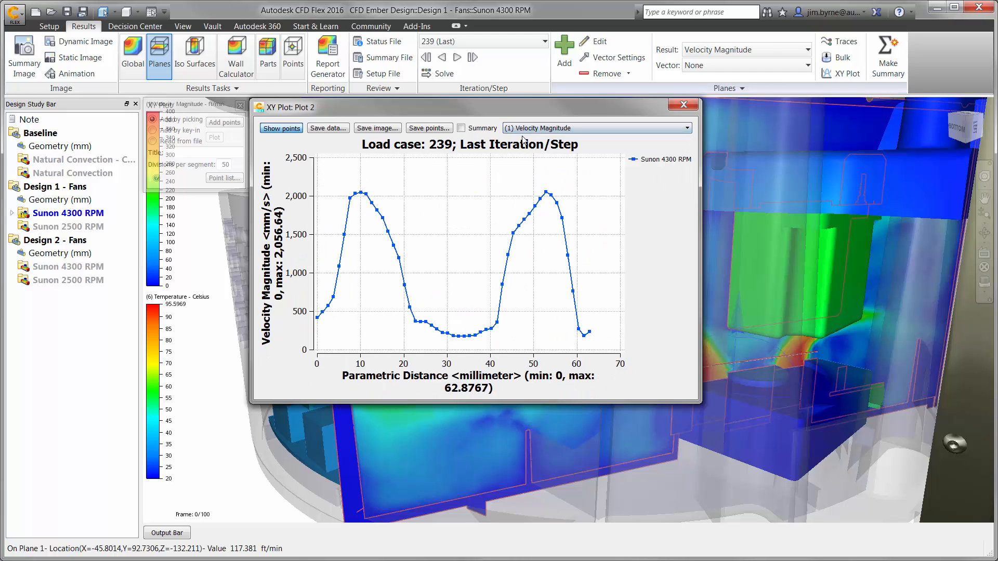
left_click(461, 129)
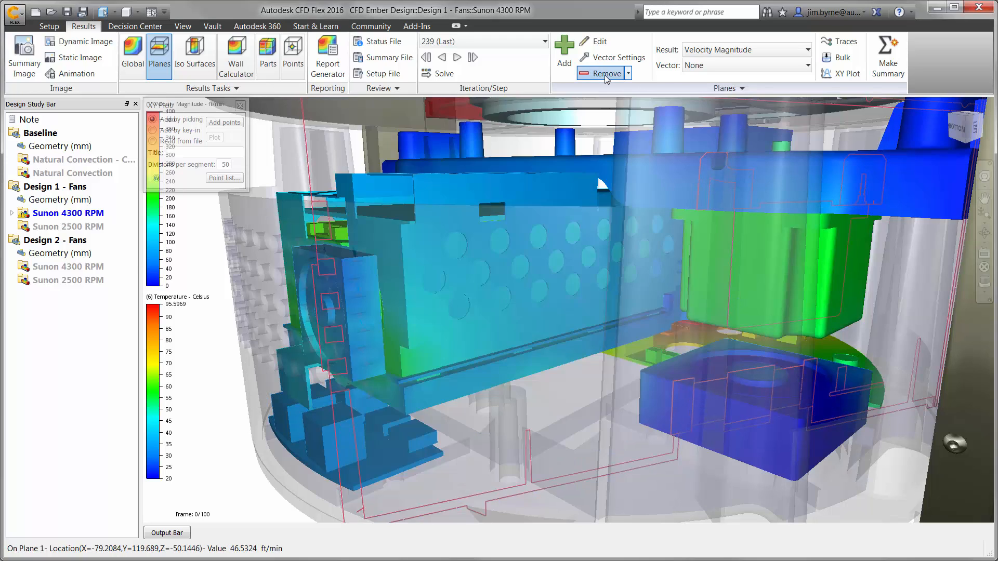
left_click(604, 73)
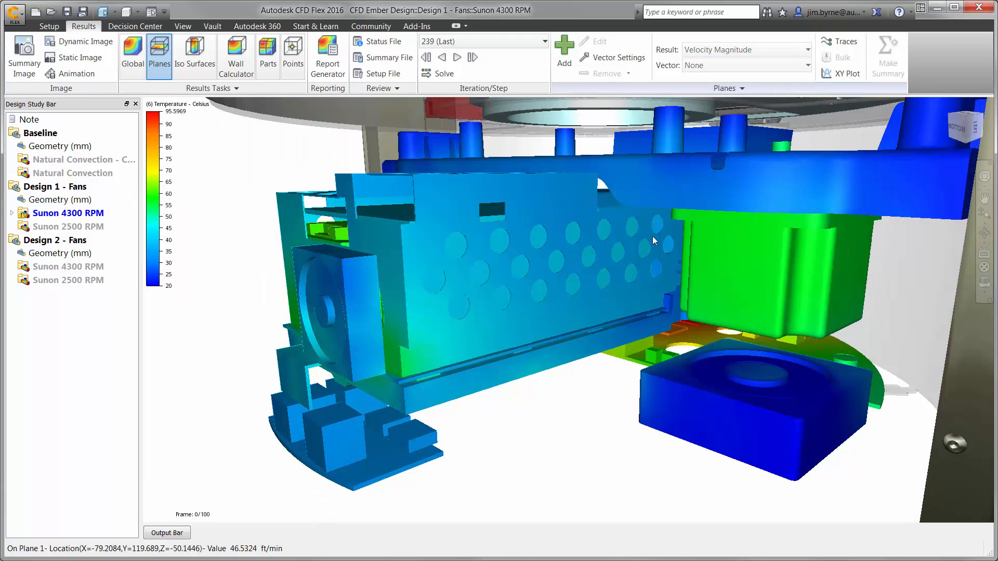
Step: Calculate per-part temperatures, showing the stepper motor averaging about 56 °C at 4300 RPM
left_click(267, 54)
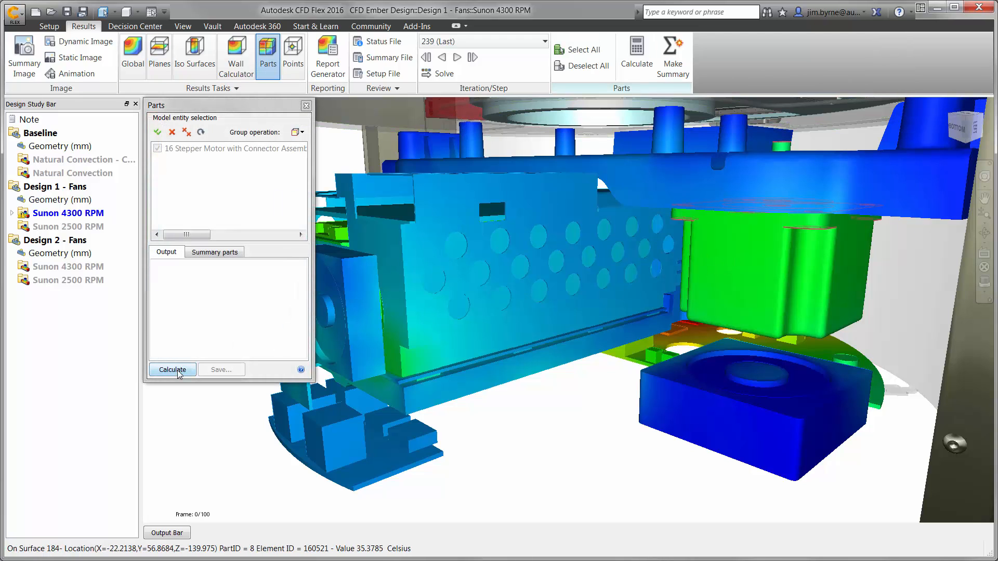
left_click(172, 369)
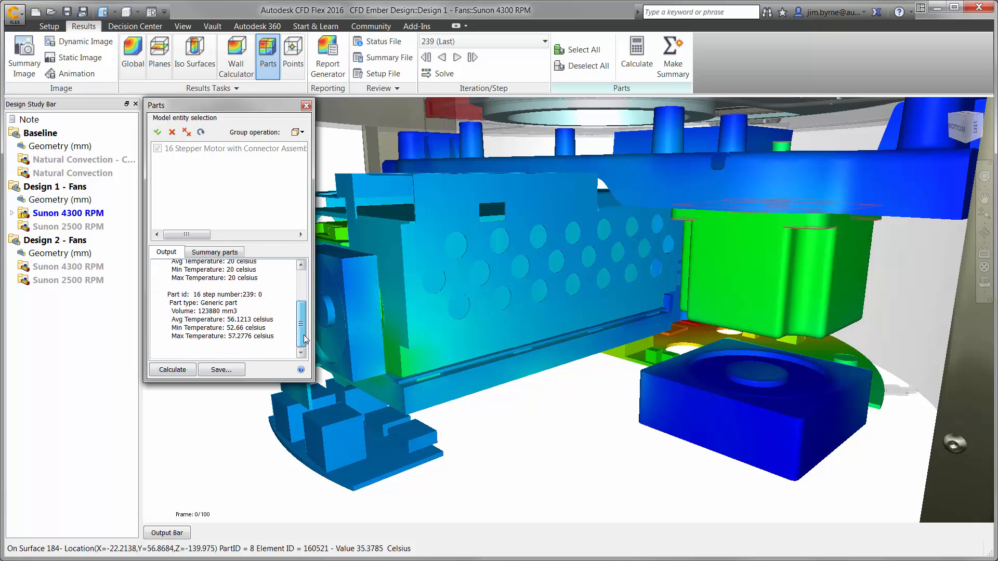
double_click(230, 319)
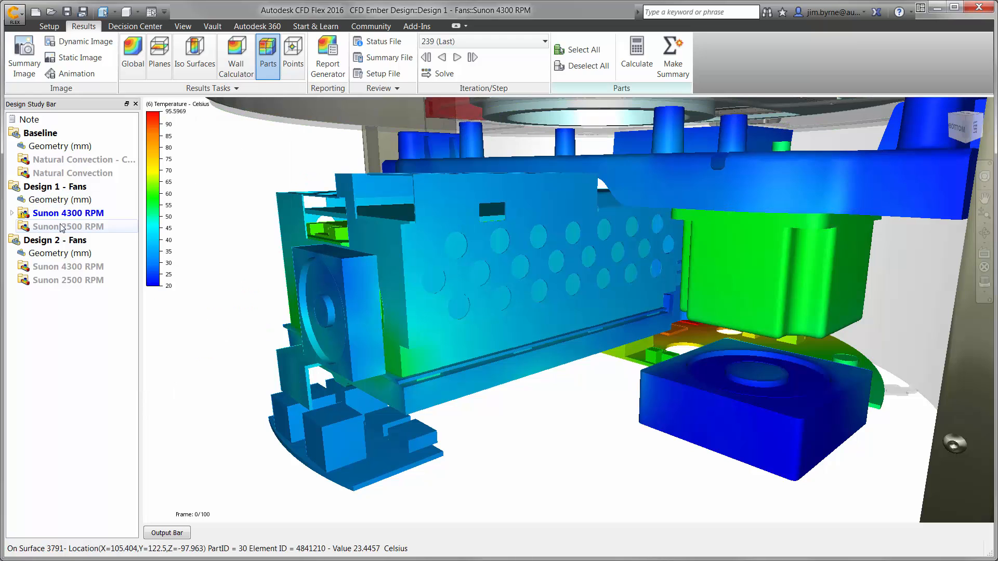
Step: Load the Design 1 Sunon 2500 RPM scenario and open its part results
left_click(69, 227)
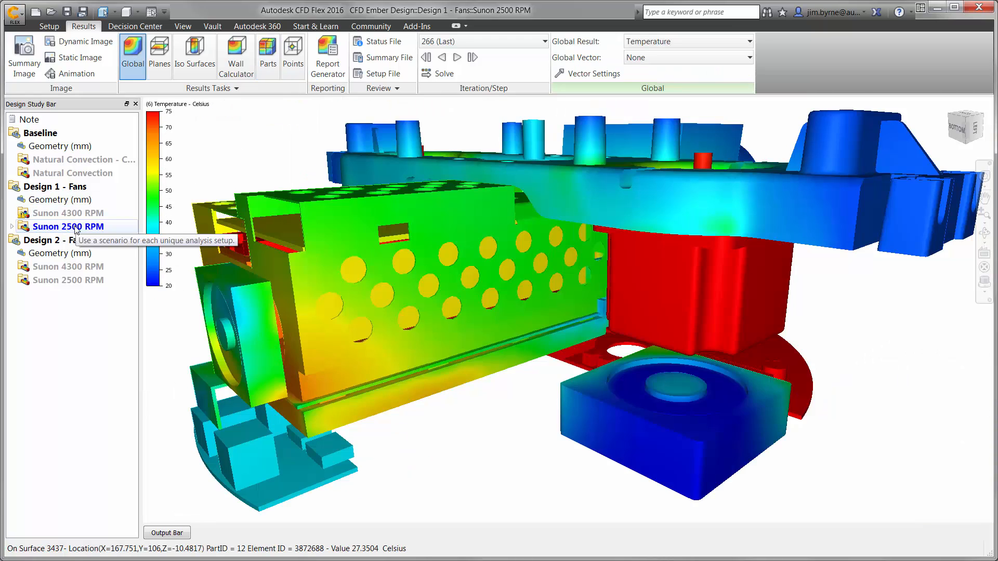
left_click(267, 54)
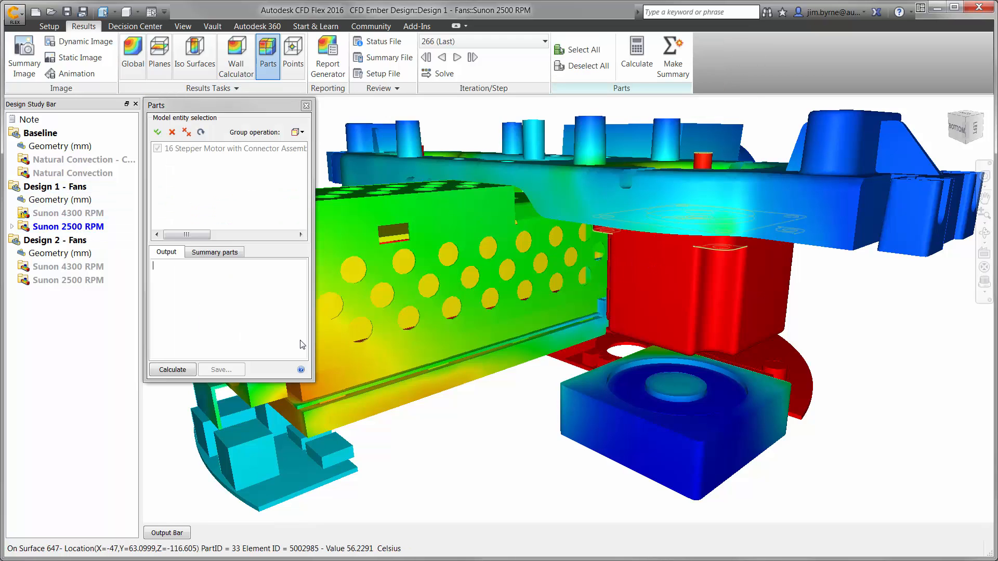
left_click(172, 369)
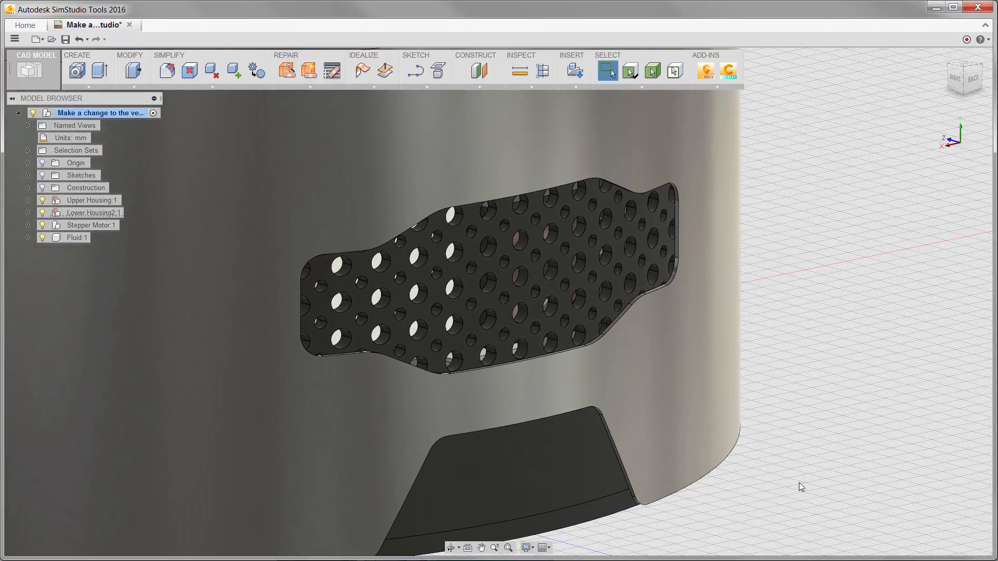
Step: Press Pull the perforated vent's end faces outward by 40 mm
left_click(132, 70)
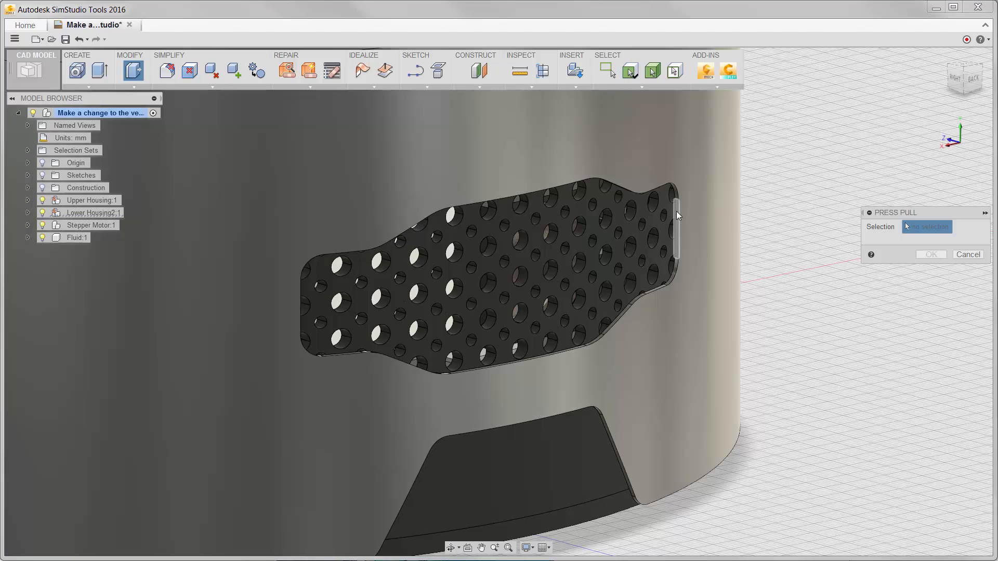
left_click(677, 223)
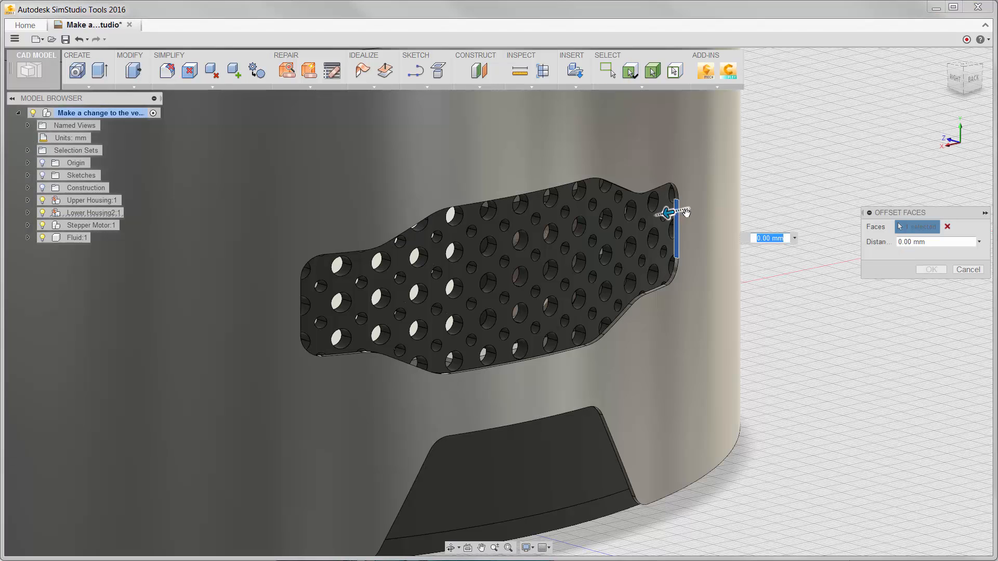
left_click_drag(668, 213, 783, 188)
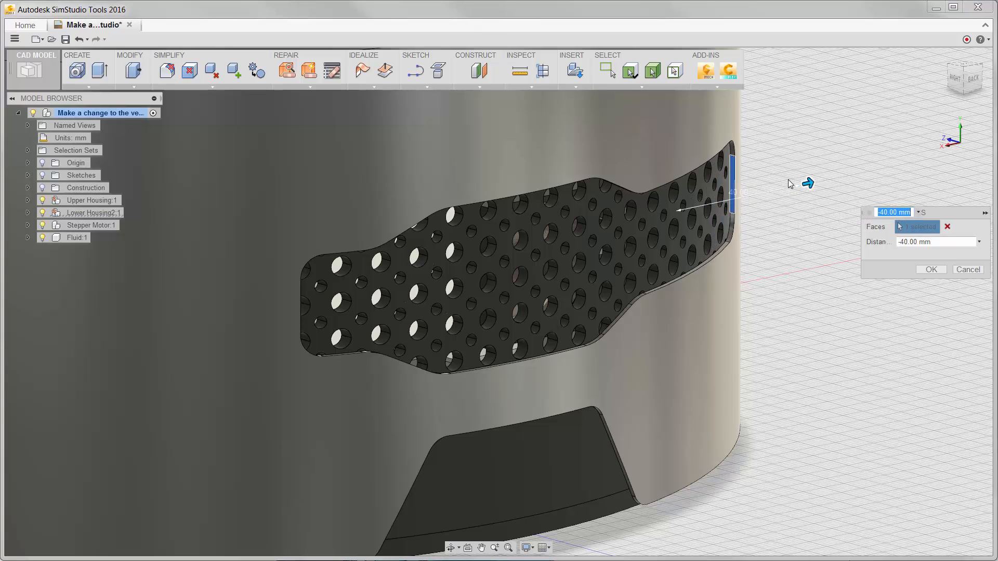
left_click(930, 269)
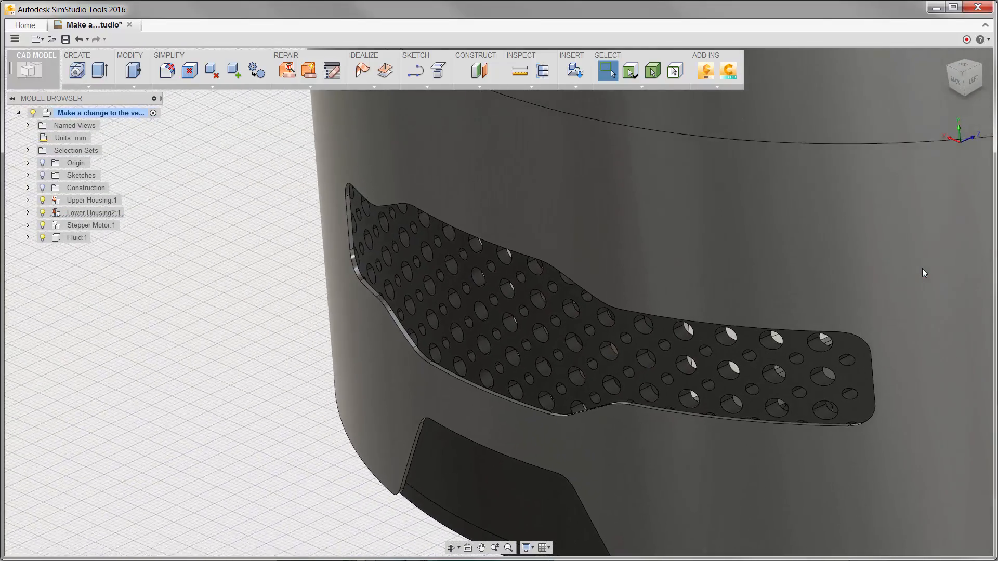
left_click(362, 223)
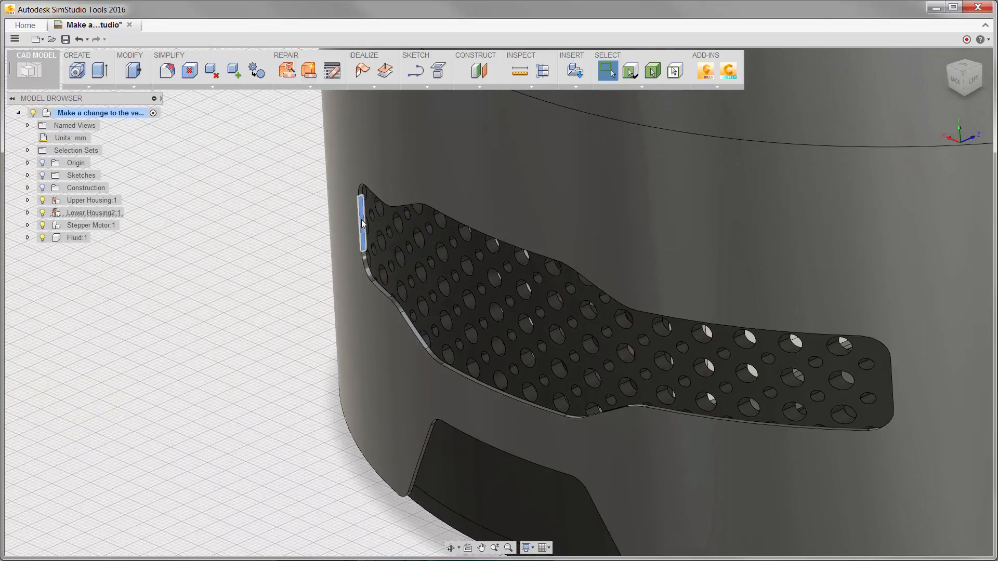
left_click(608, 71)
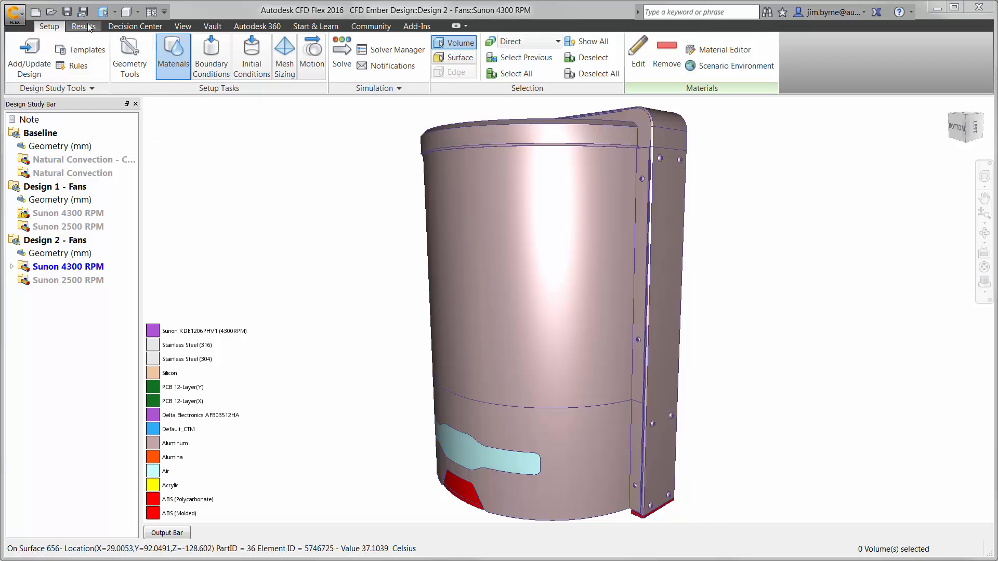
Step: Activate Design 2 Sunon 4300 RPM and open the Decision Center's horizontal velocity plane comparison
left_click(83, 26)
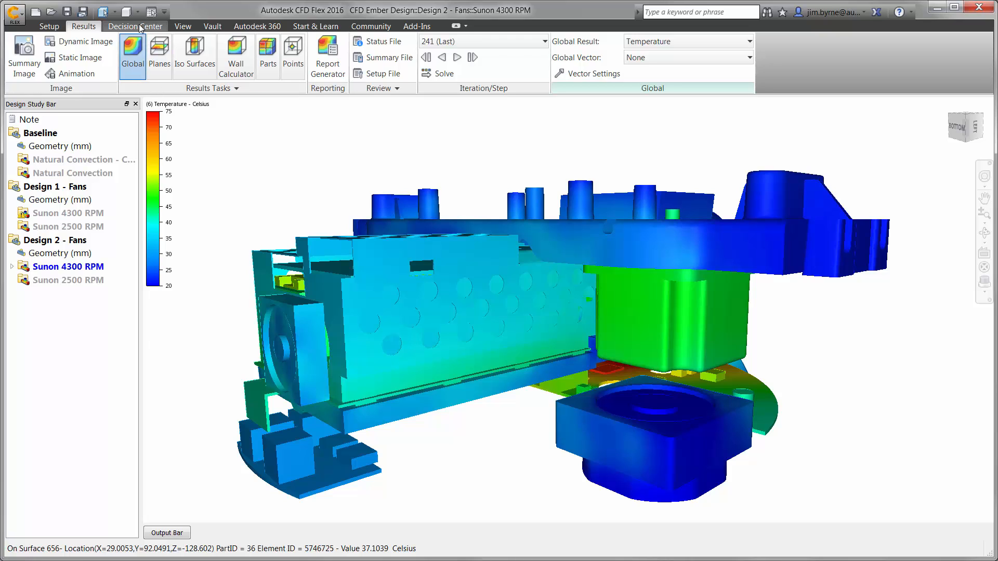
left_click(134, 26)
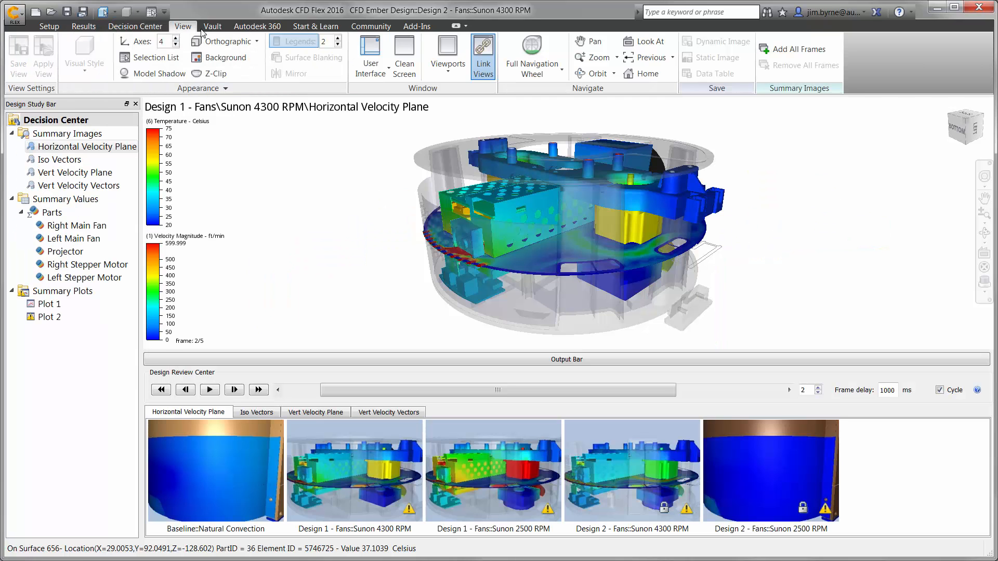
Step: Use four viewports to compare Vert Velocity Plane, Vert Velocity Vectors and Iso Vectors images
left_click(447, 53)
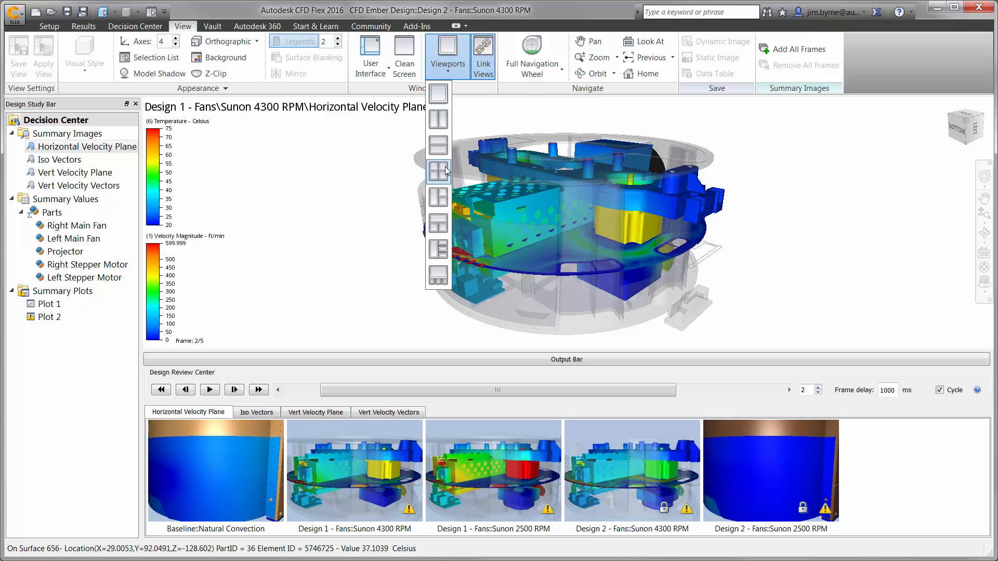
left_click(437, 170)
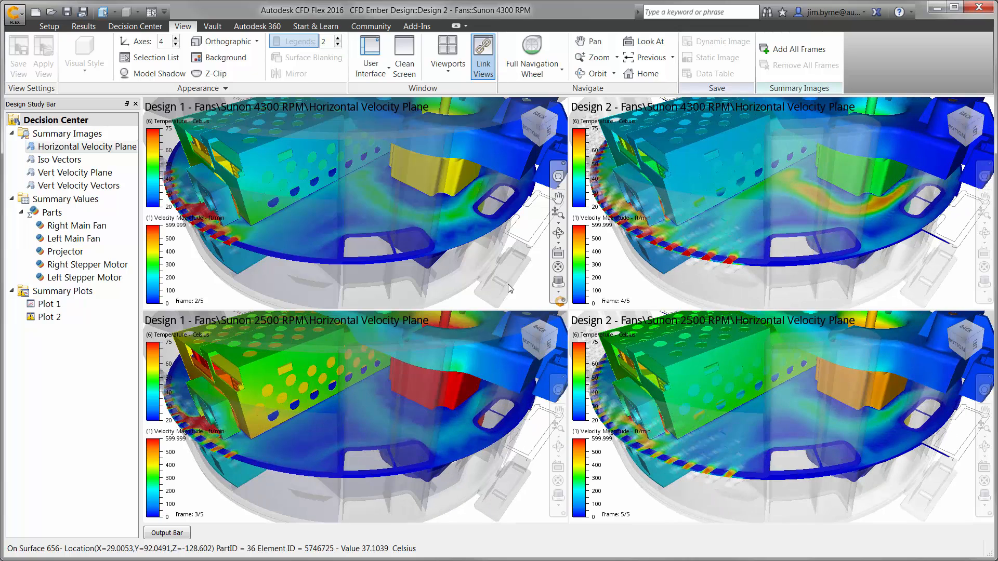
mouse_move(410, 266)
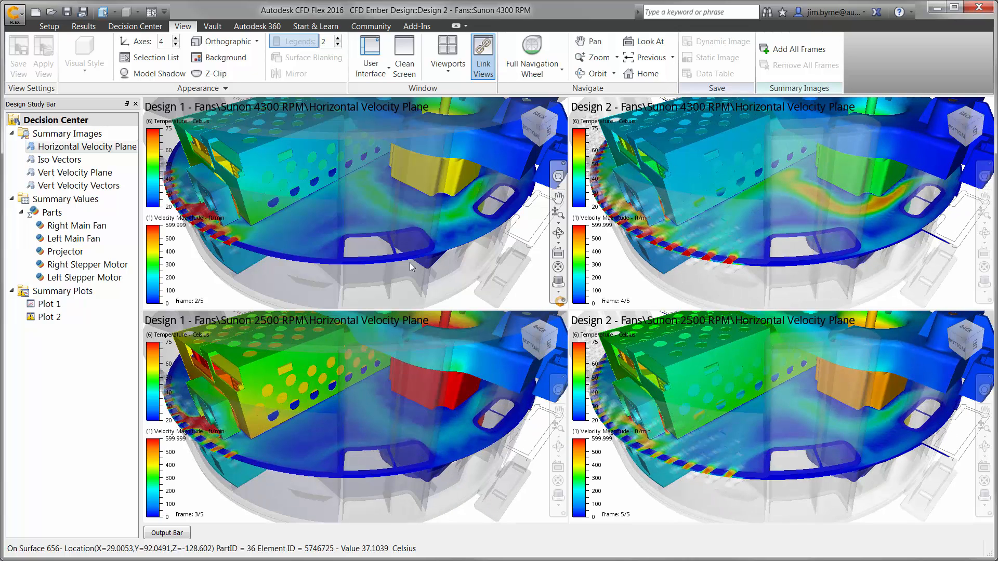
left_click(75, 173)
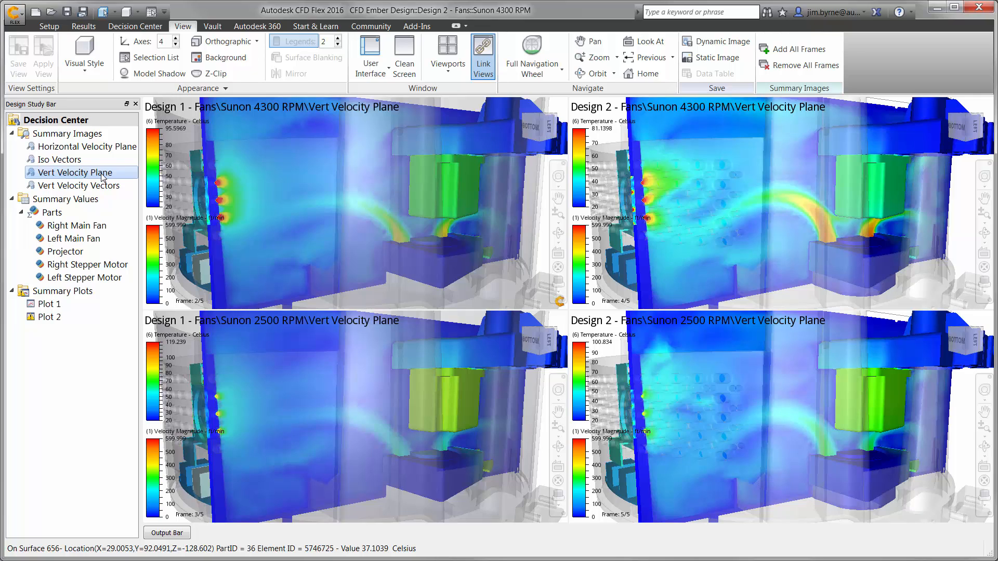
left_click(80, 185)
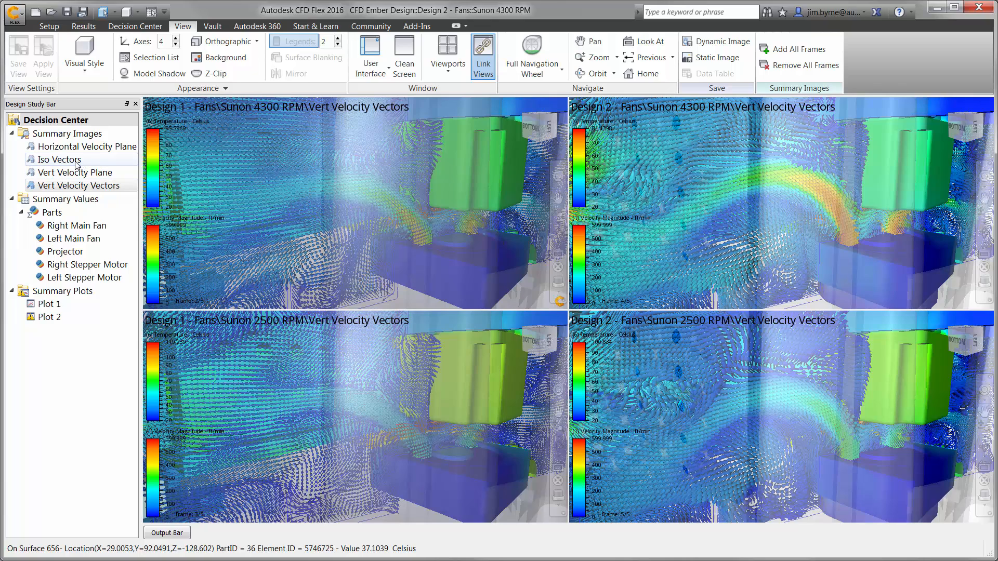
left_click(60, 160)
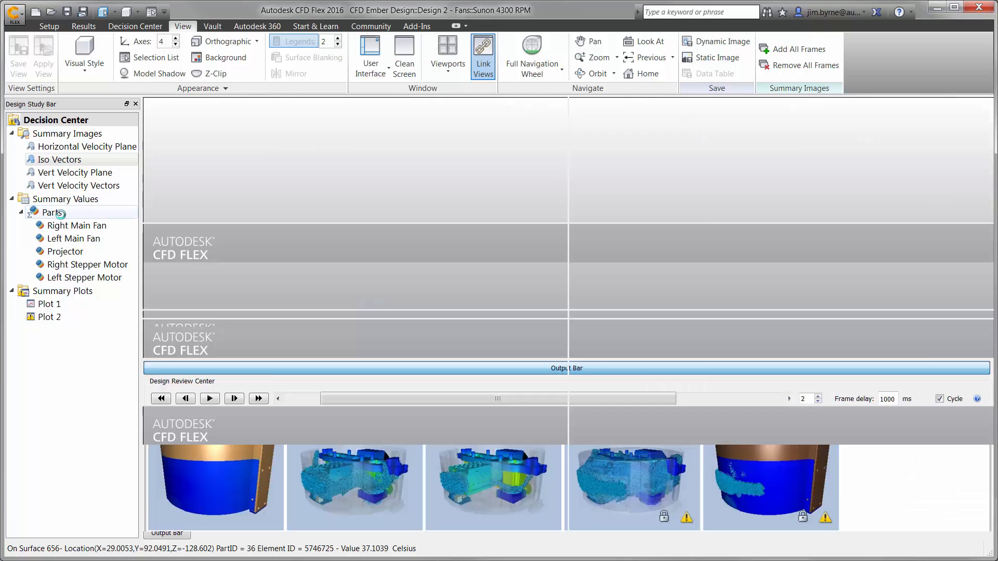
Step: Bar-chart average temperatures of the projector and left and right stepper motors
left_click(51, 212)
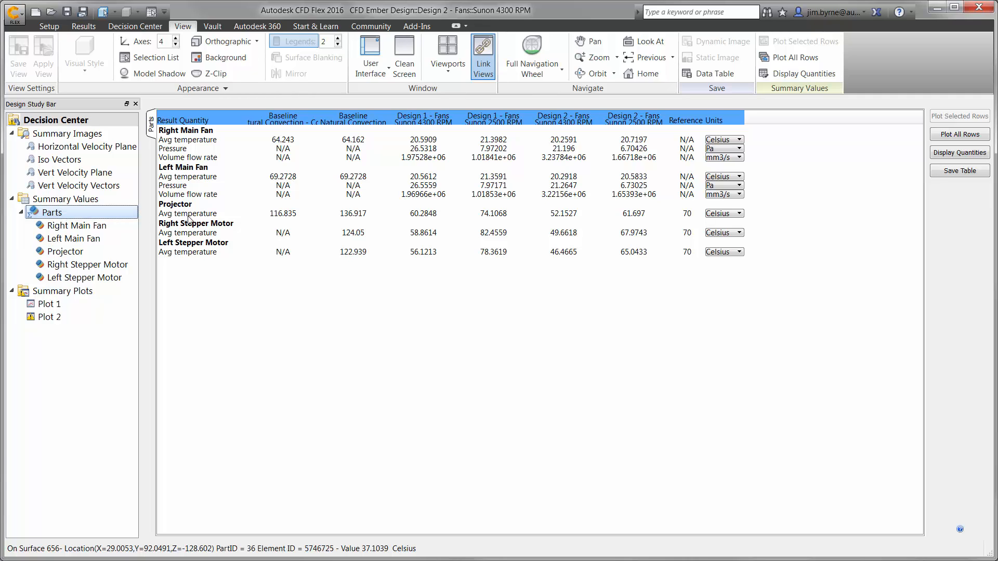
left_click(187, 252)
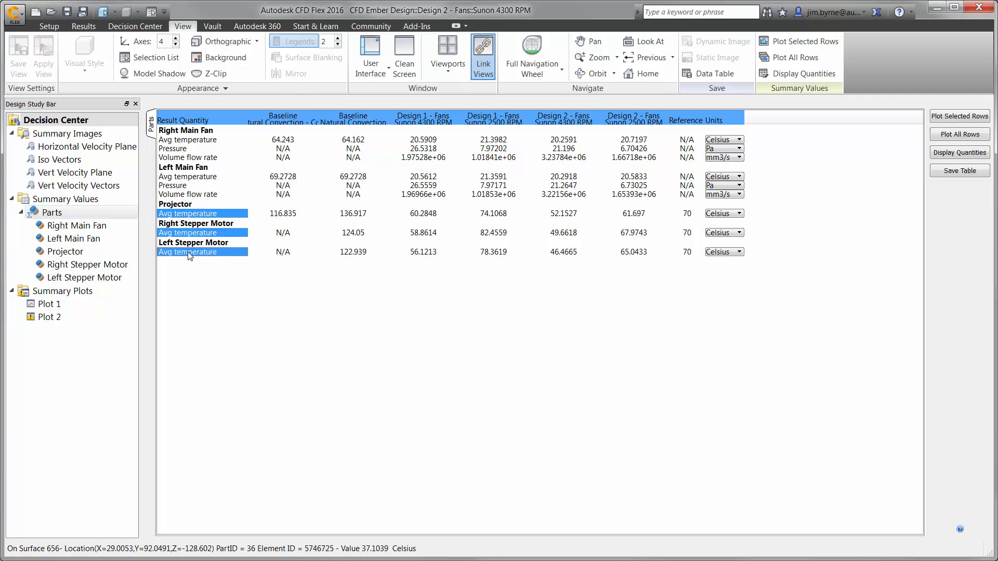
left_click(960, 116)
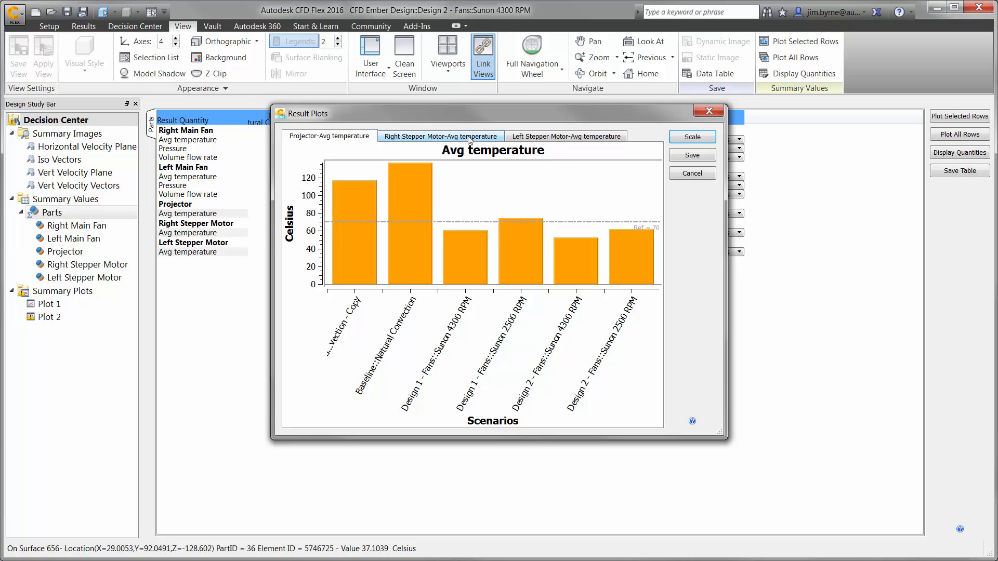
left_click(439, 137)
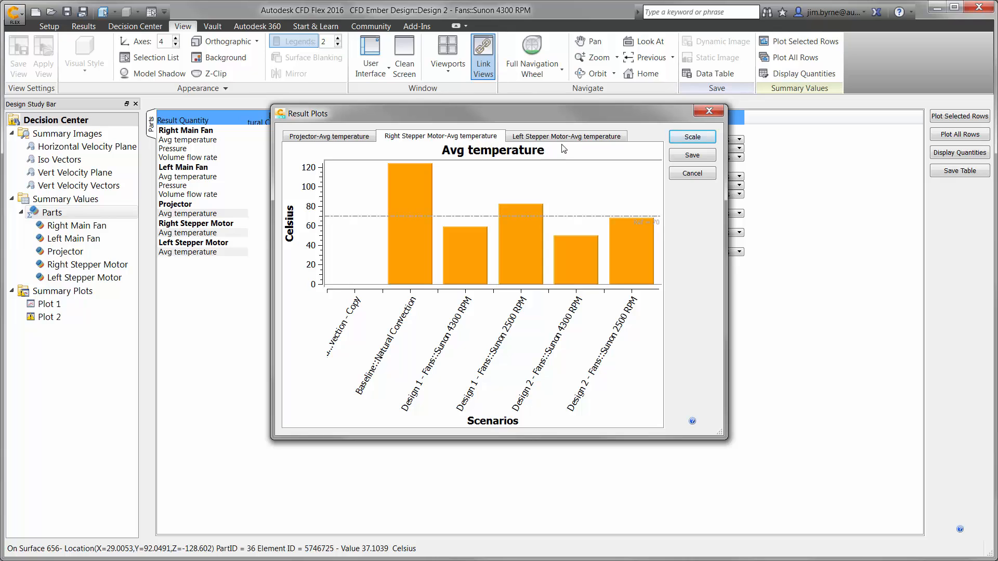
left_click(565, 135)
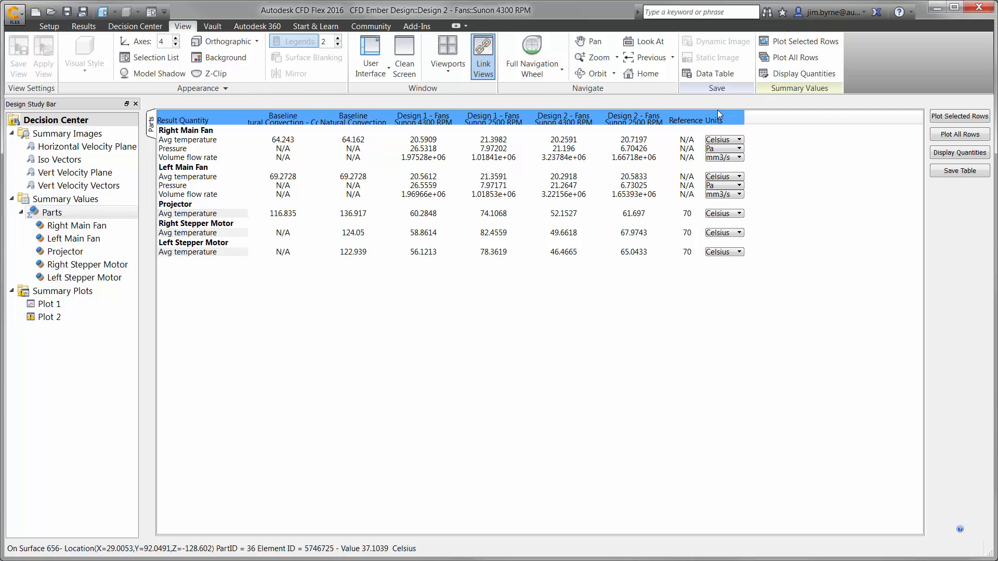
Step: Open summary Plot 1, briefly show temperature, then return to velocity magnitude
double_click(48, 304)
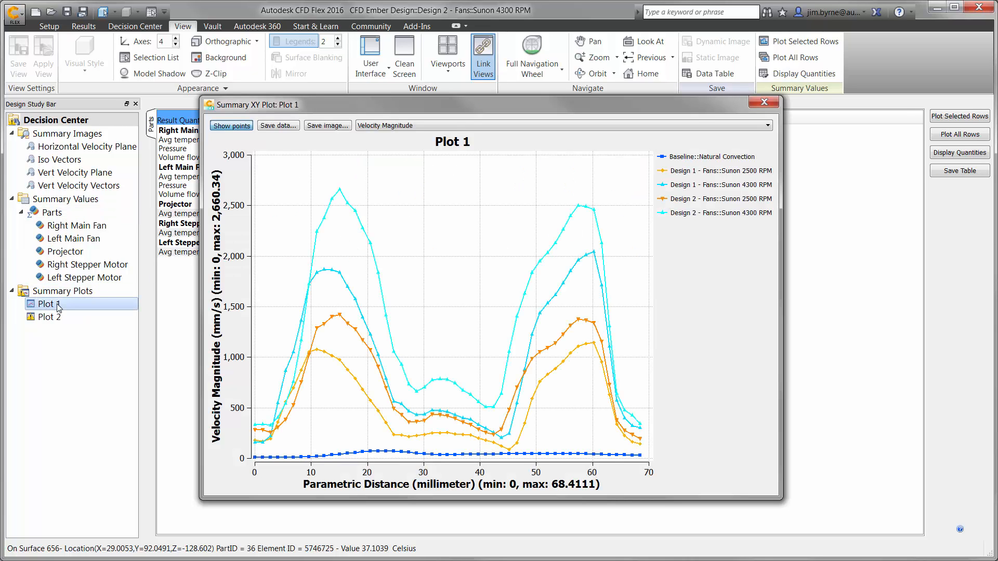
mouse_move(98, 304)
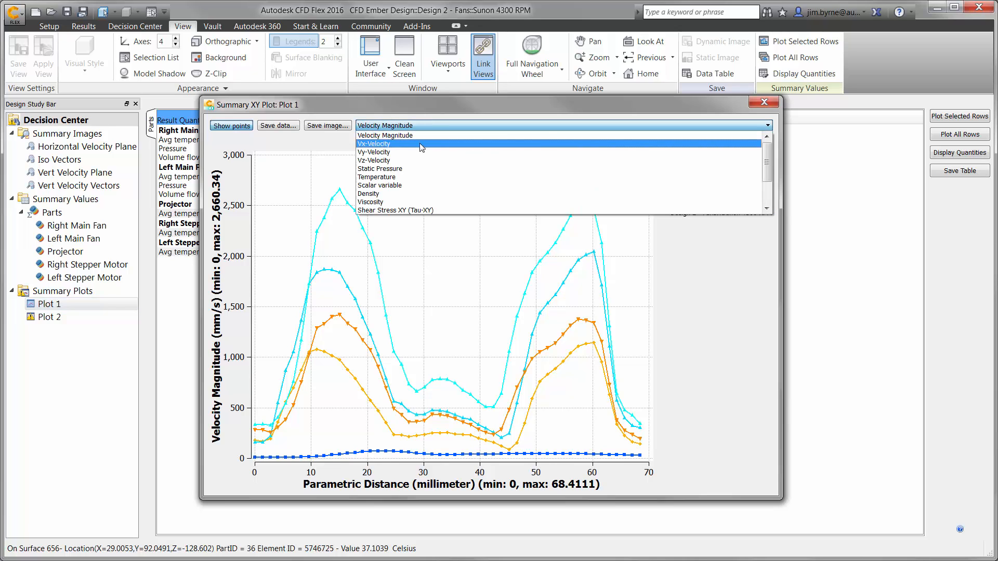
left_click(377, 177)
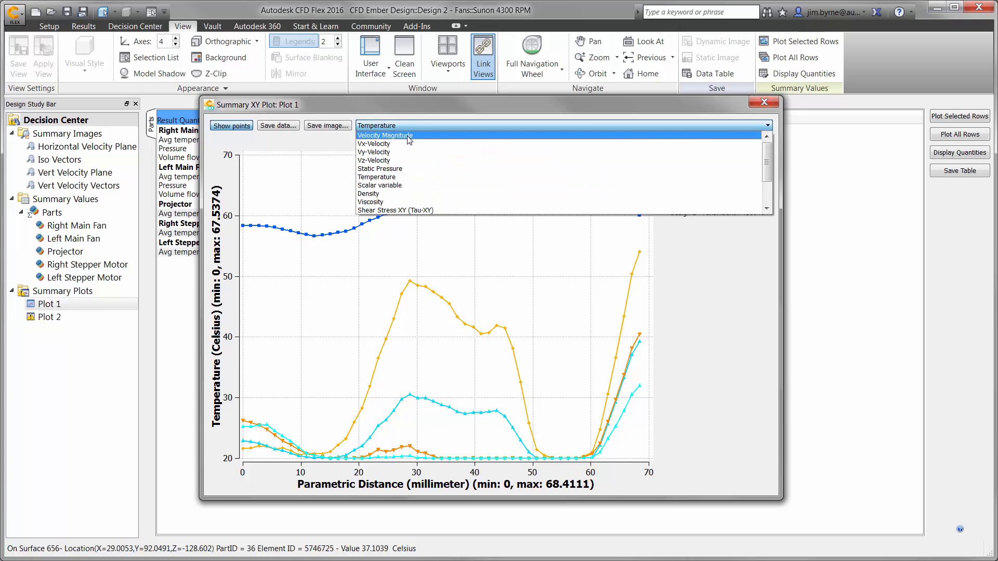
left_click(384, 135)
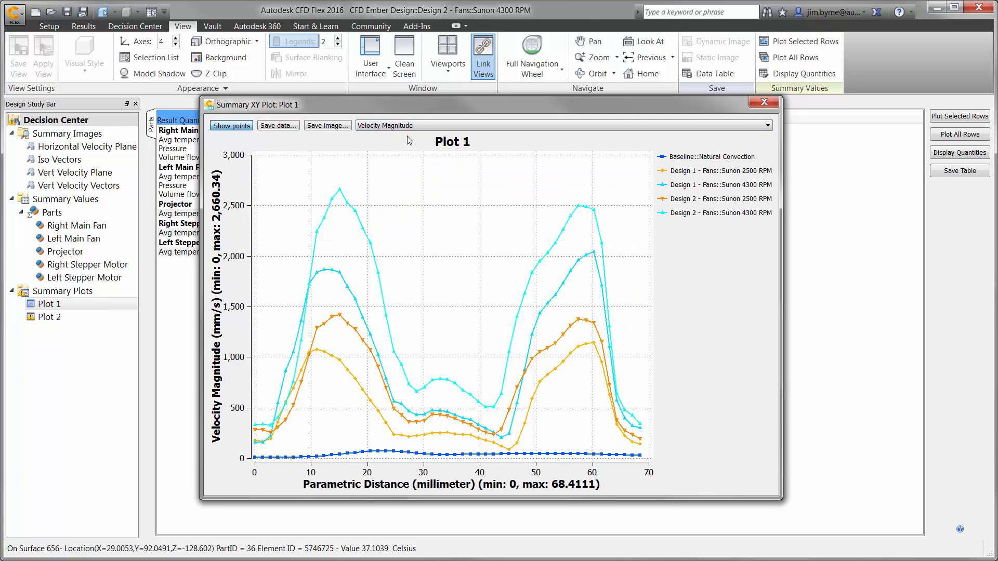
mouse_move(663, 132)
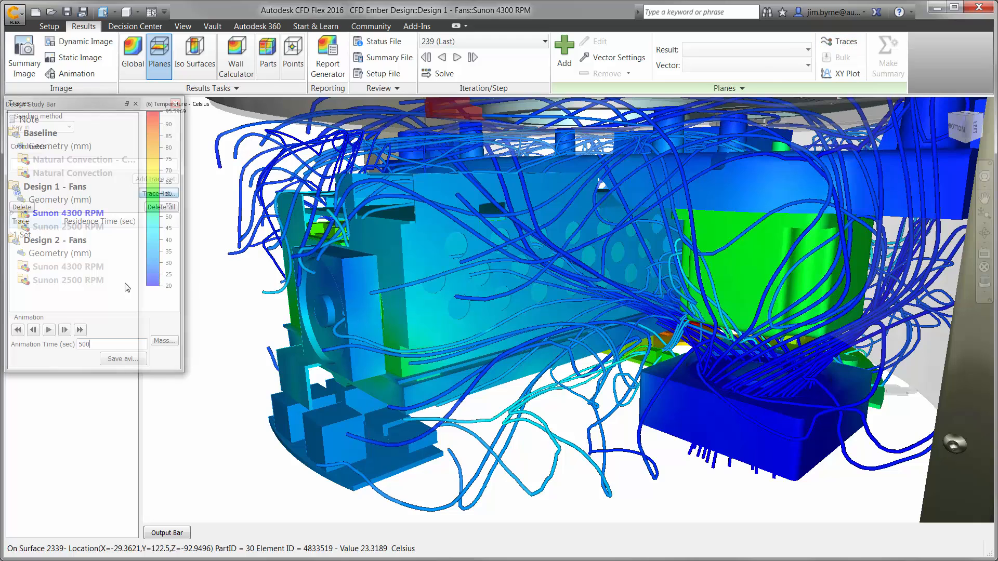
Step: Play the particle trace animation on the Design 1 Sunon 4300 RPM results
left_click(49, 329)
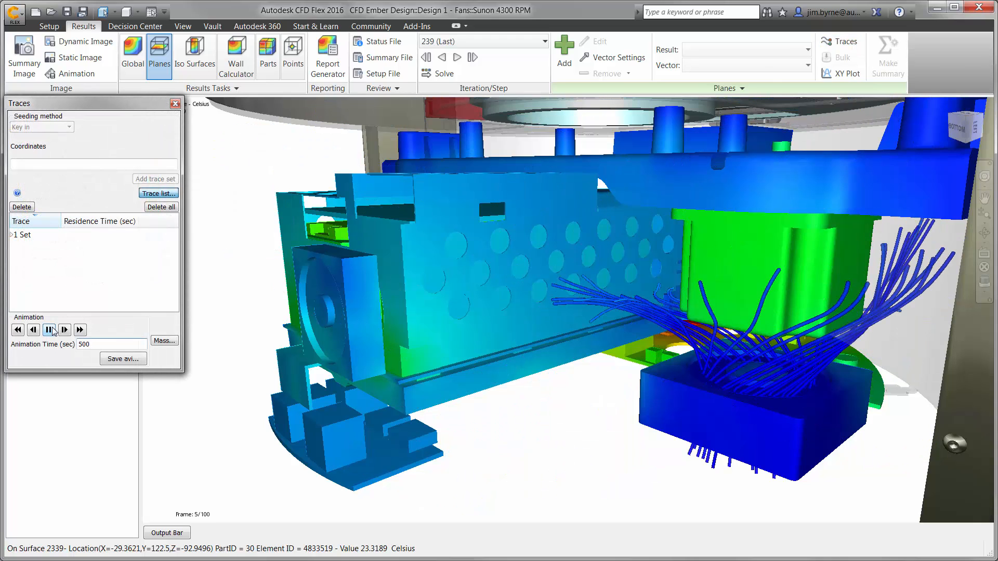
left_click(64, 329)
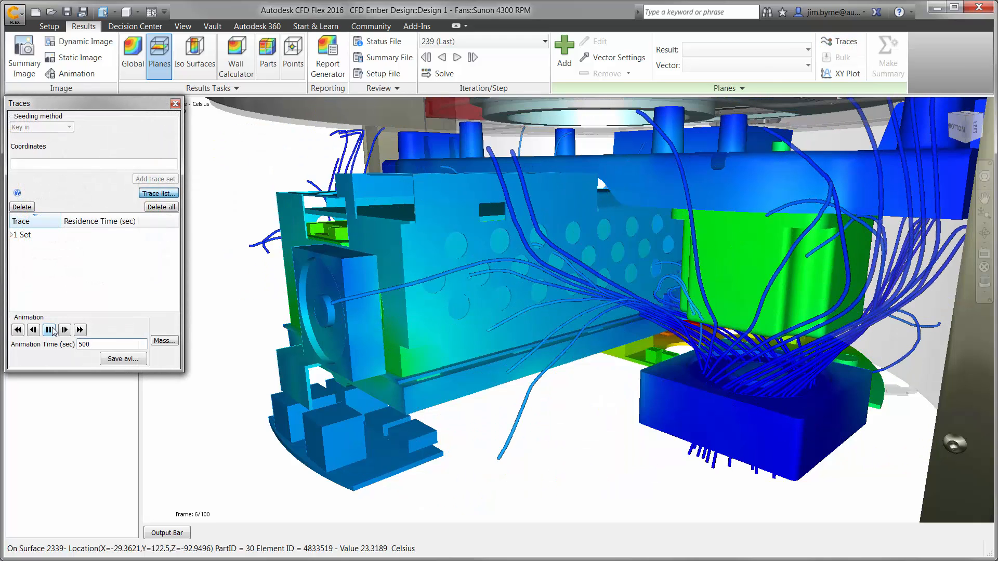